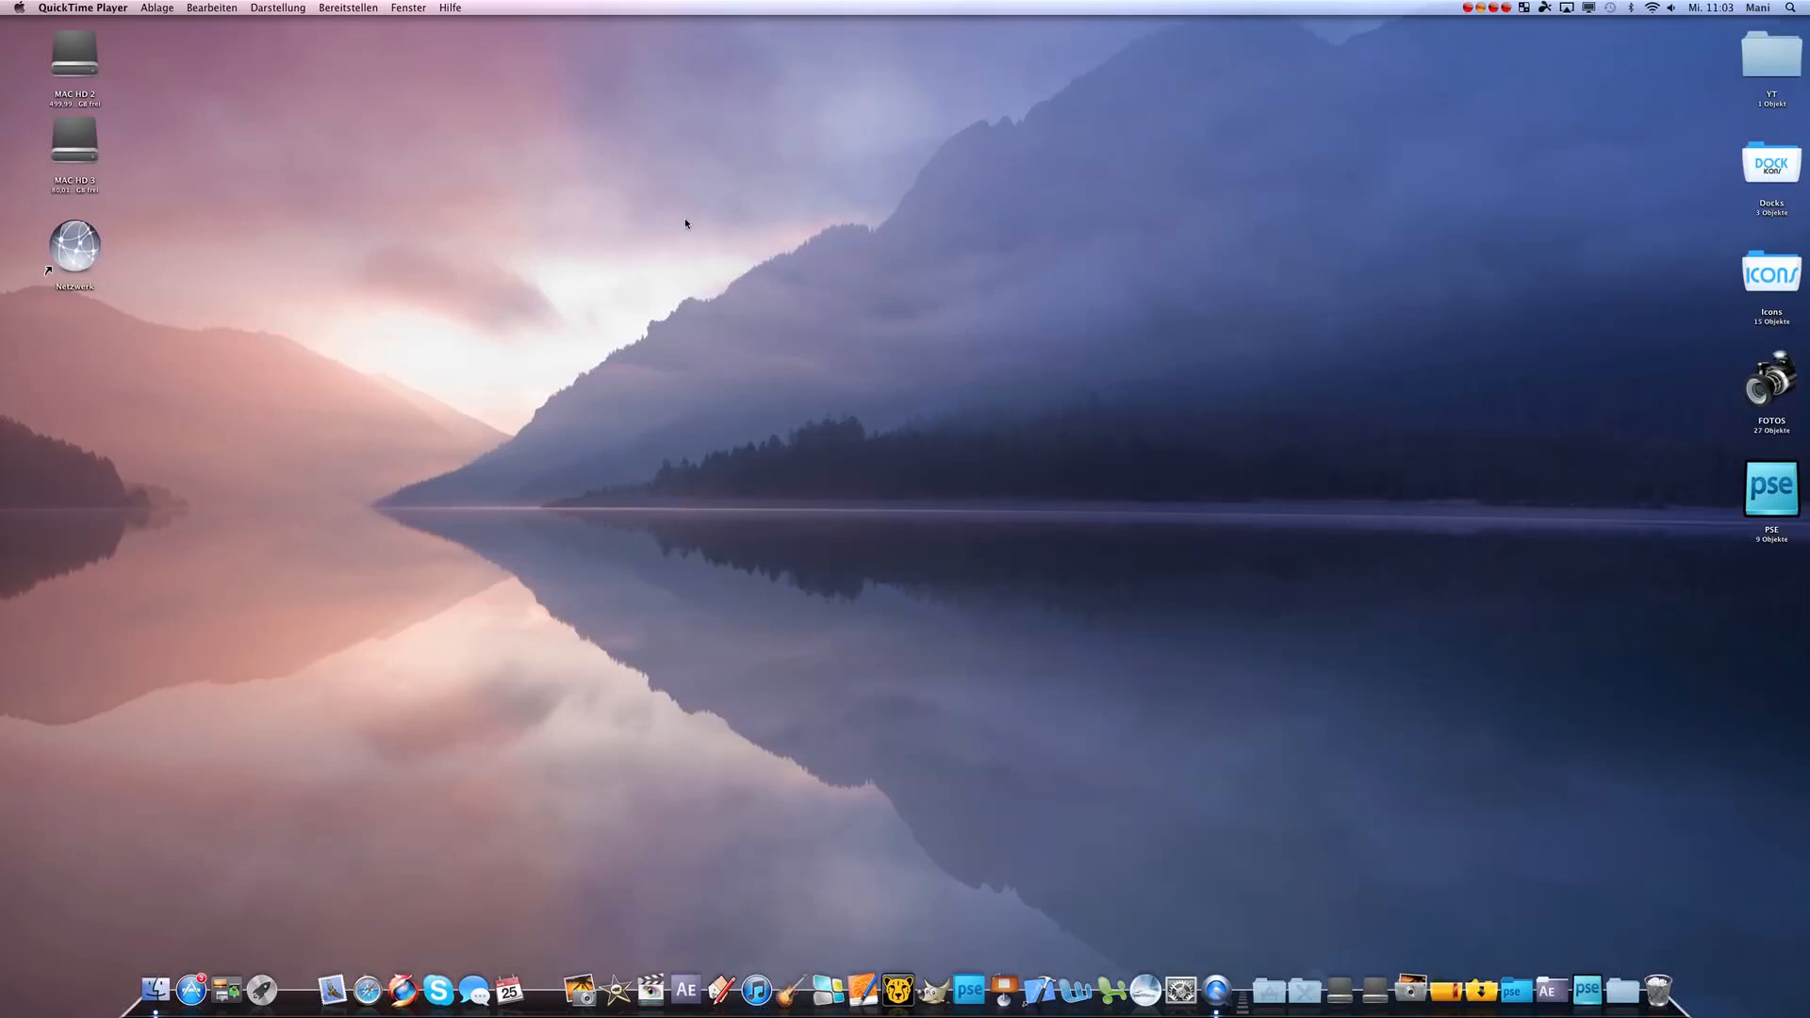
mouse_move(998, 293)
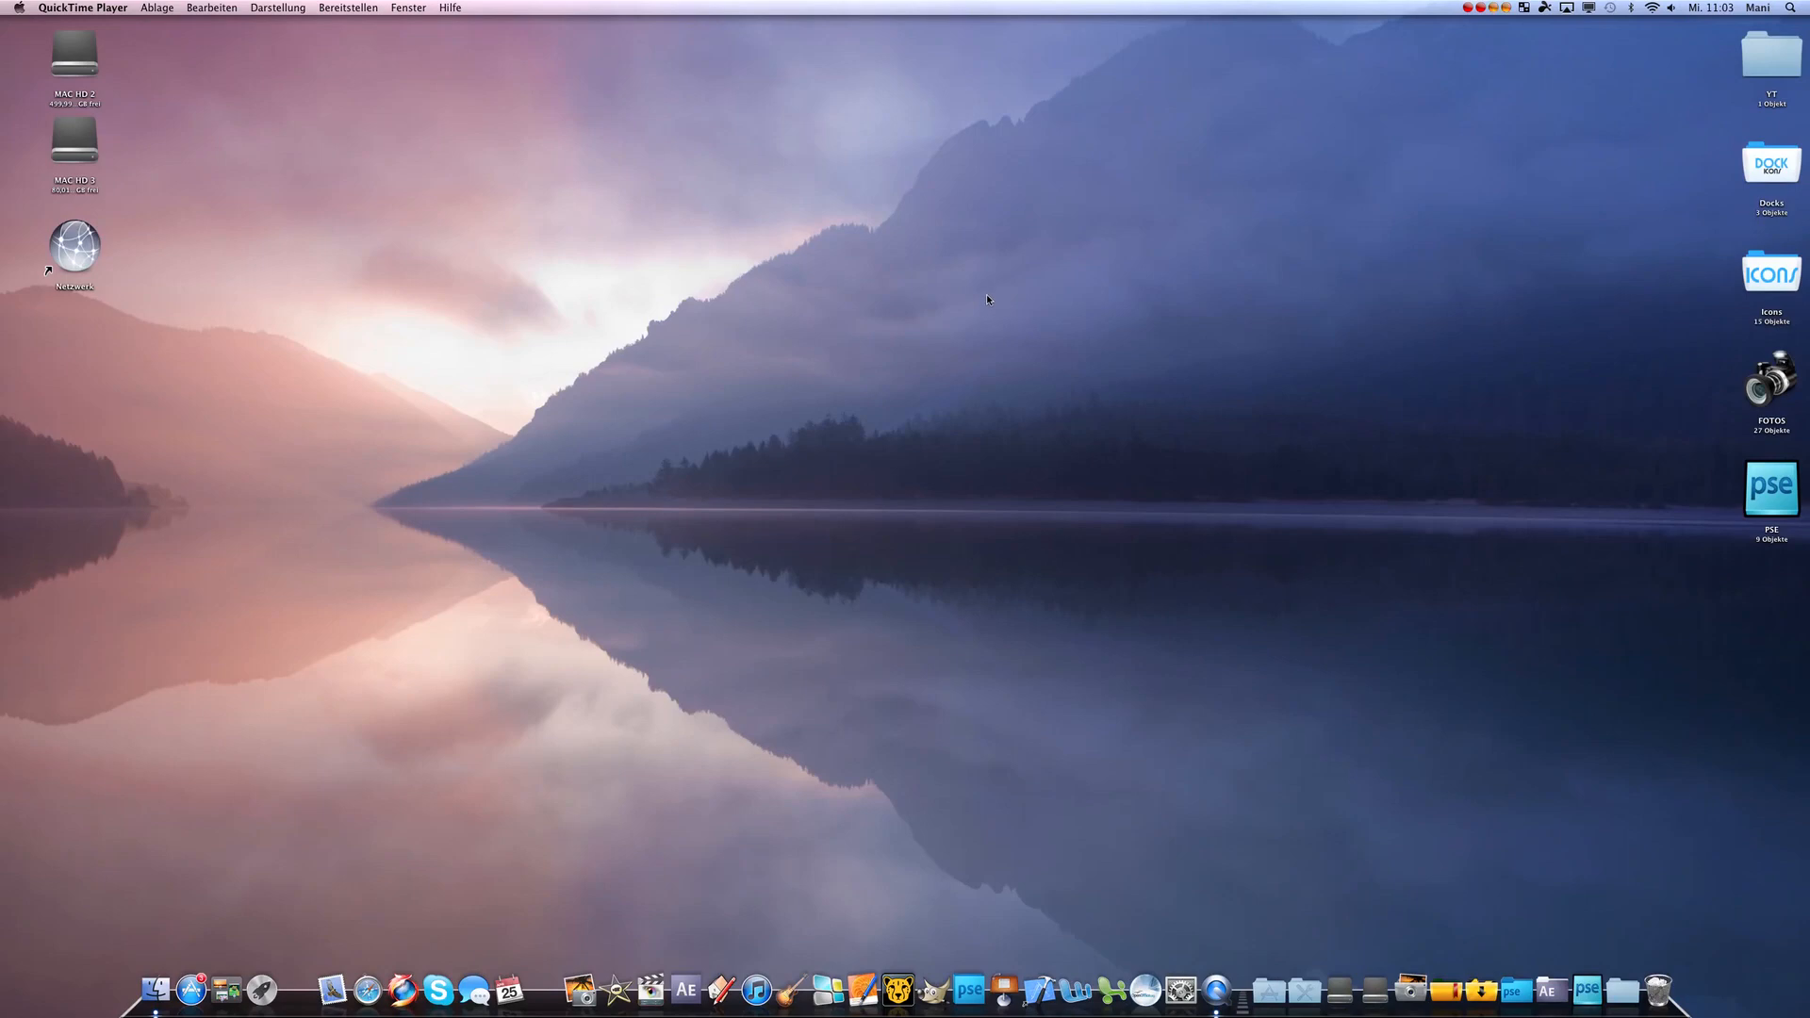
mouse_move(967, 302)
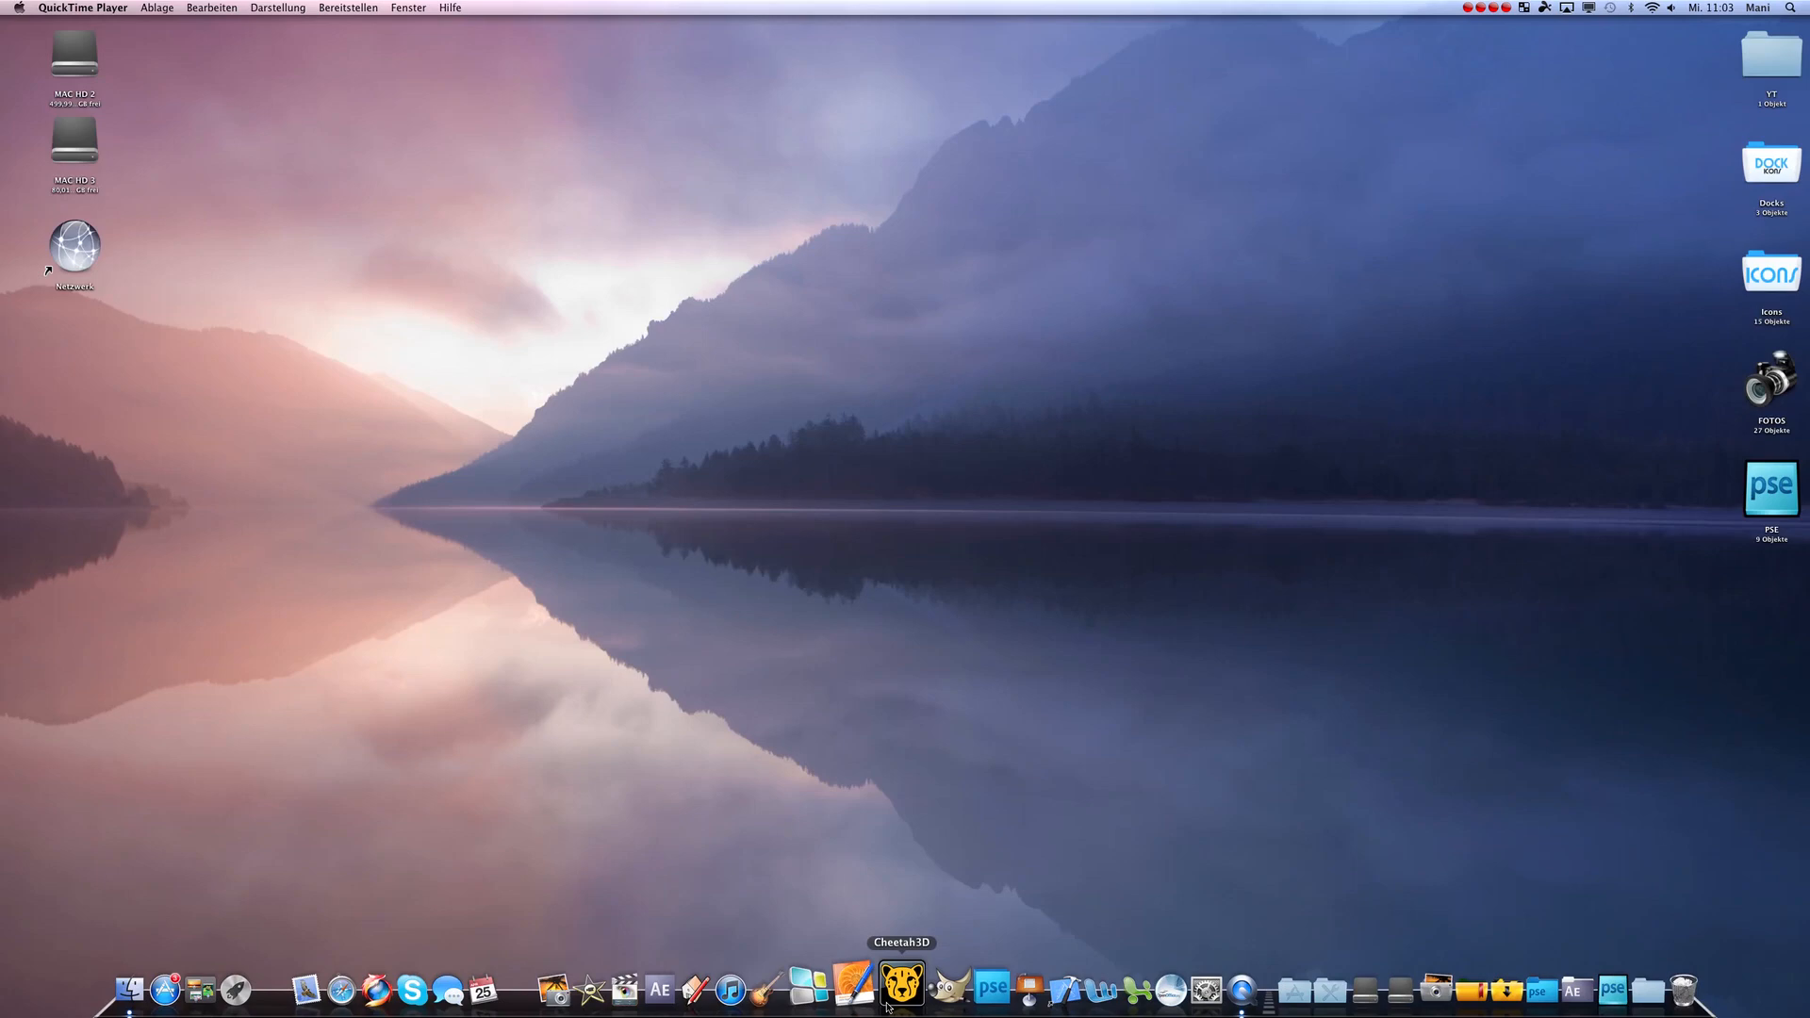
- Launch Cheetah3D from the Dock and start an empty untitled scene containing only the camera
click(902, 984)
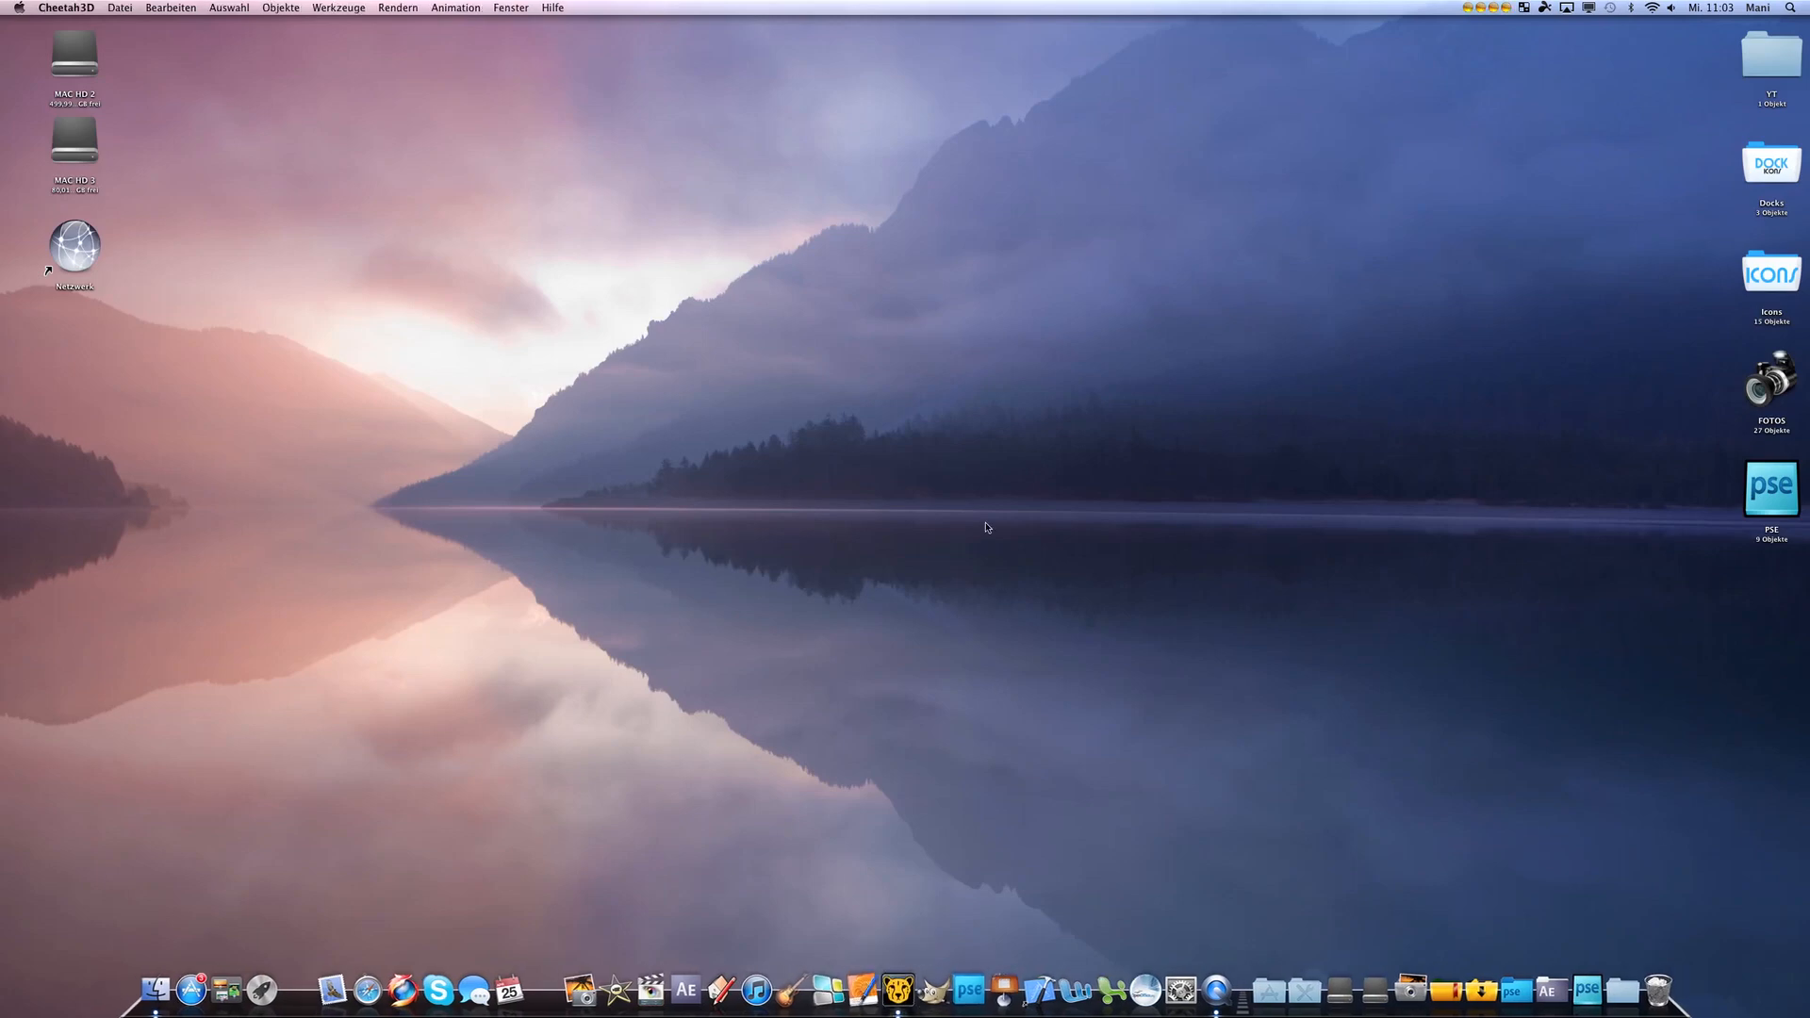
click(898, 985)
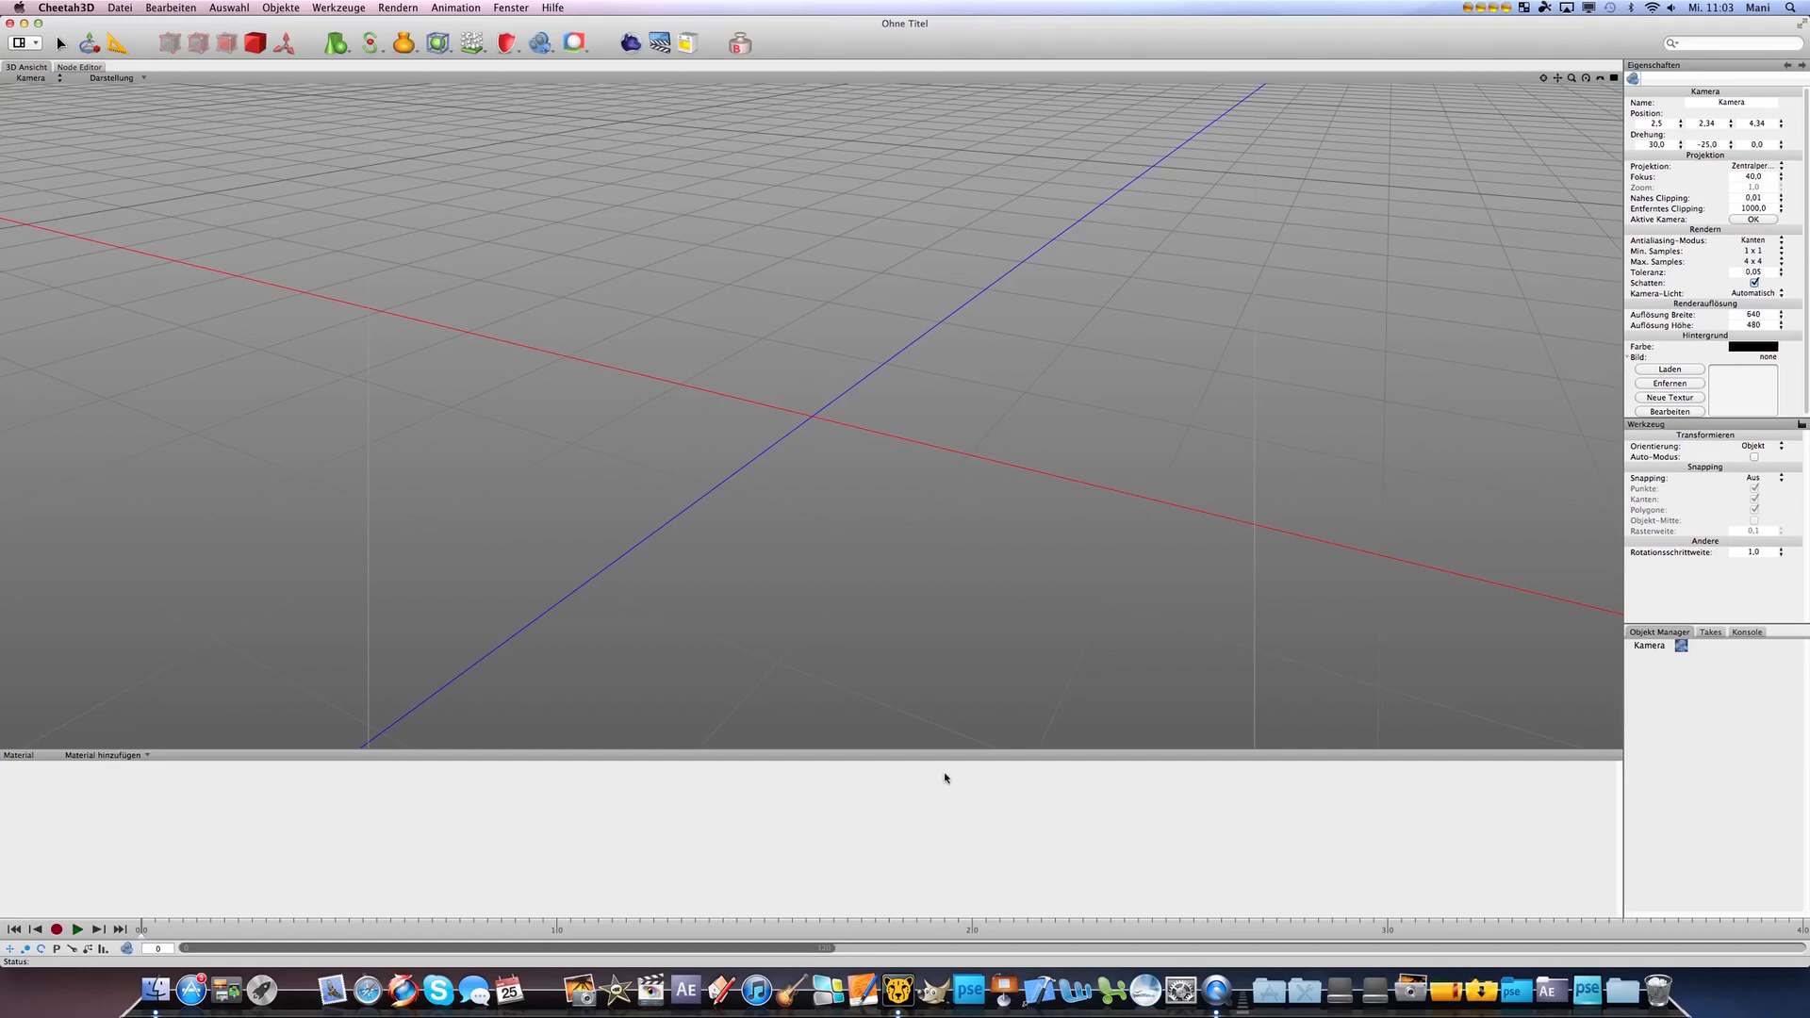
mouse_move(339, 753)
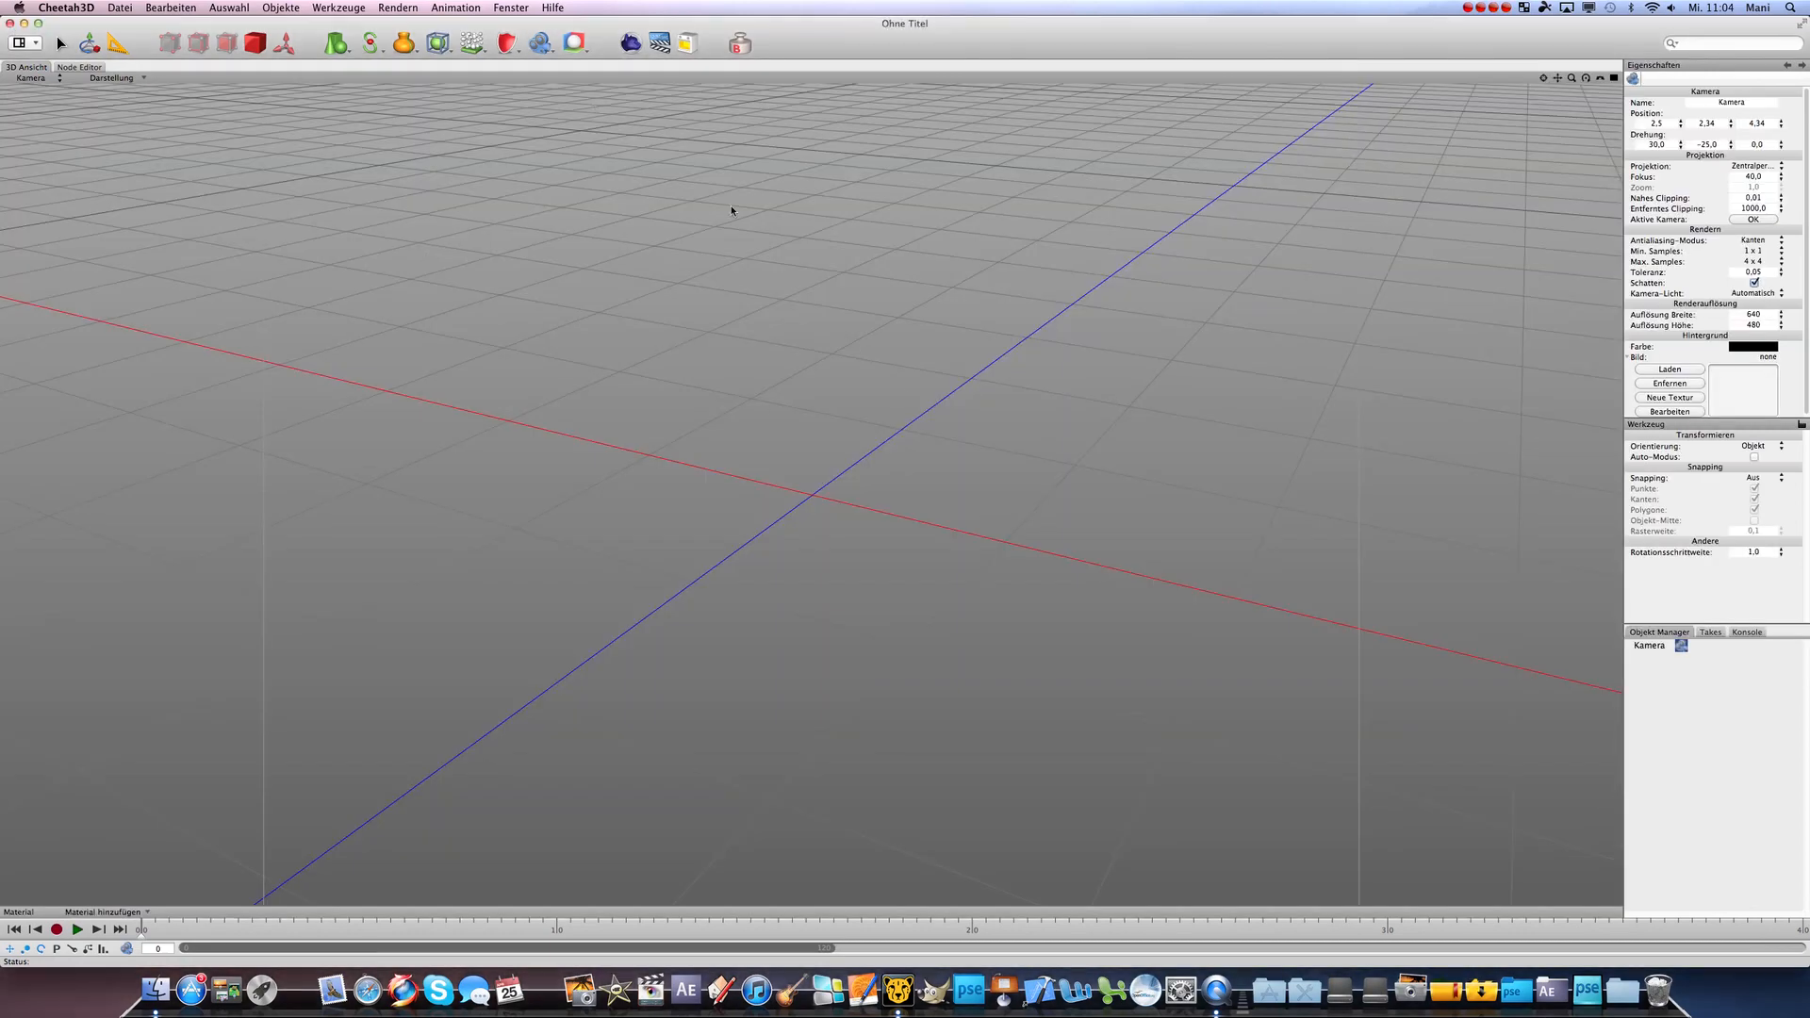
mouse_move(803, 448)
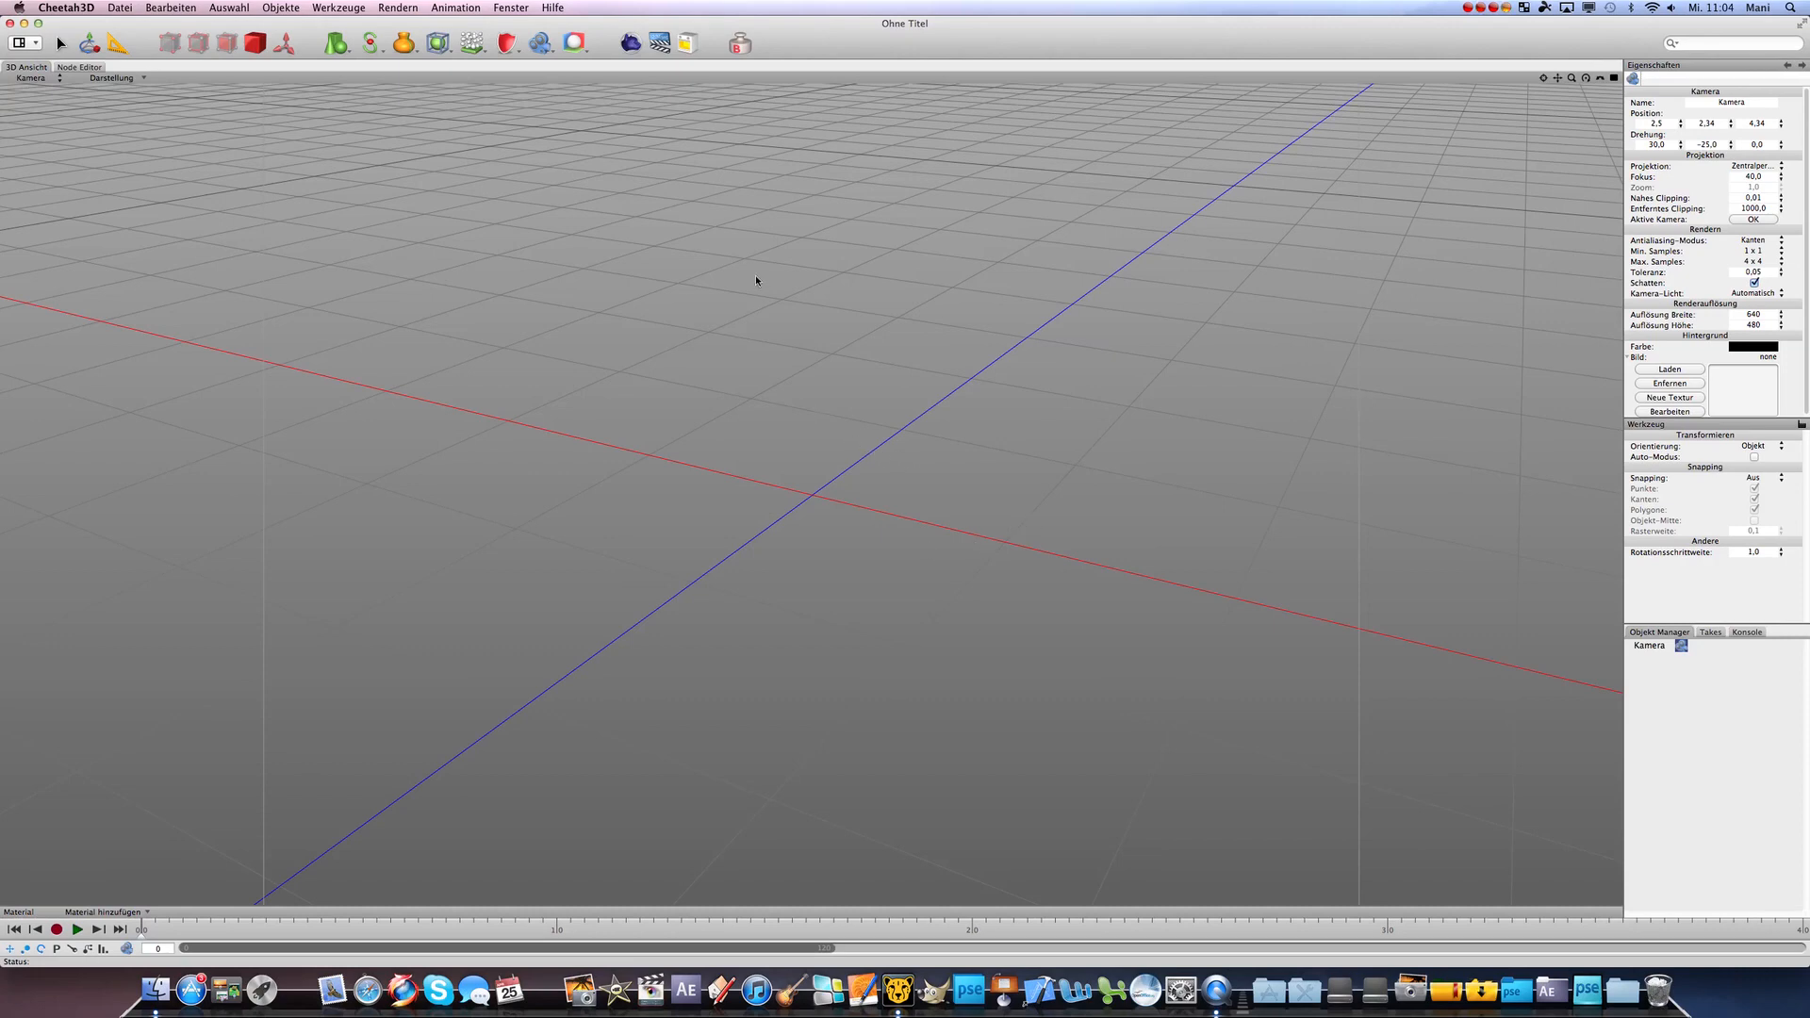
mouse_move(739, 153)
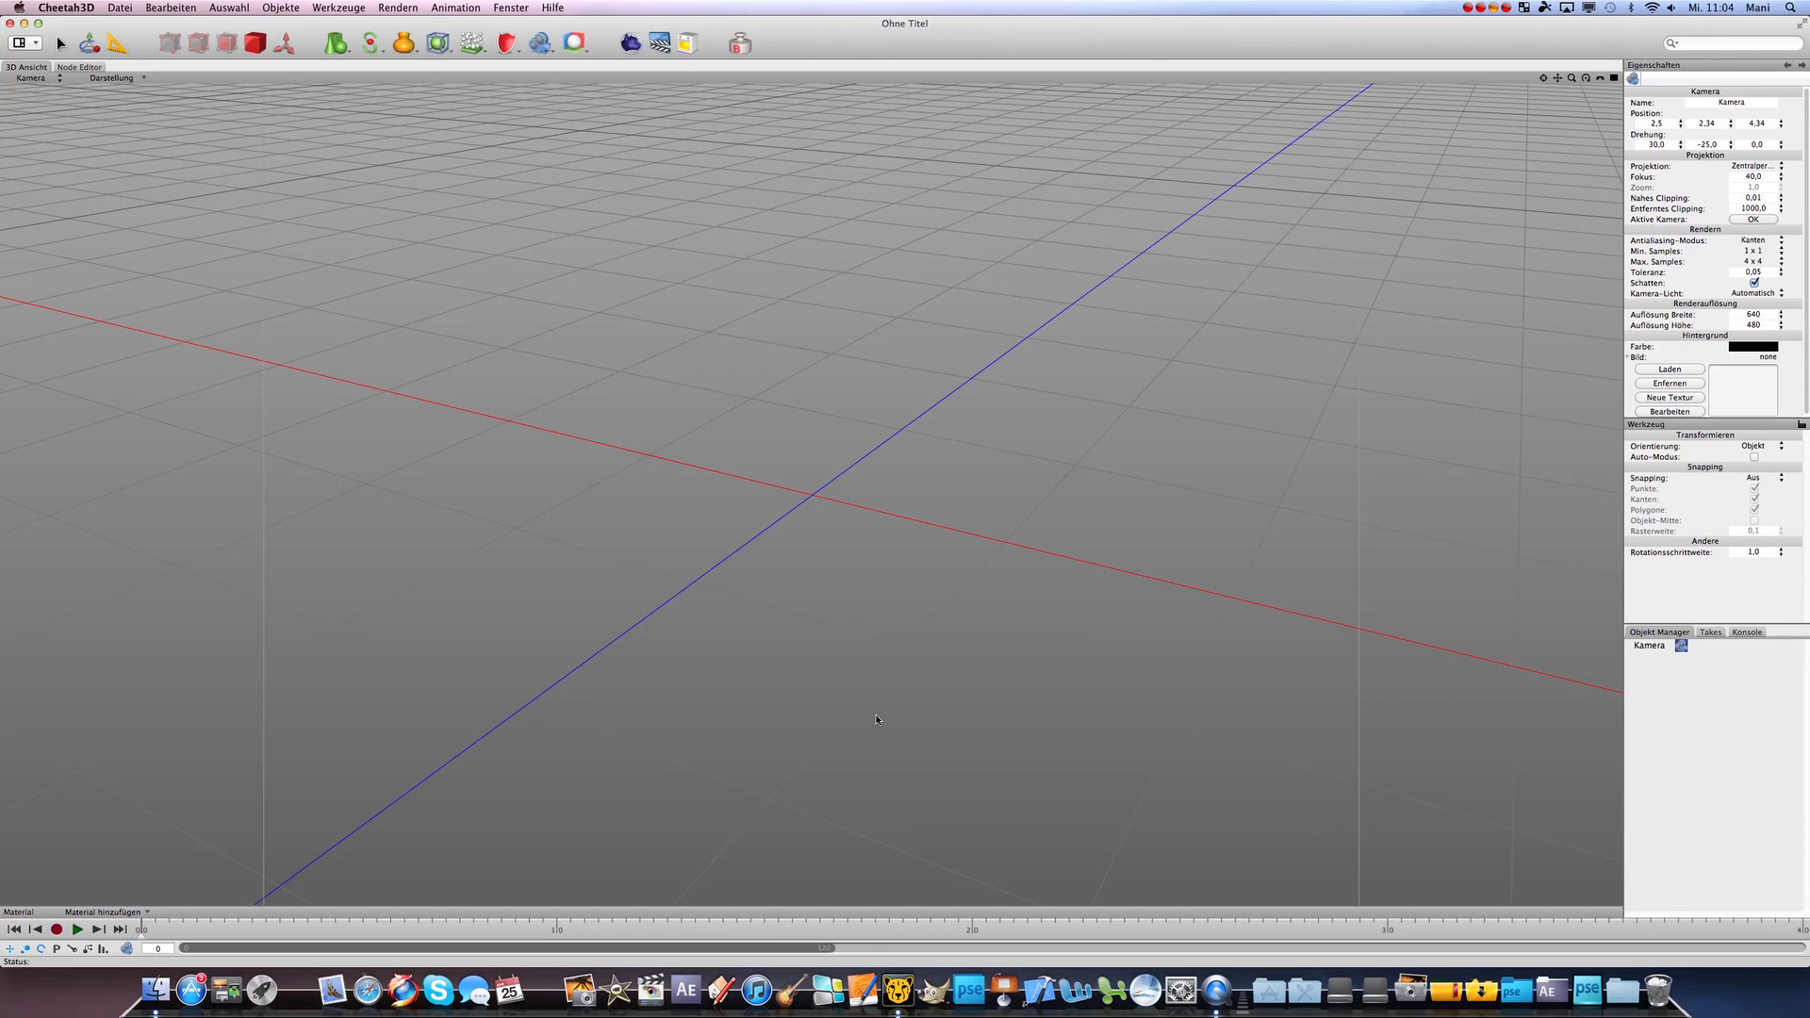
mouse_move(482, 97)
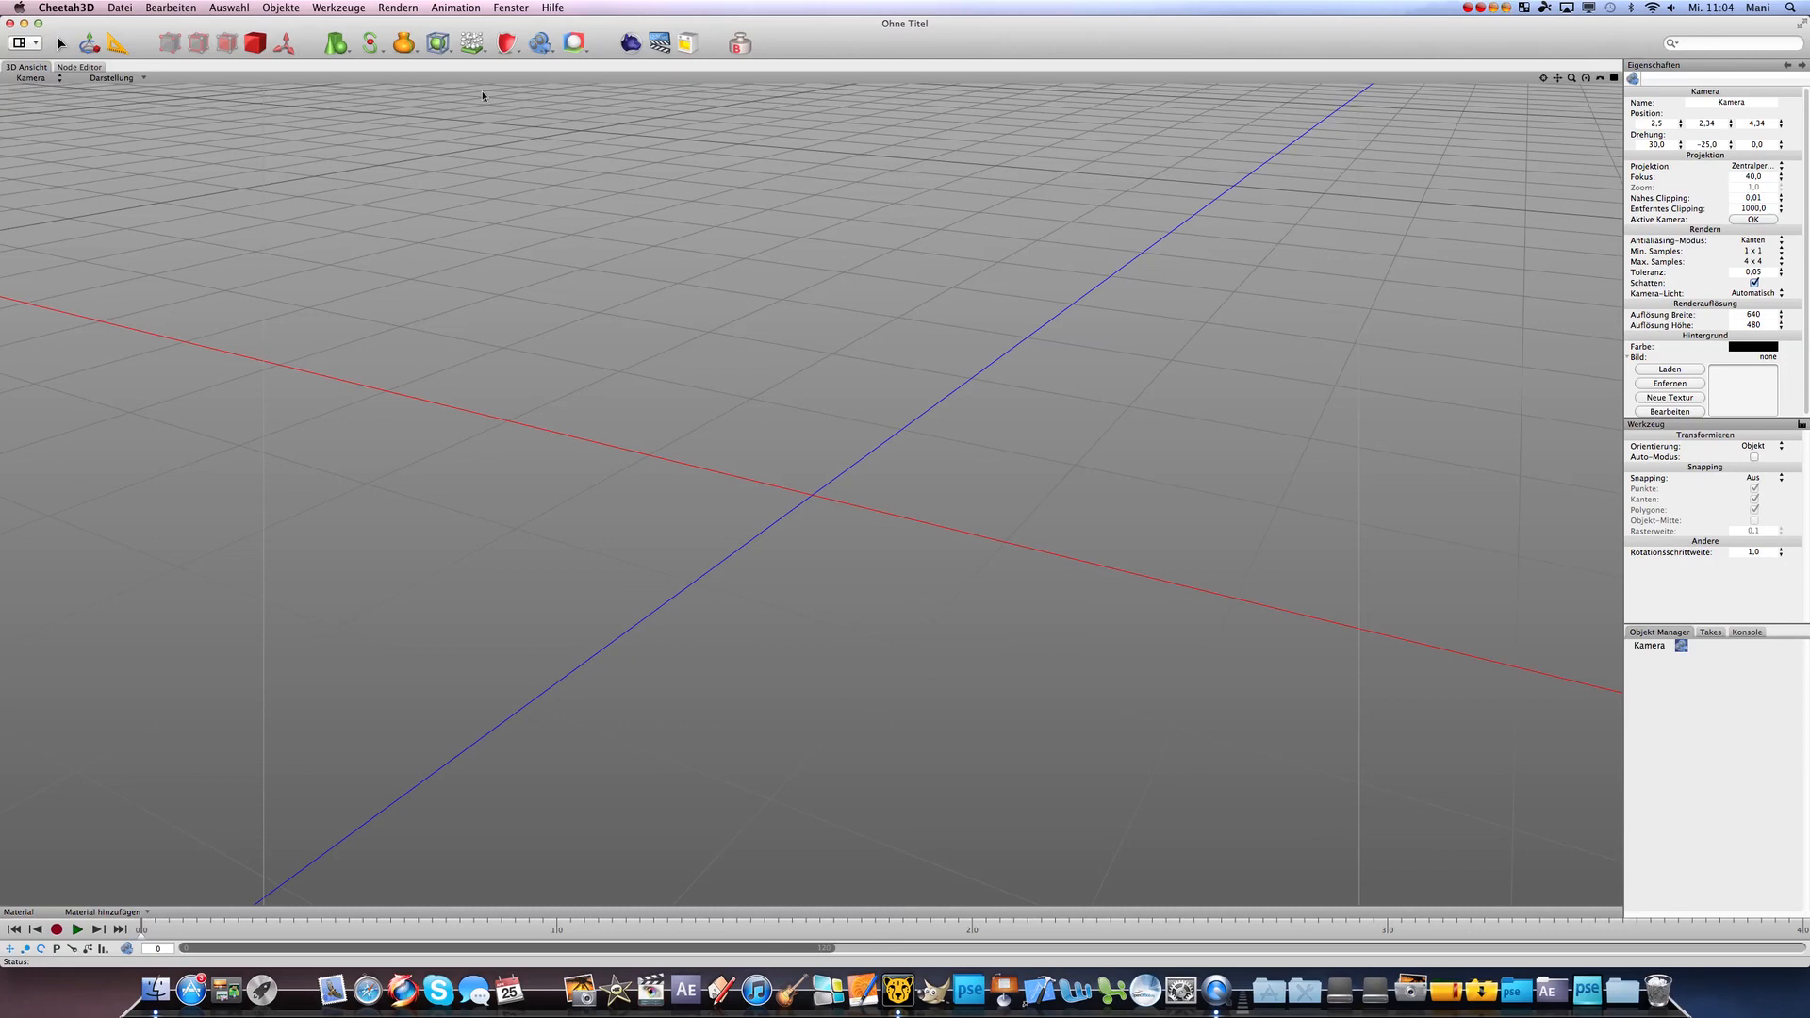
- Add an Ebene plane and scale it up along X and Z into a large ground
click(336, 43)
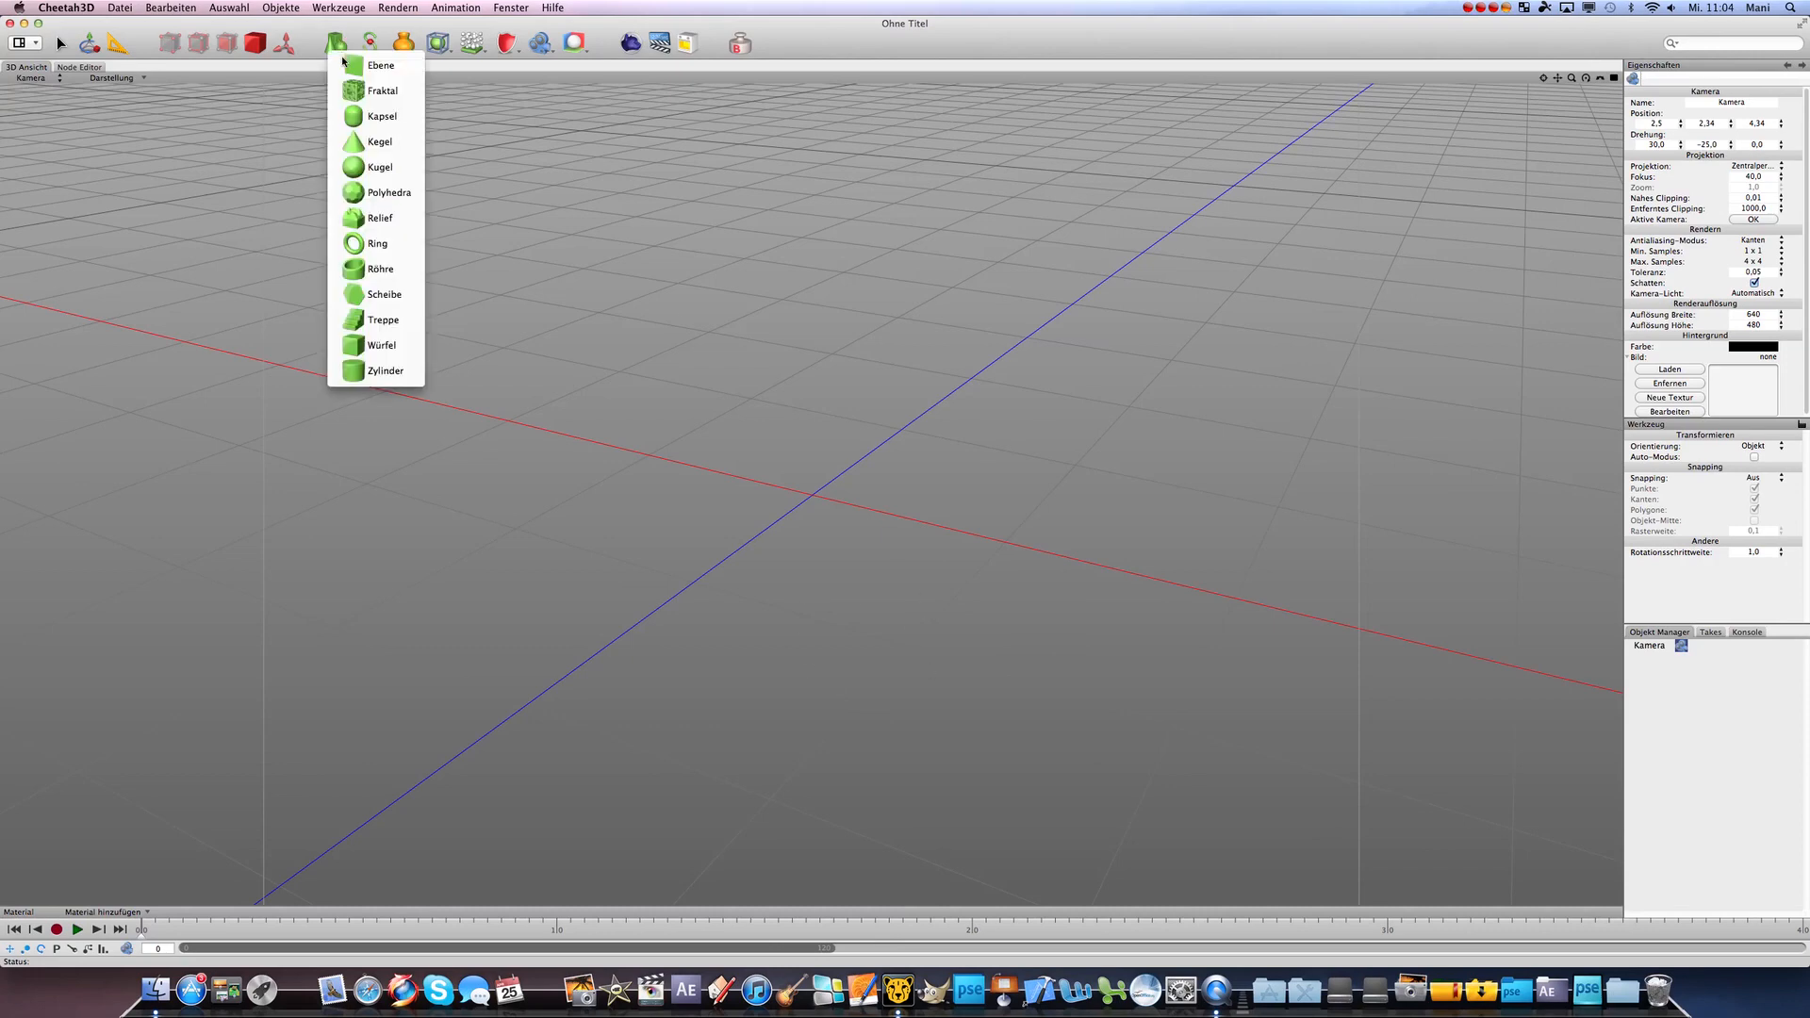
click(379, 65)
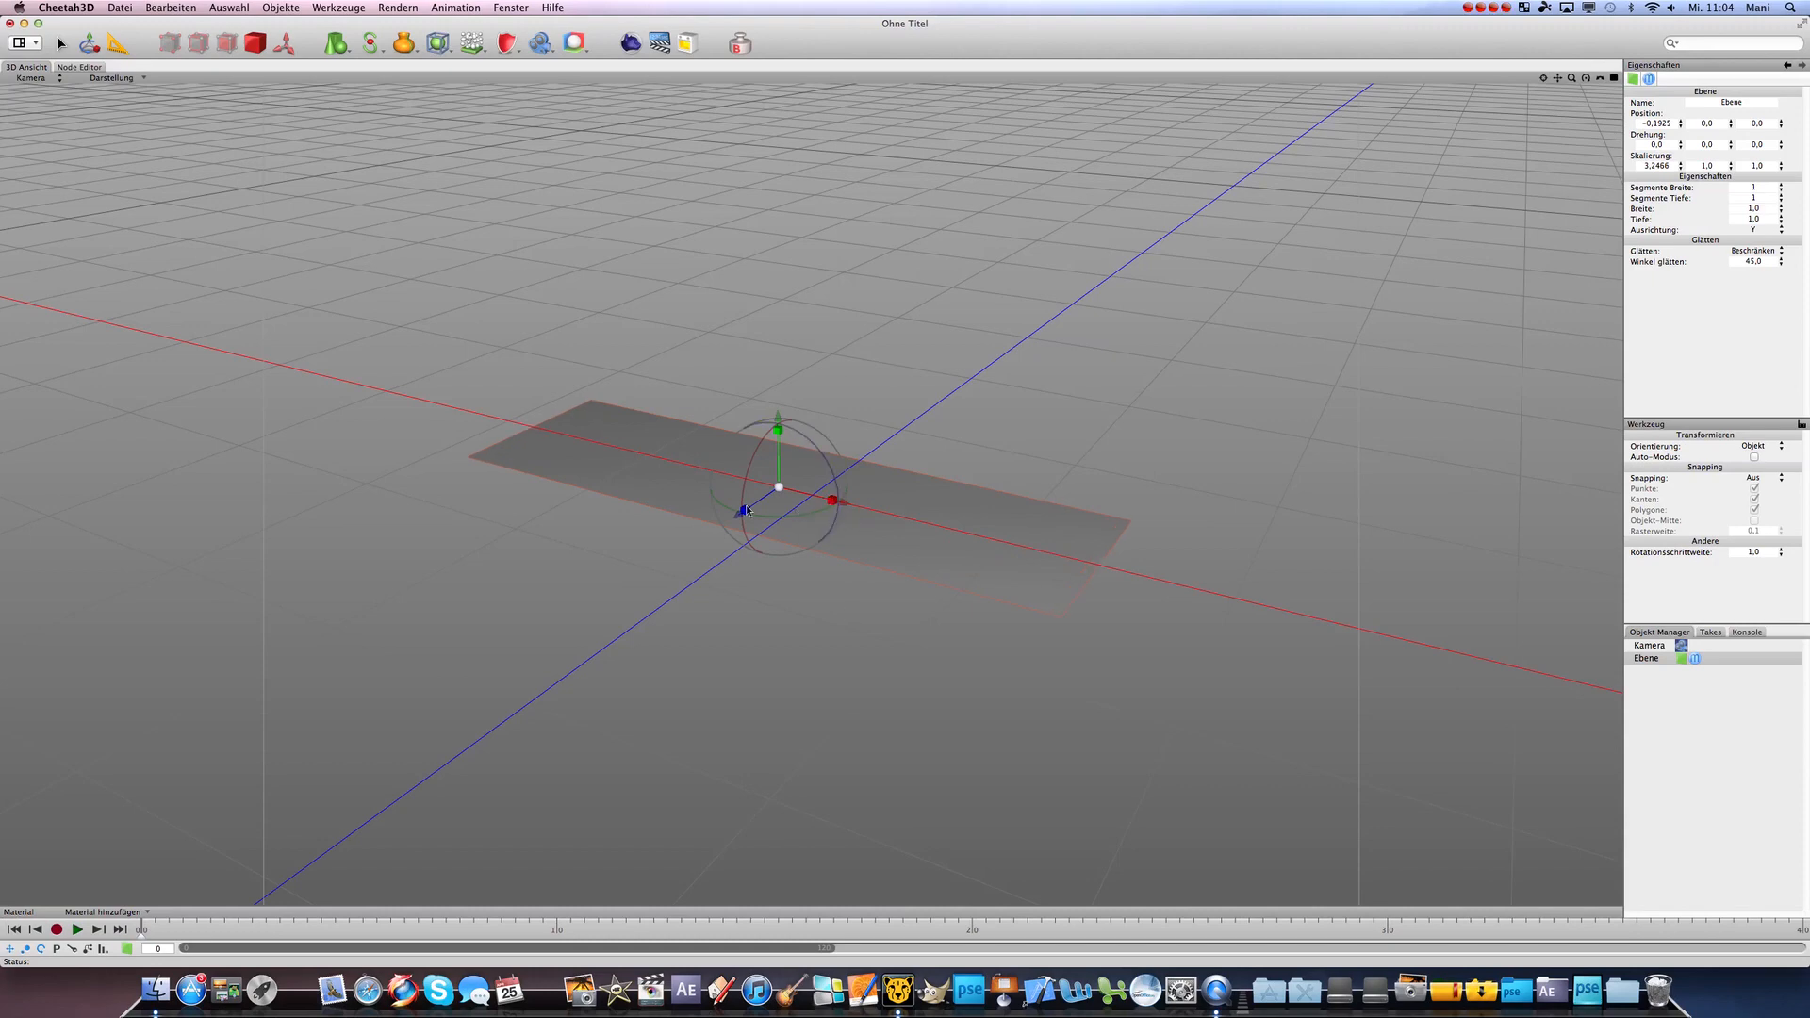
drag(745, 509, 744, 509)
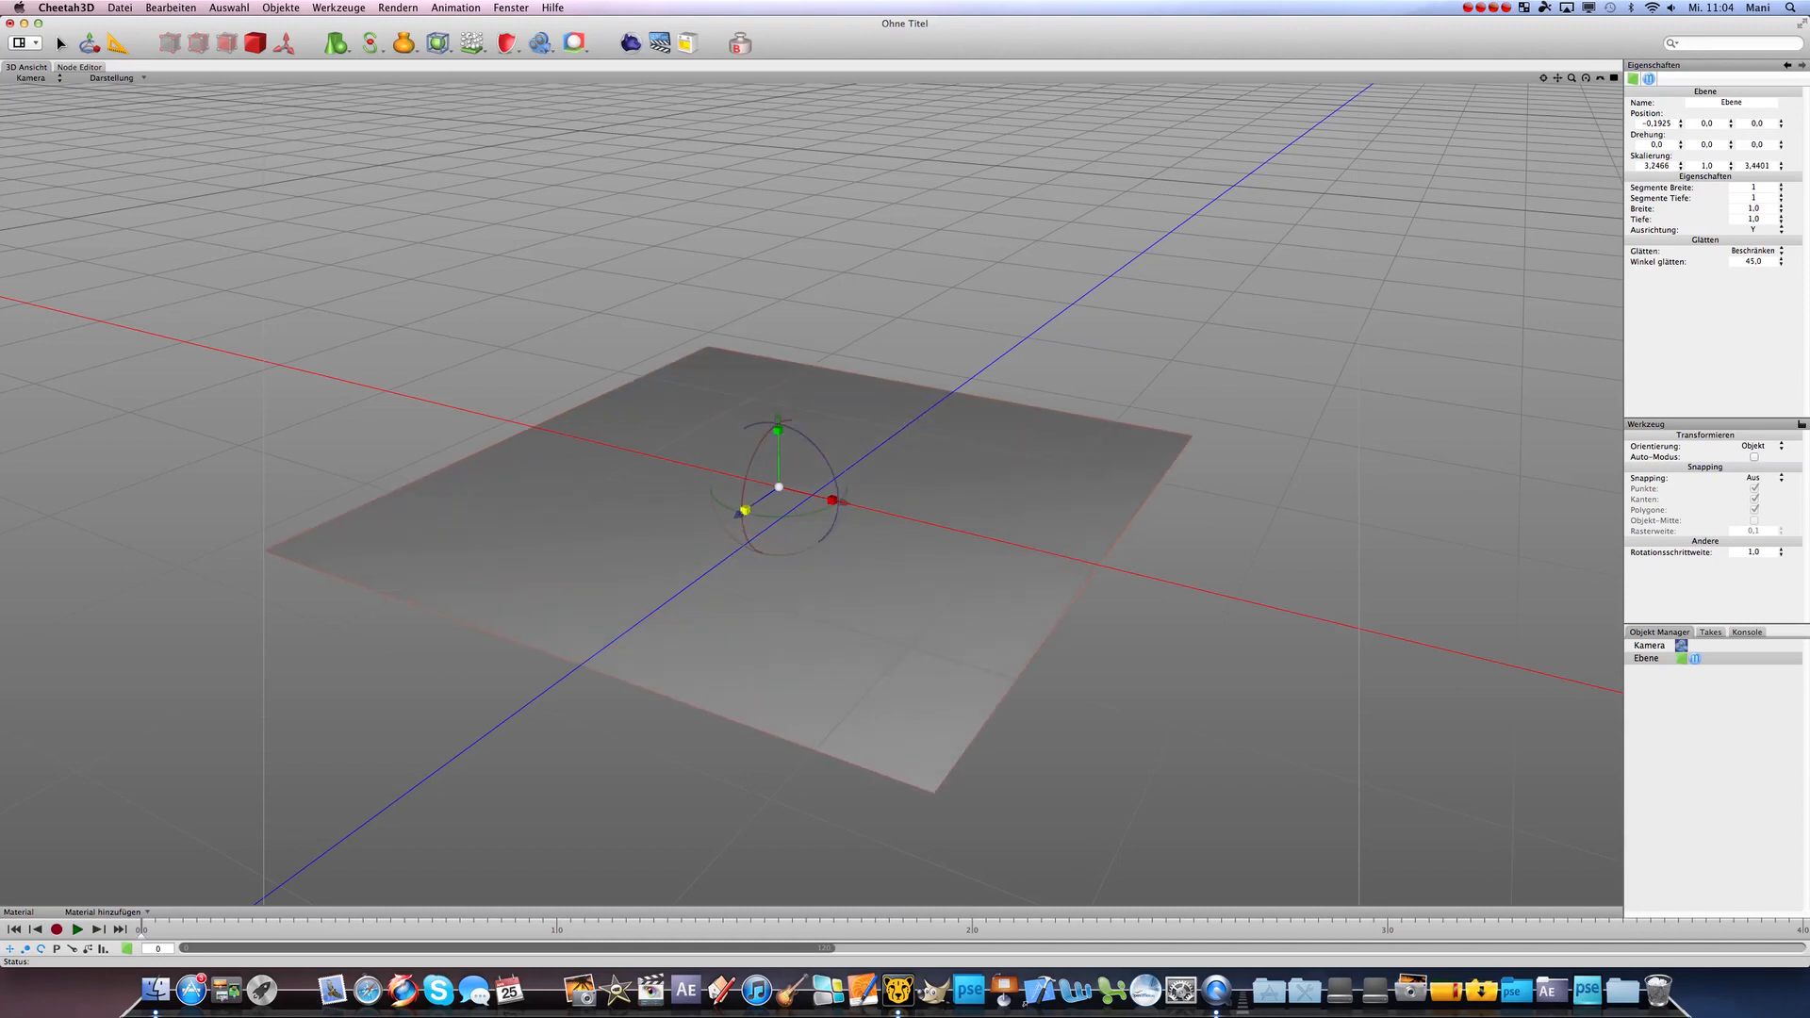
drag(831, 500, 849, 500)
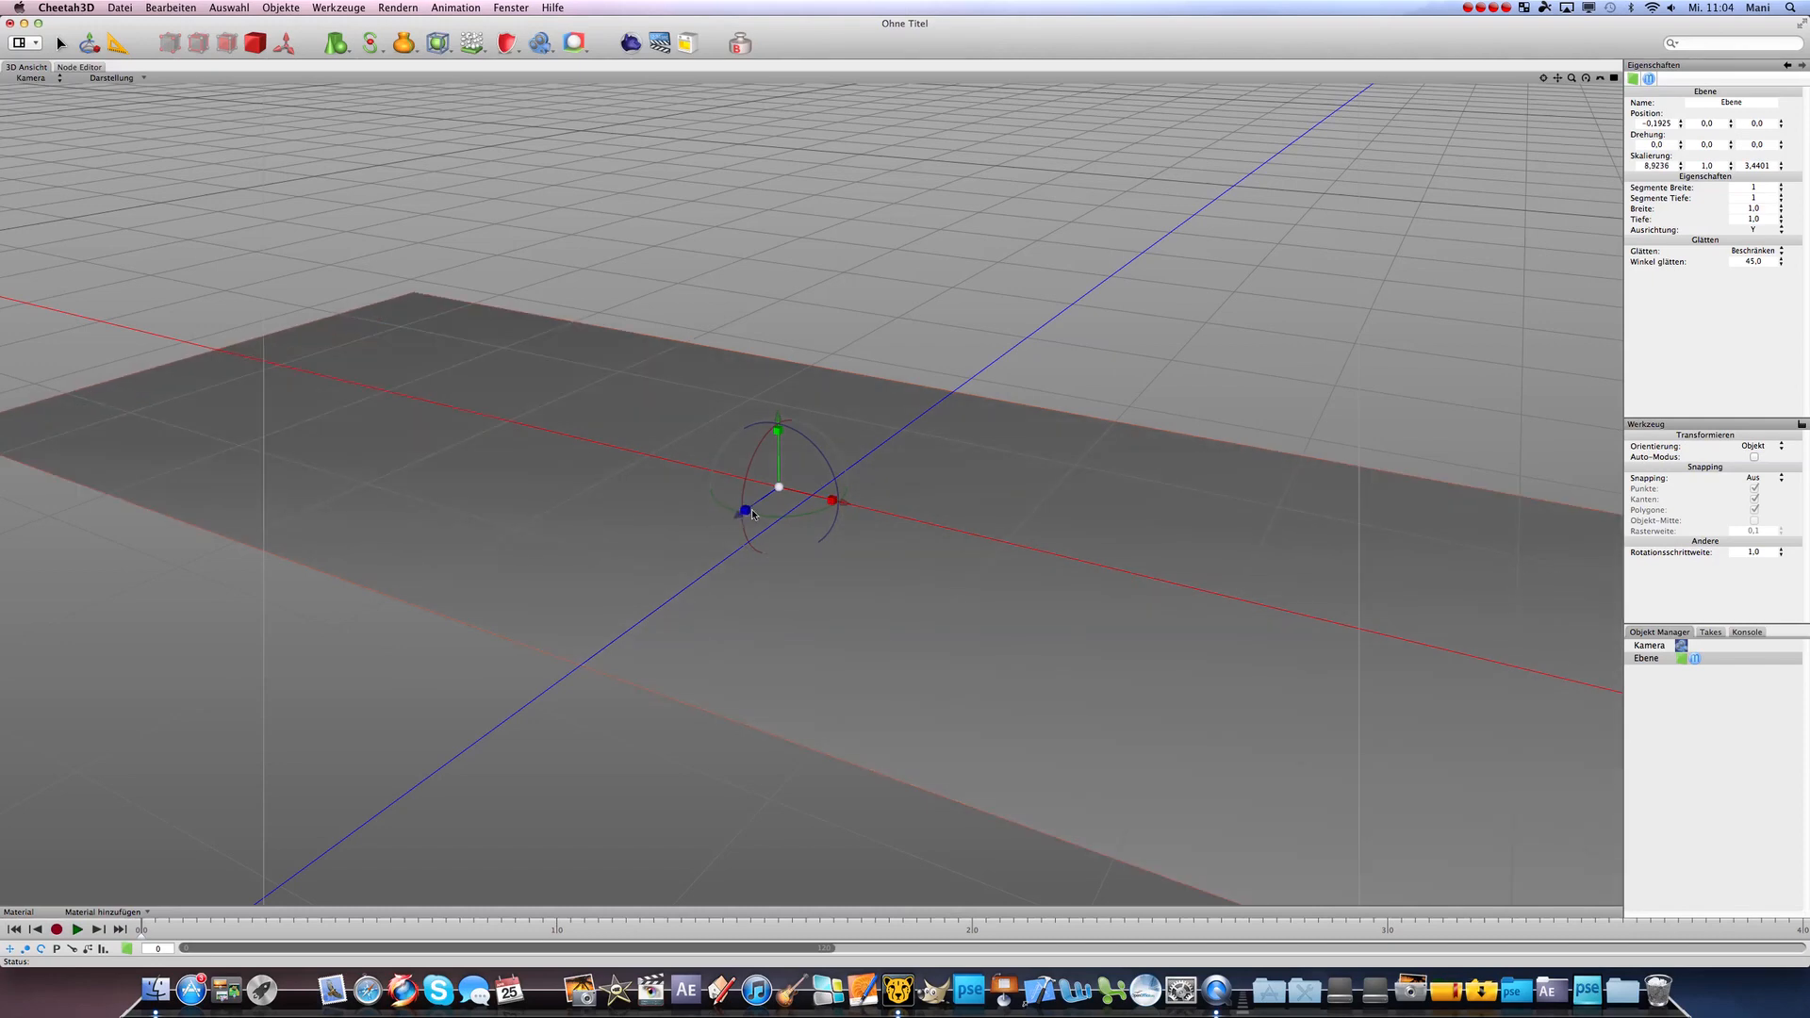
drag(746, 510, 745, 510)
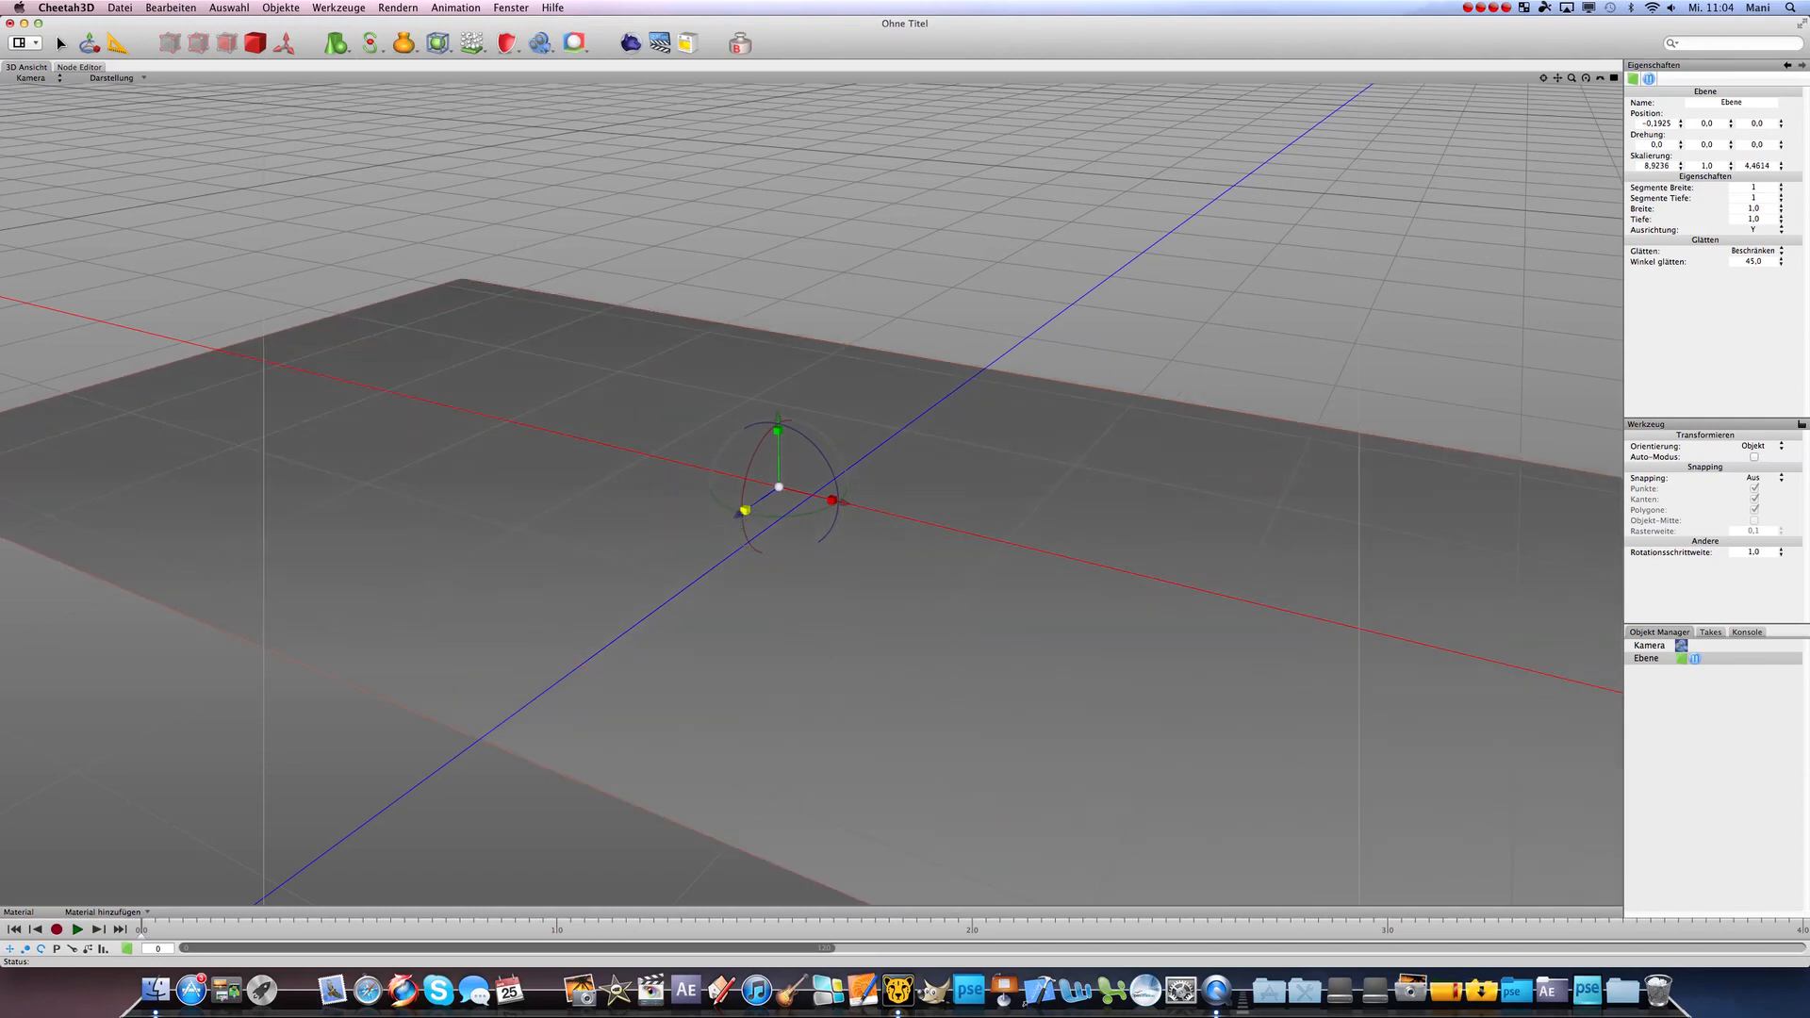
drag(746, 510, 744, 508)
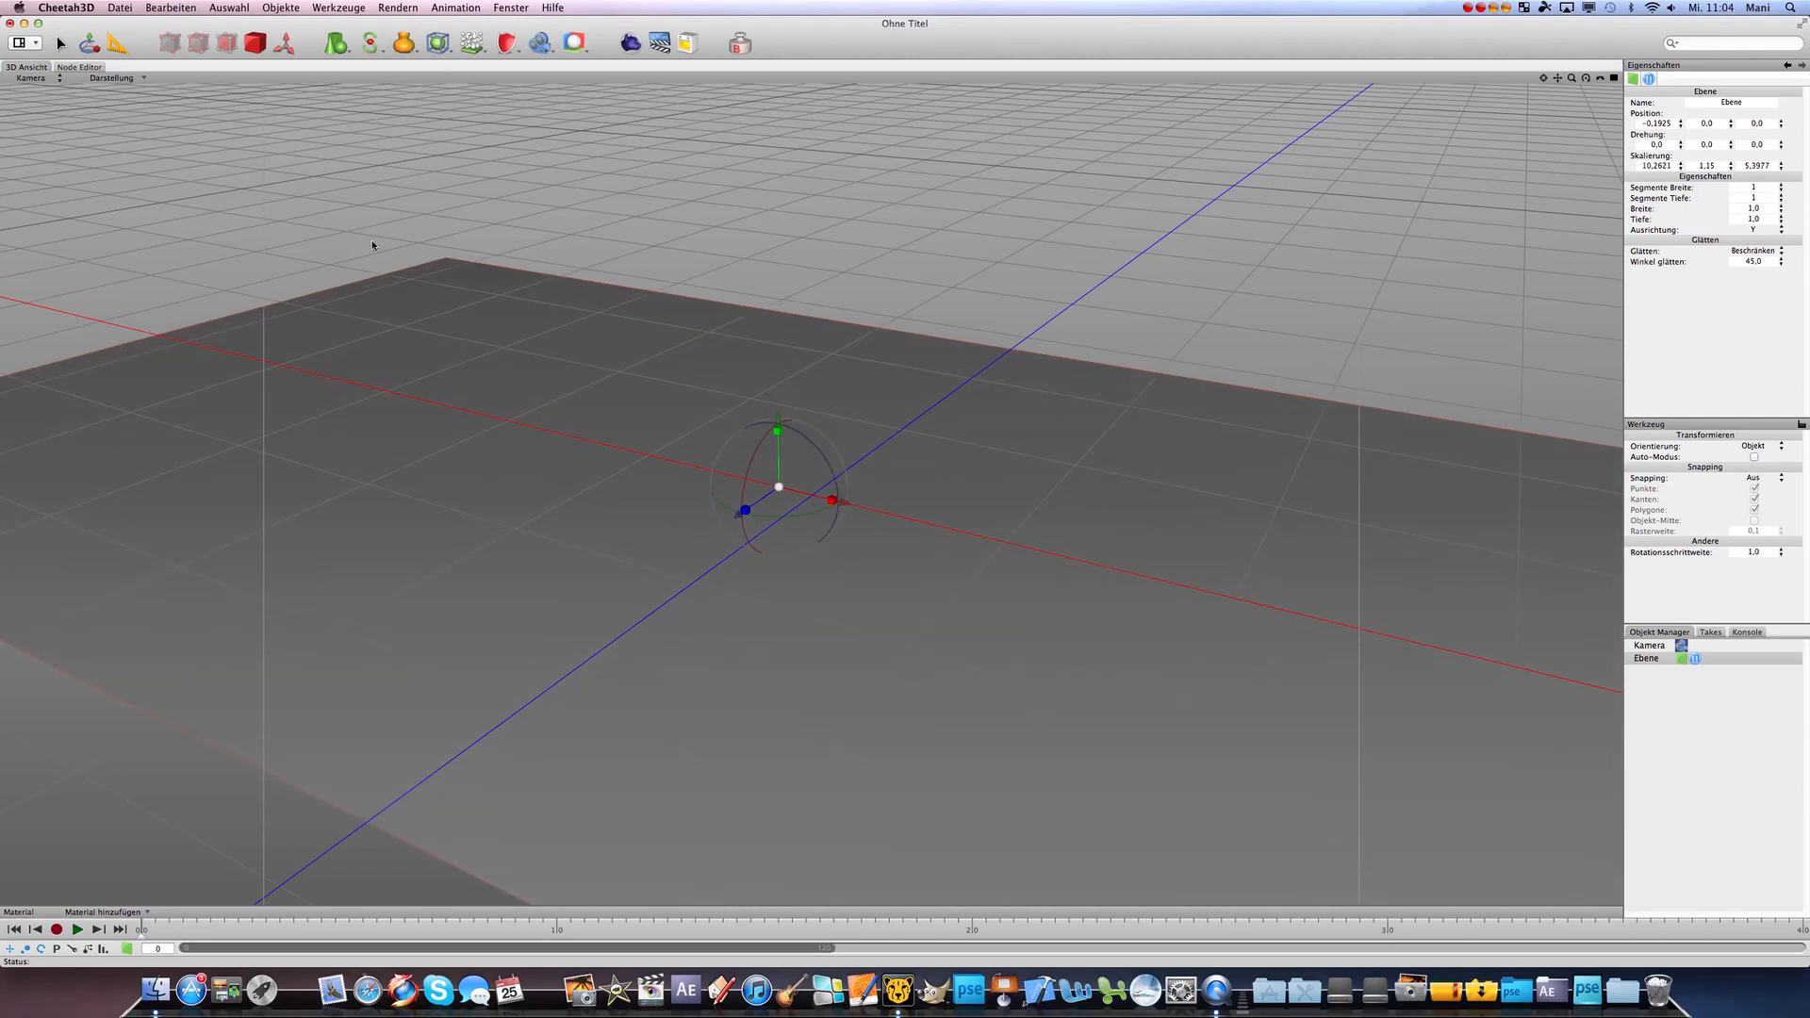
mouse_move(542, 69)
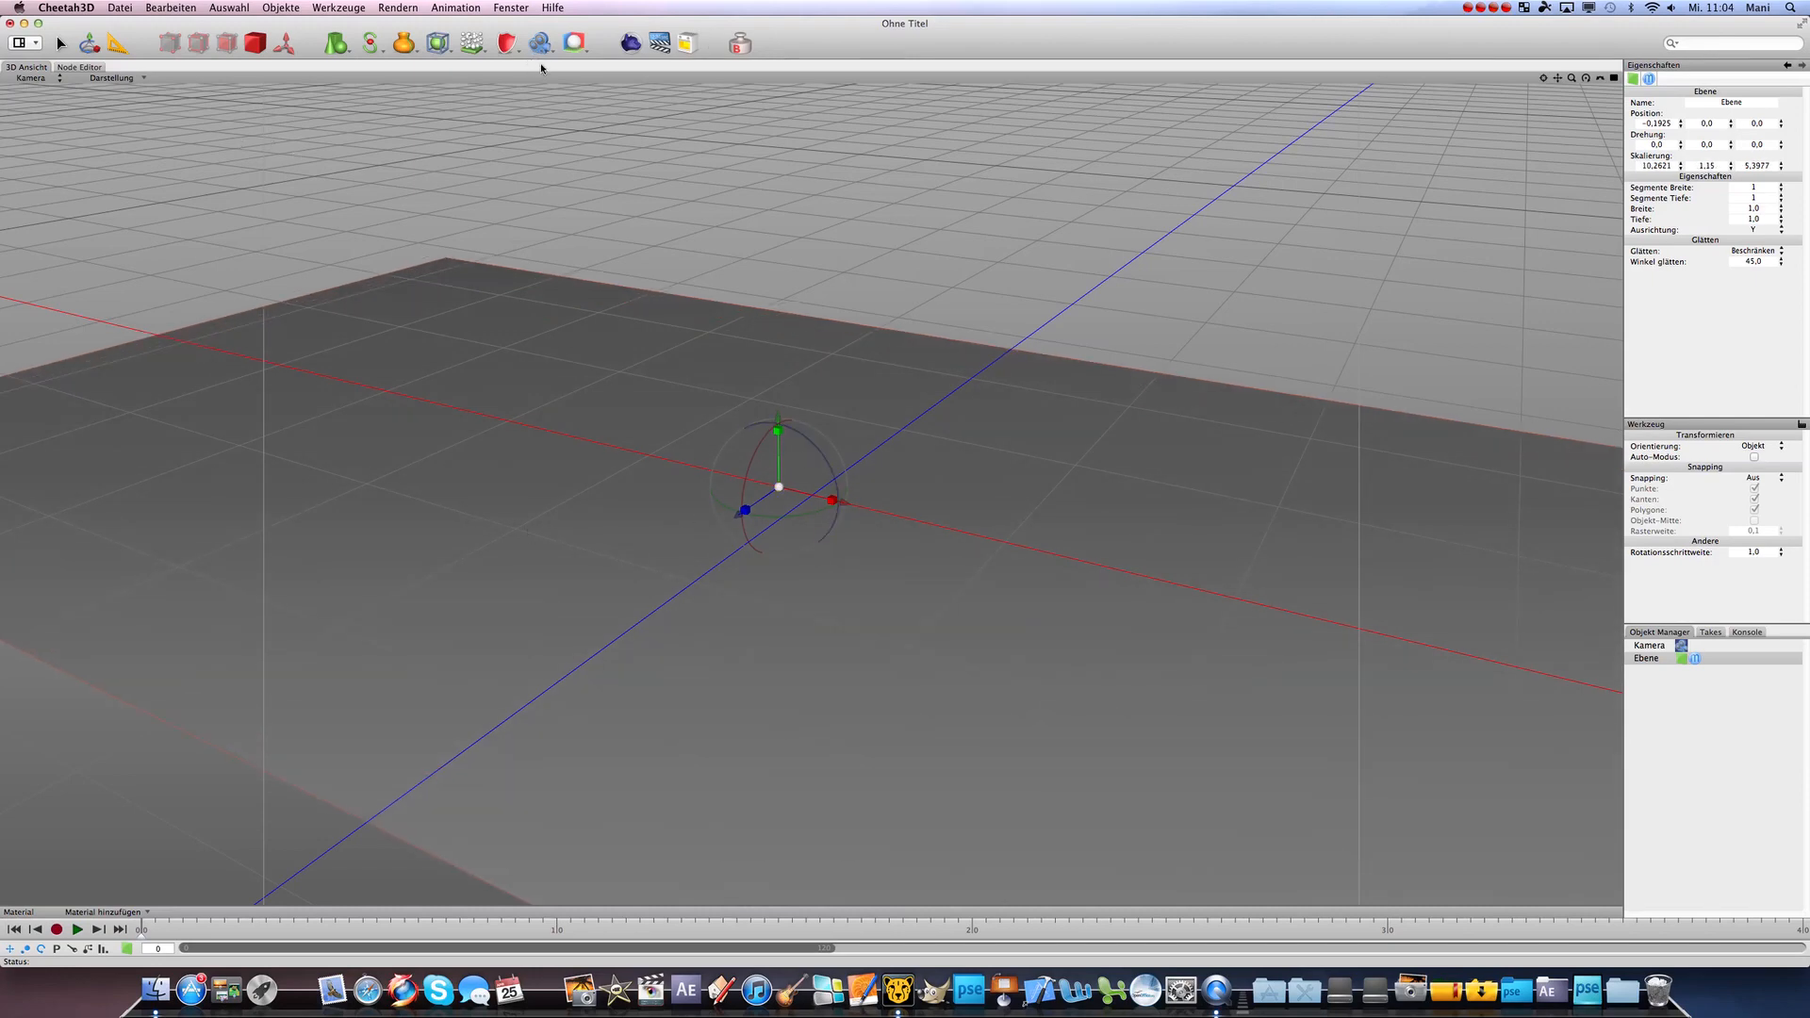
- Add a Kugel sphere and raise it high above the ground plane along Y
click(337, 43)
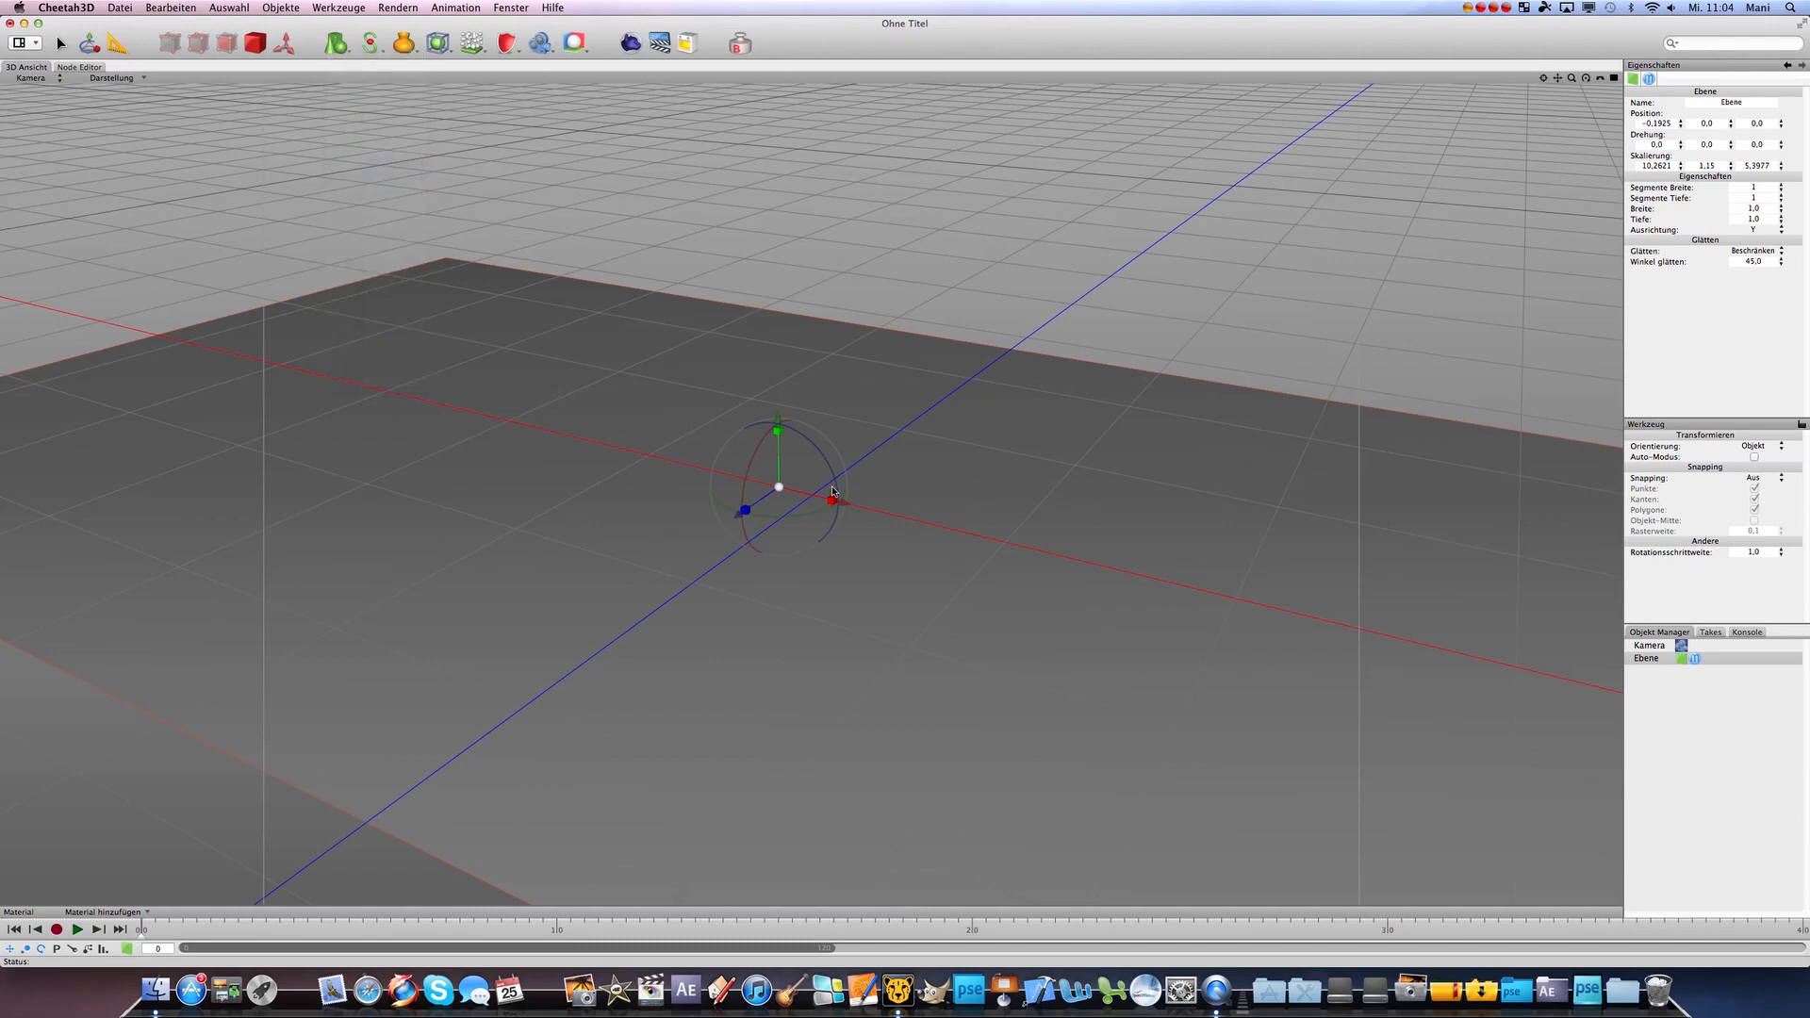
click(338, 35)
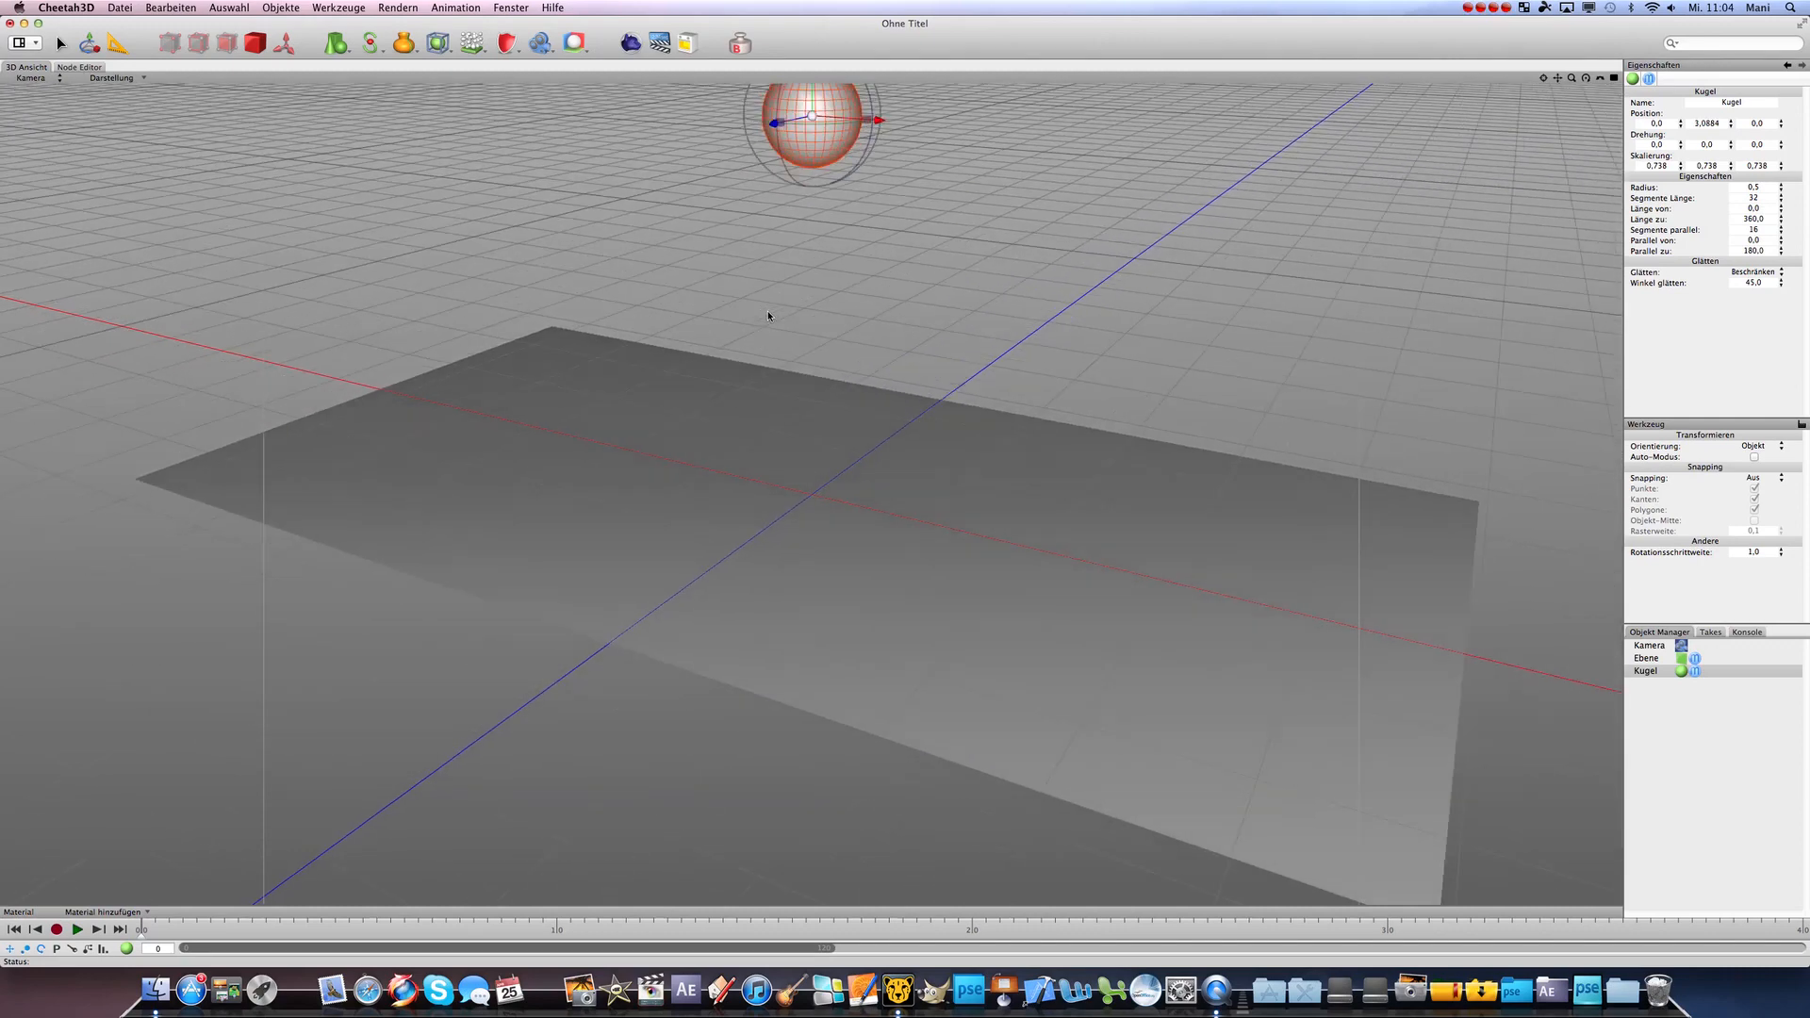
click(333, 43)
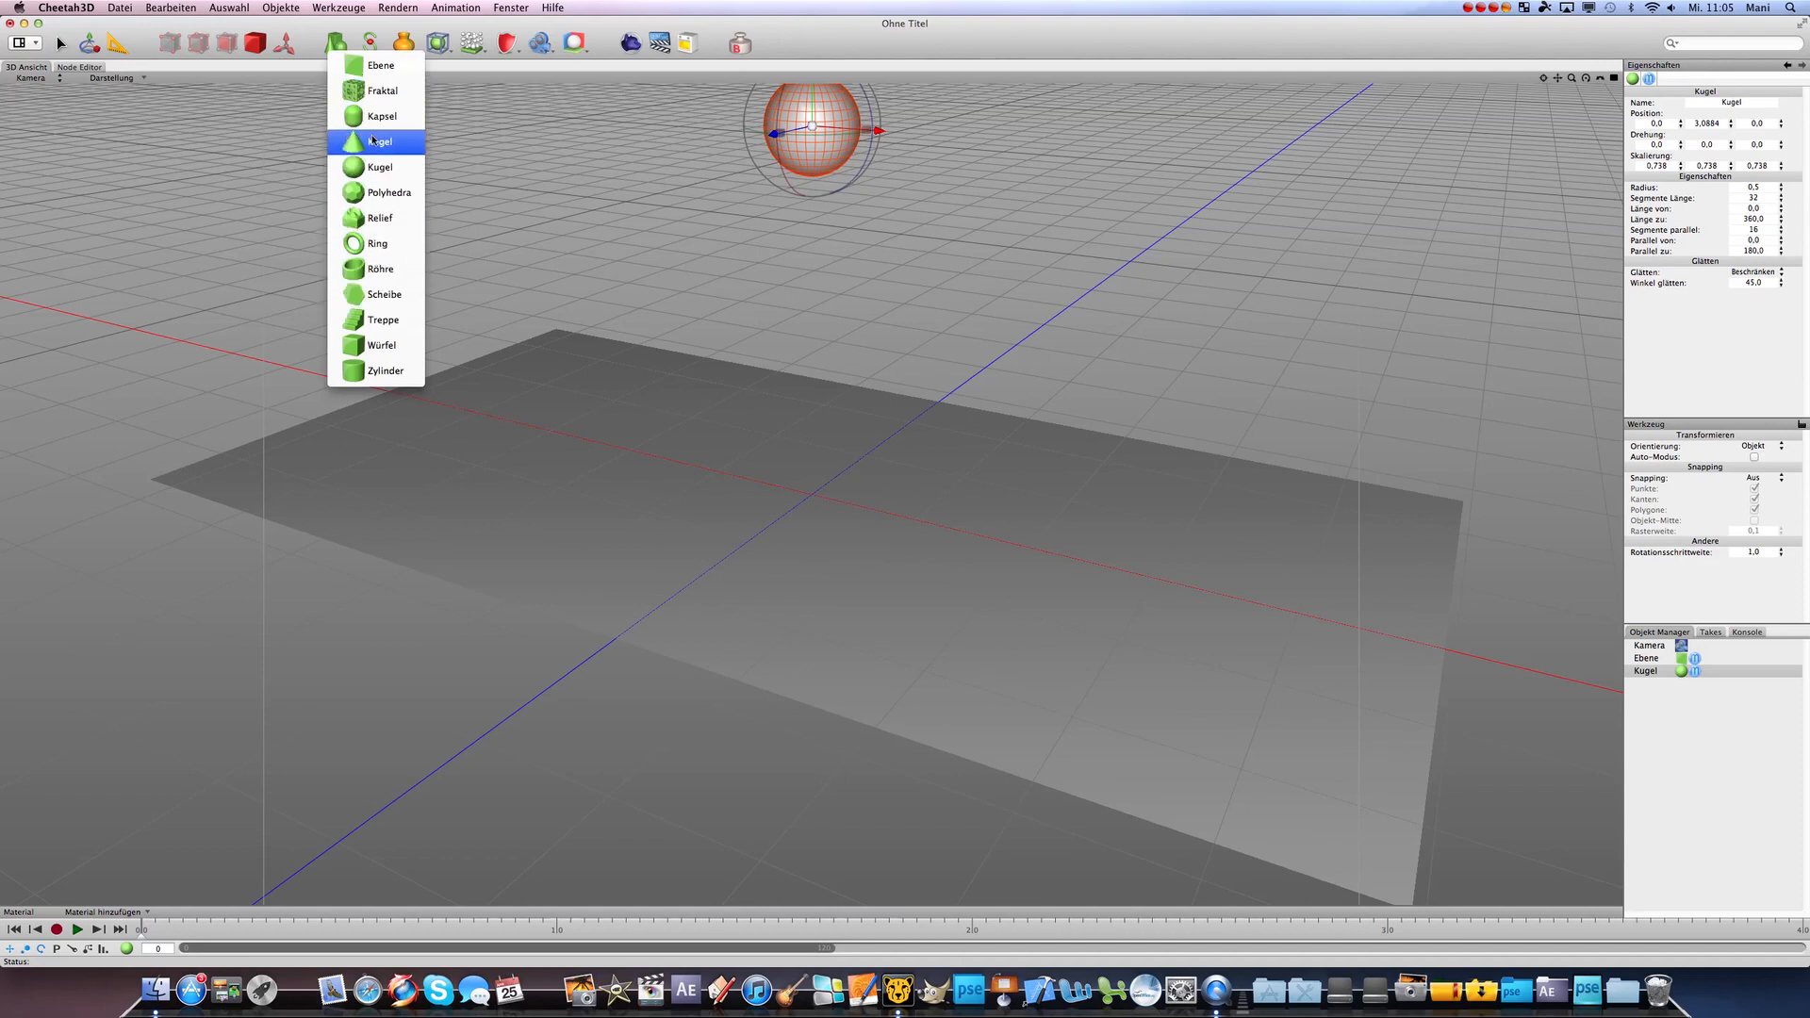
- Add a Würfel cube and lift it to sit just below the sphere
click(380, 345)
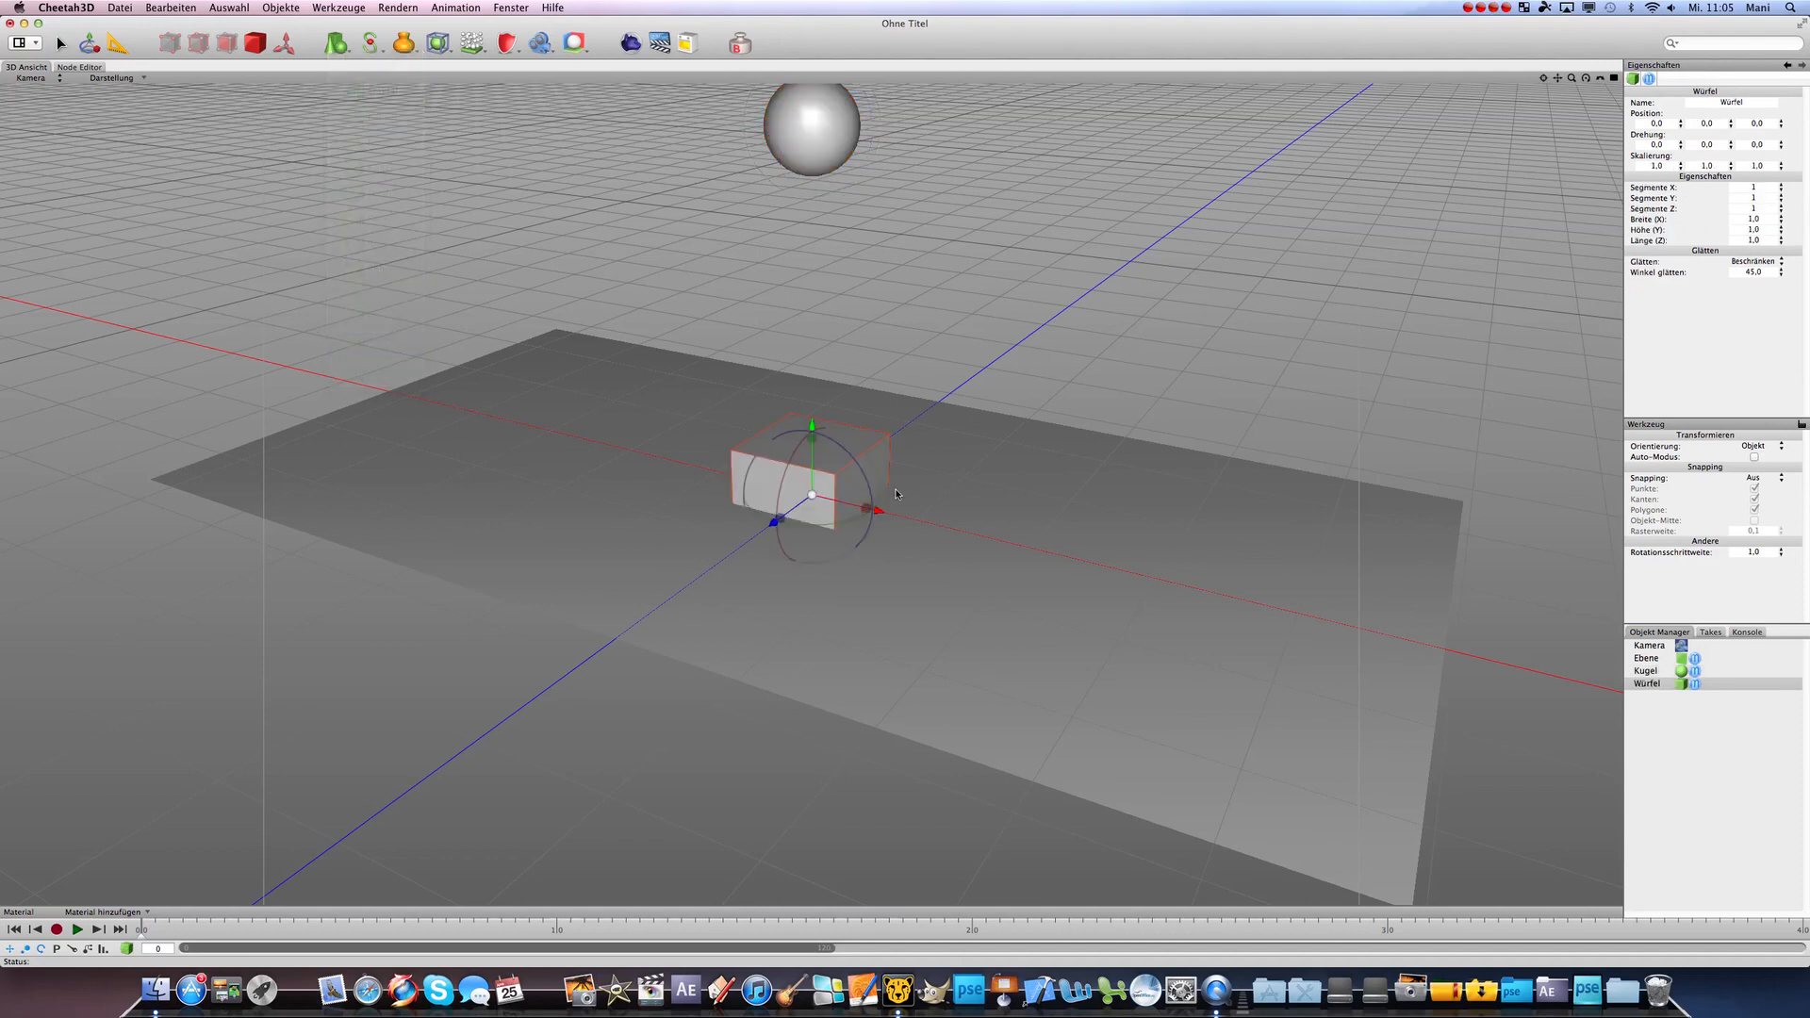
drag(808, 484, 860, 358)
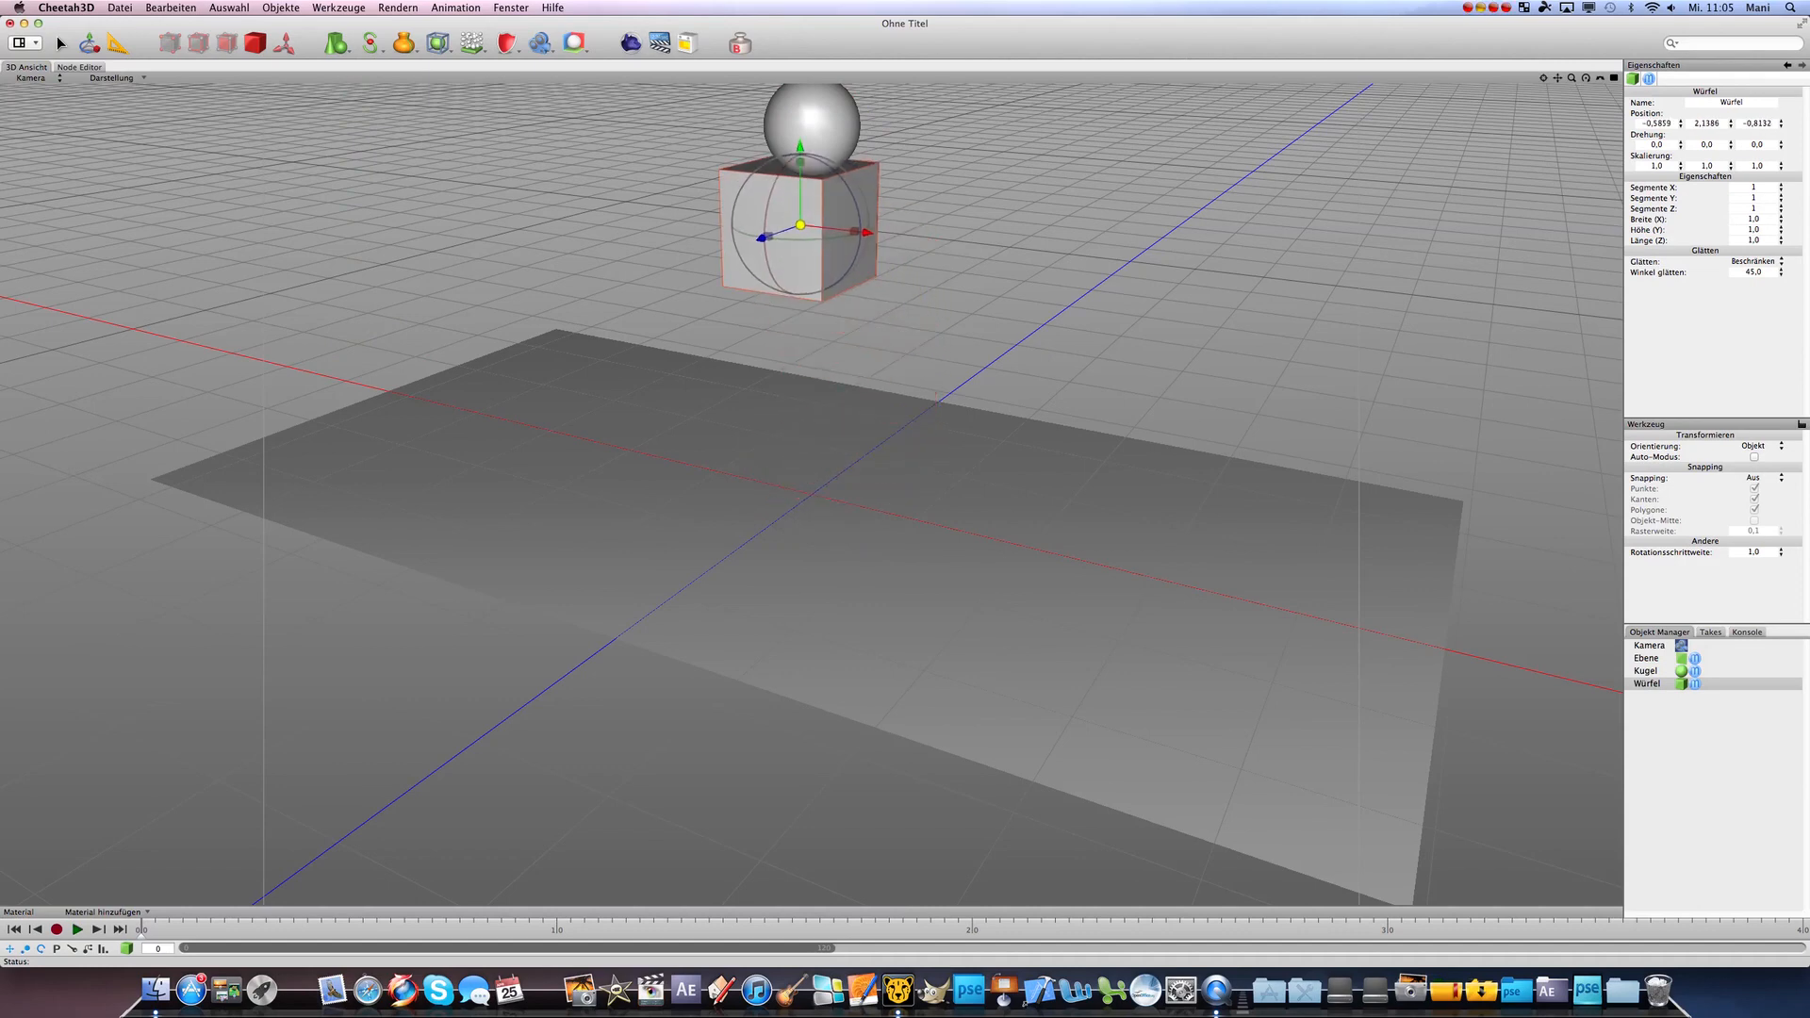
drag(800, 225, 825, 251)
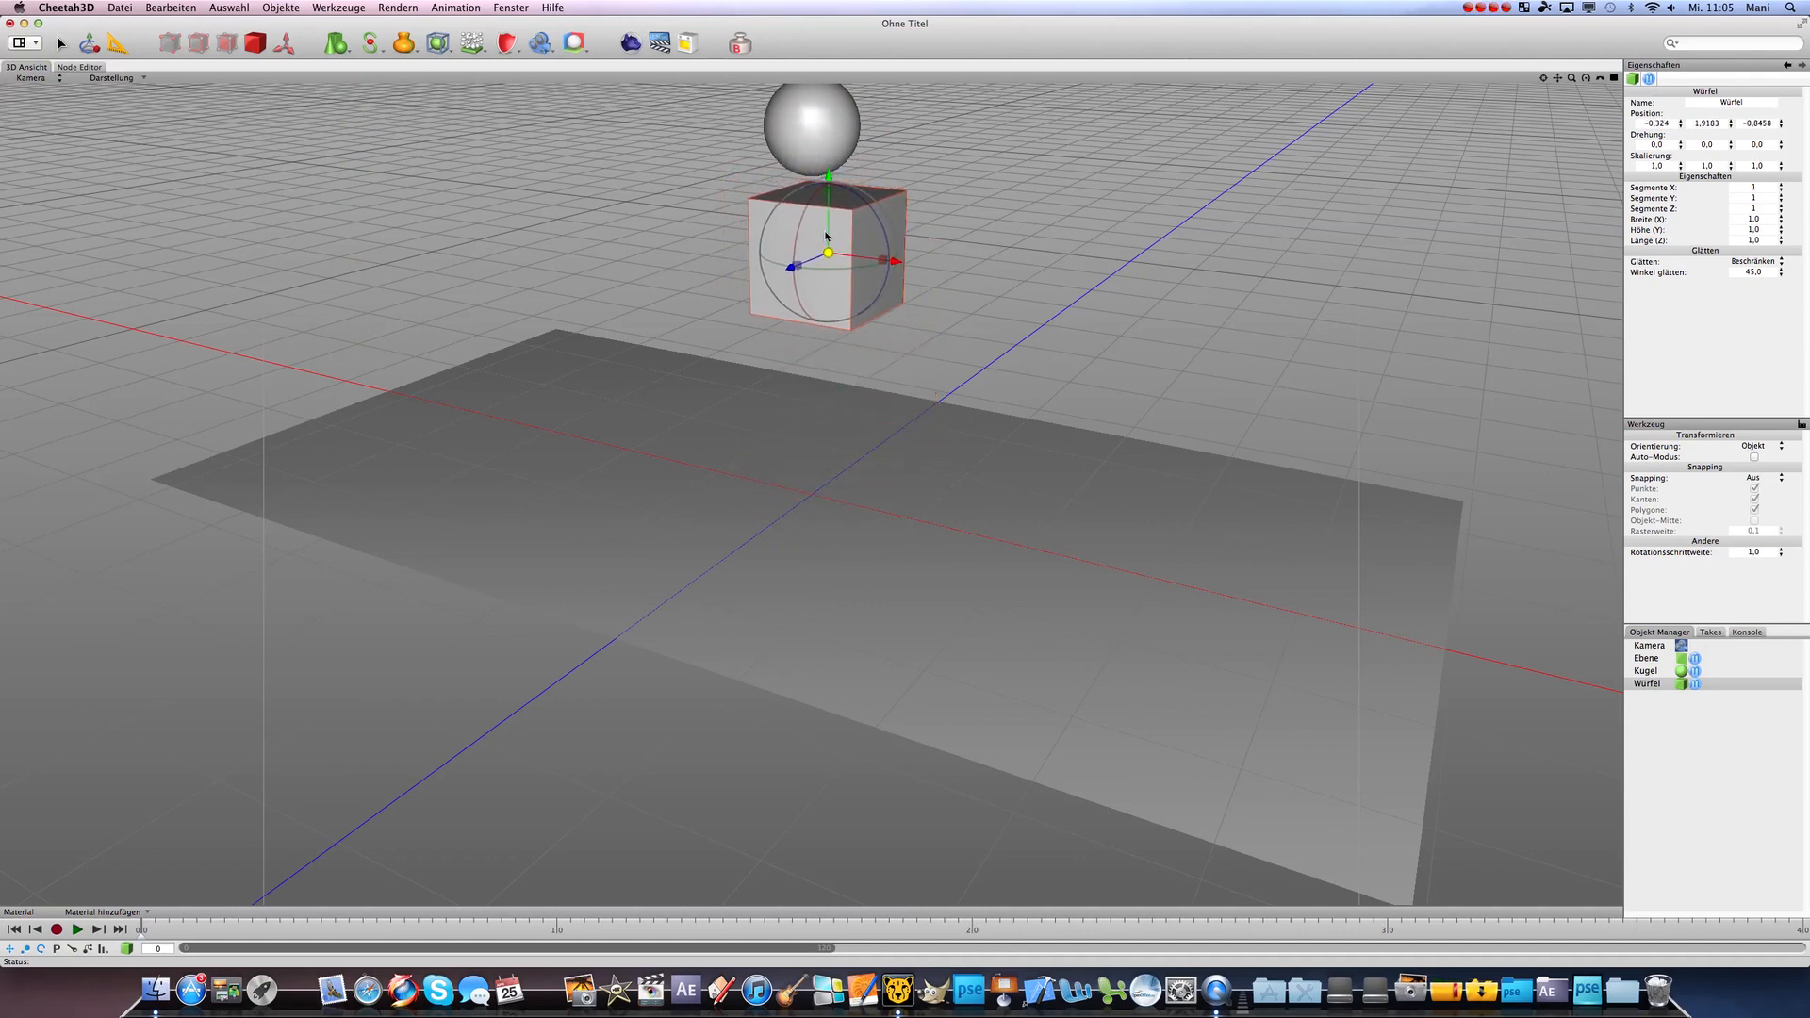
- Add a Ring and move it up to the right of the cube
click(340, 44)
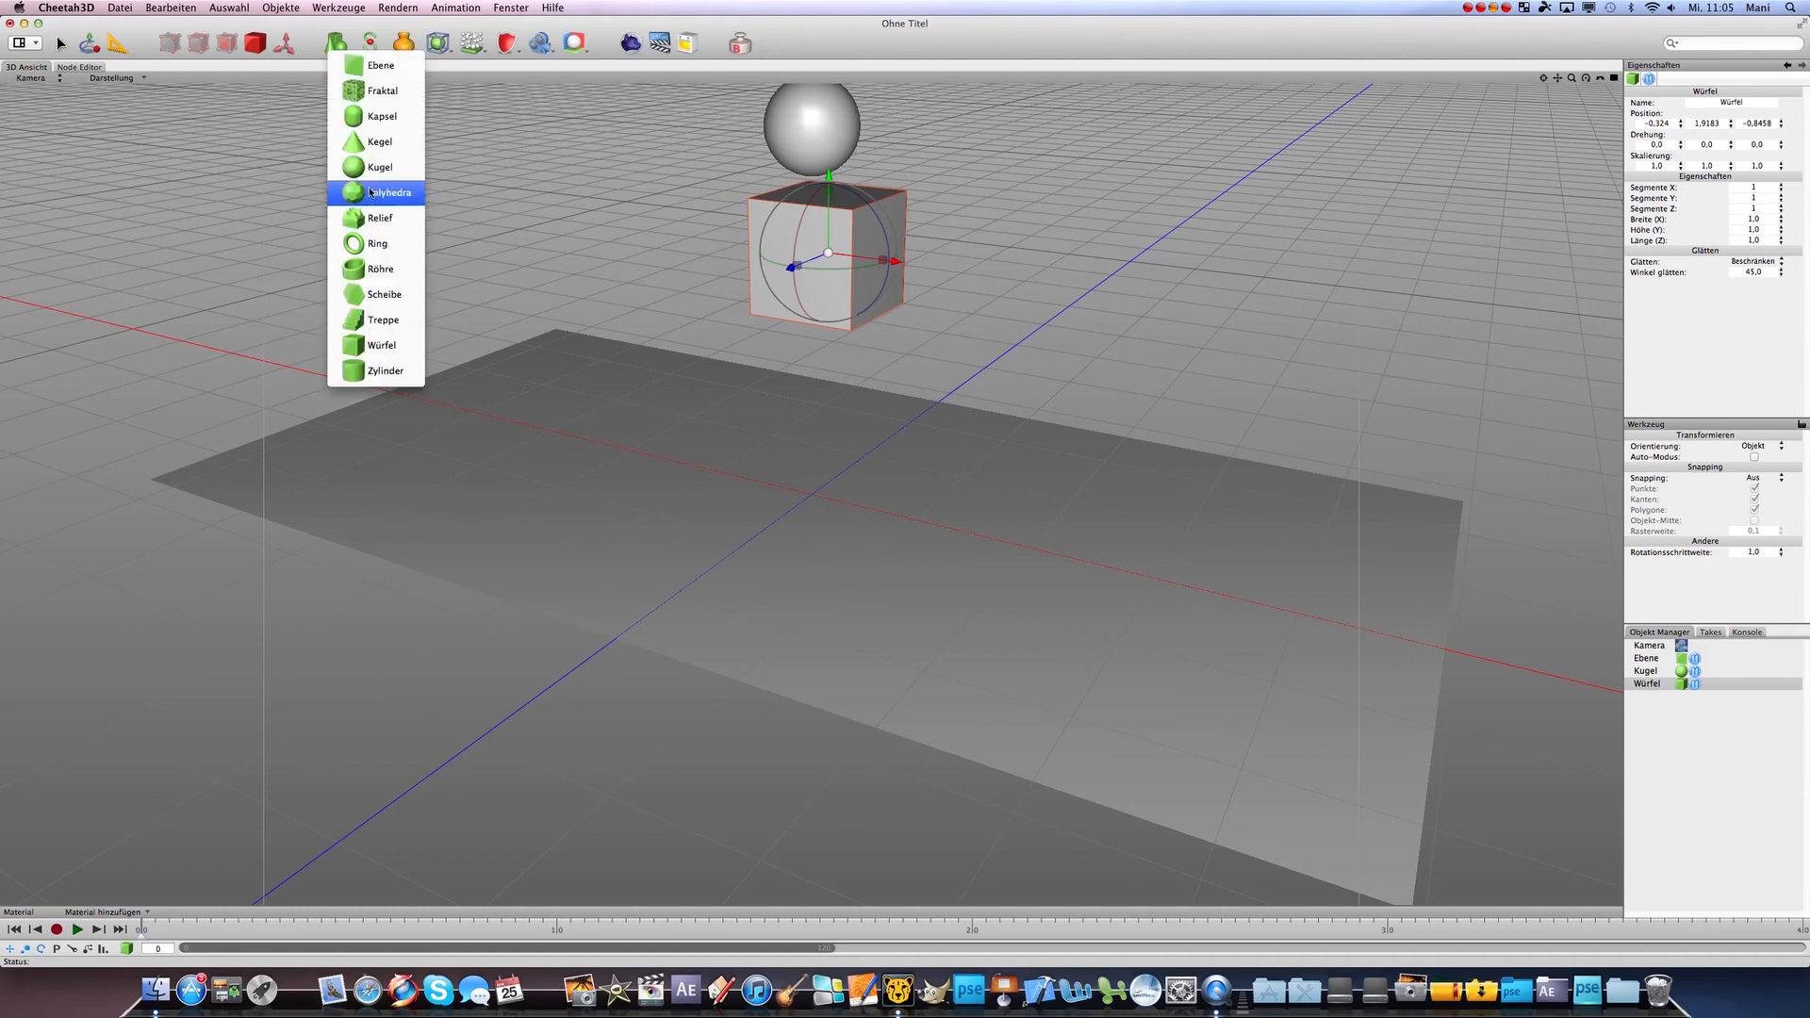
mouse_move(360, 115)
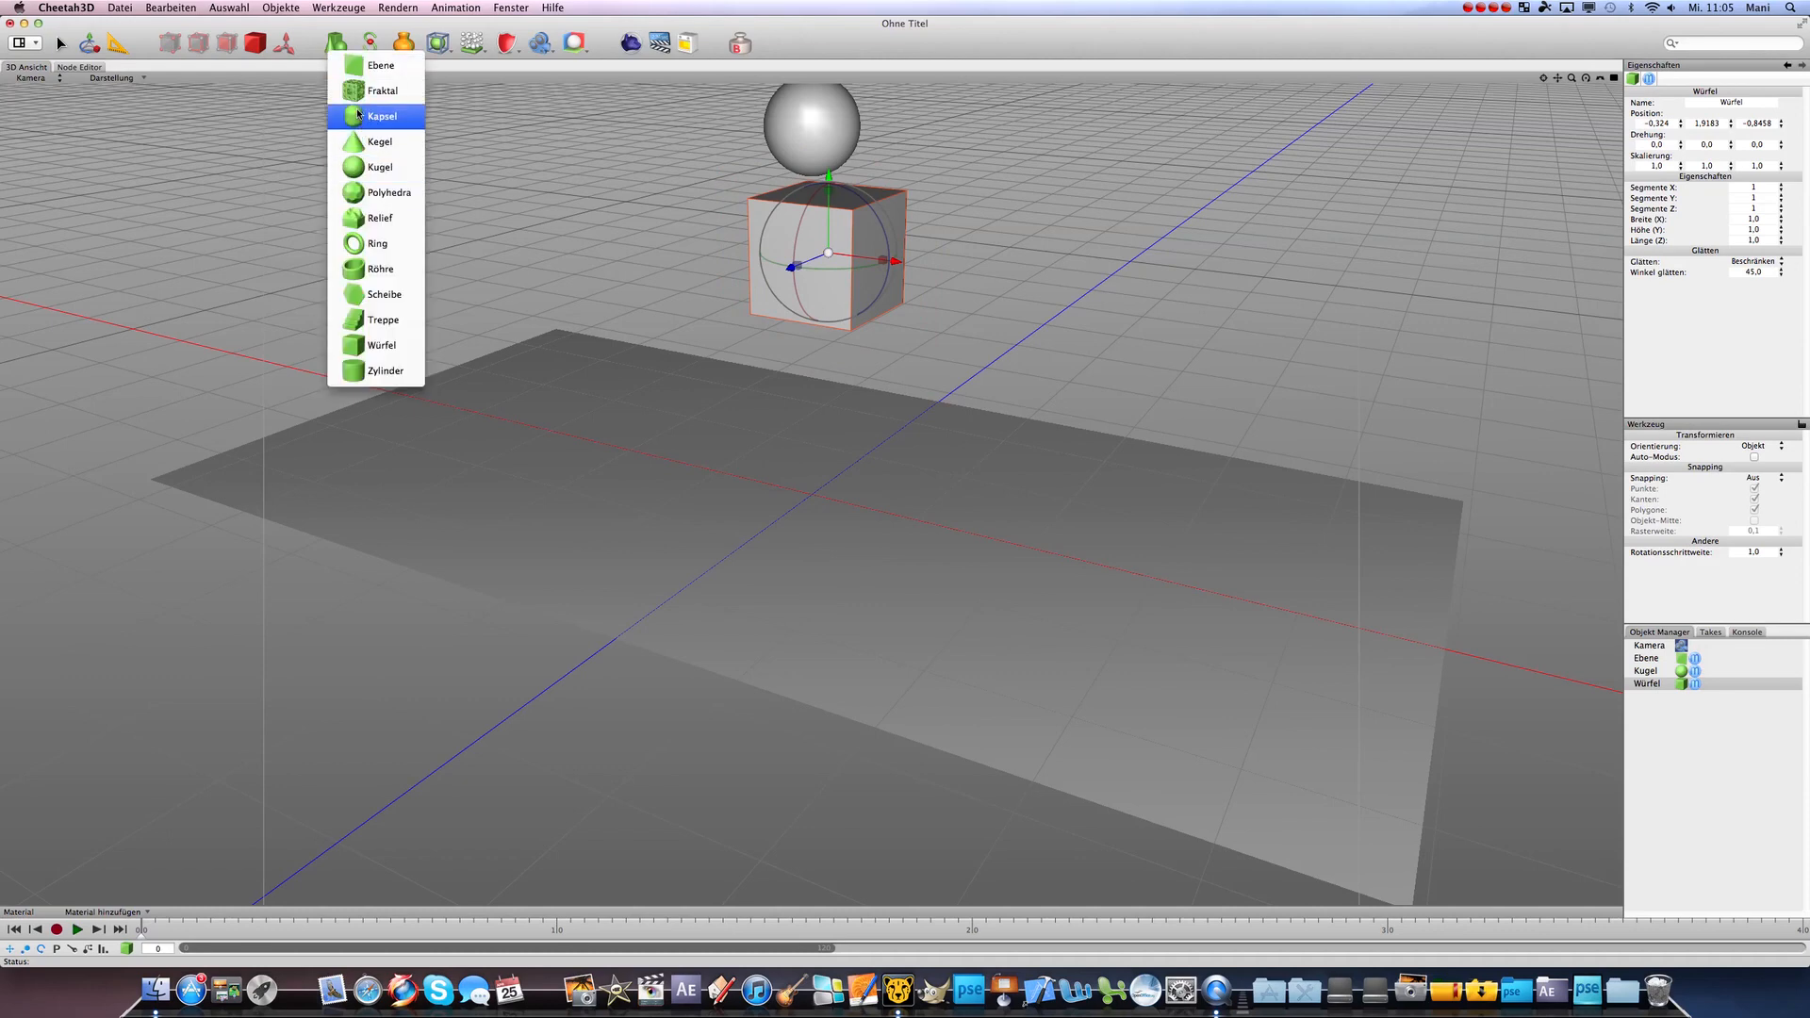
mouse_move(377, 255)
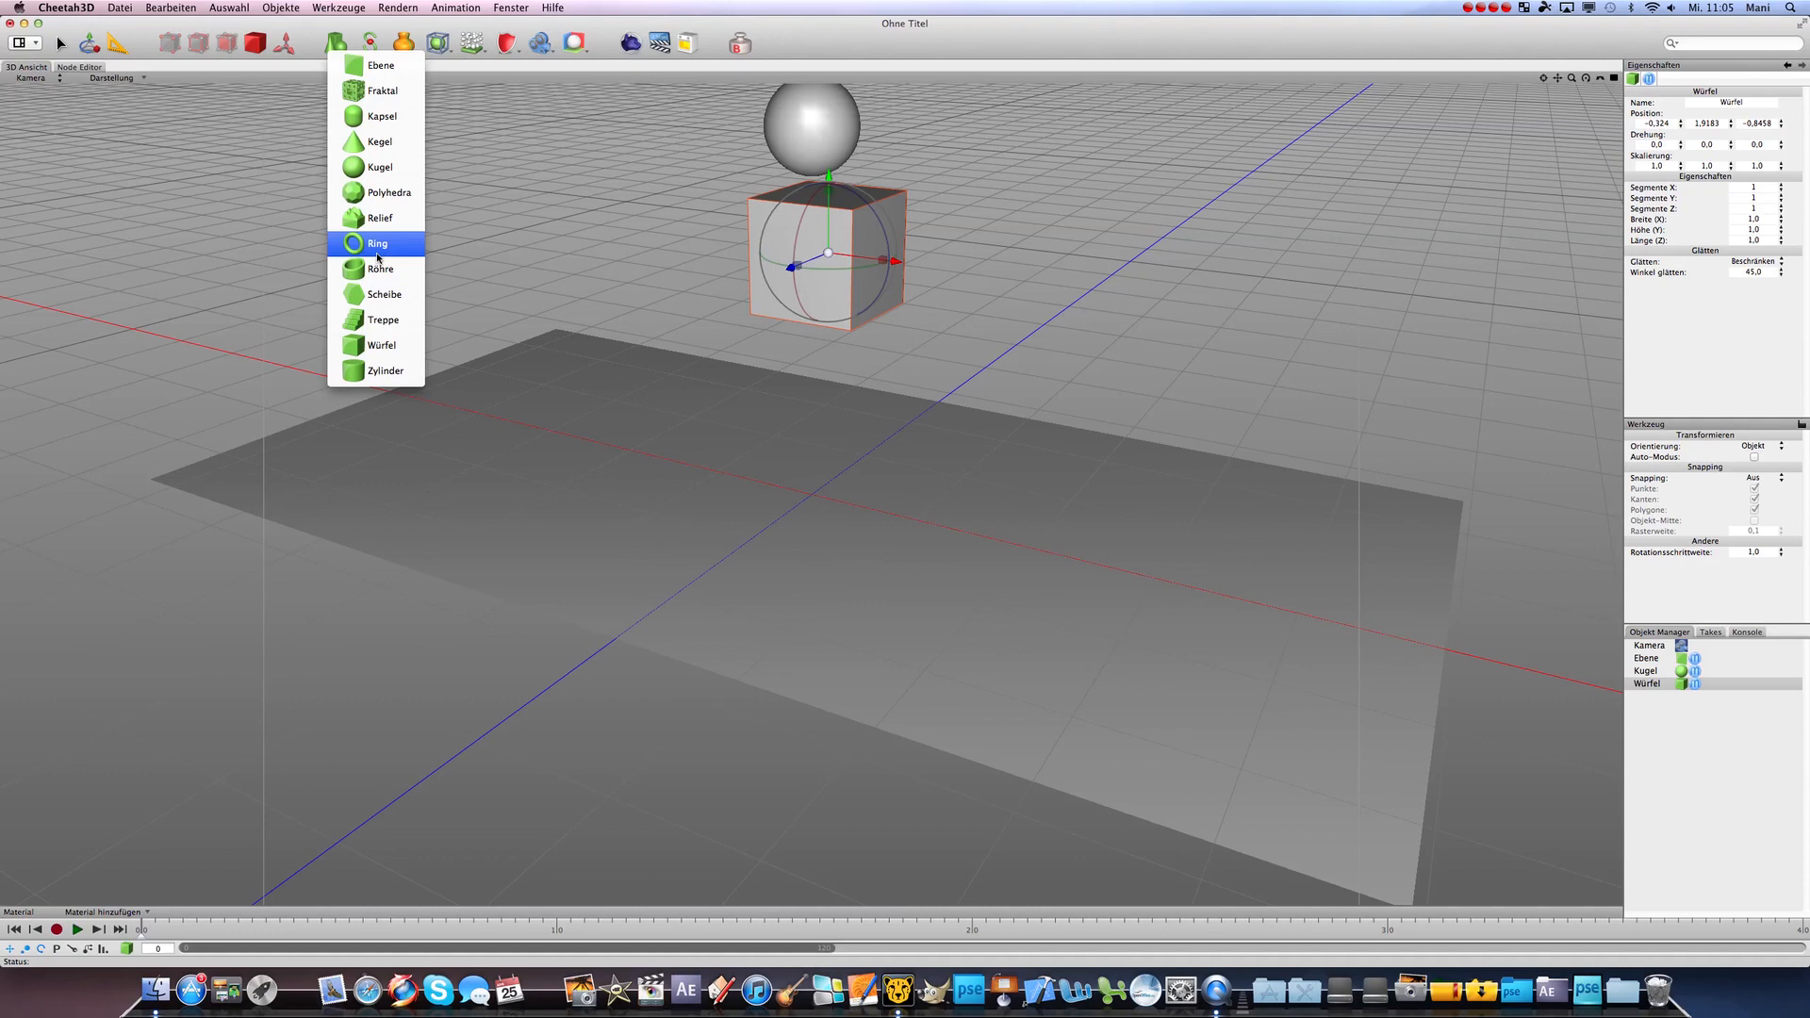
click(376, 243)
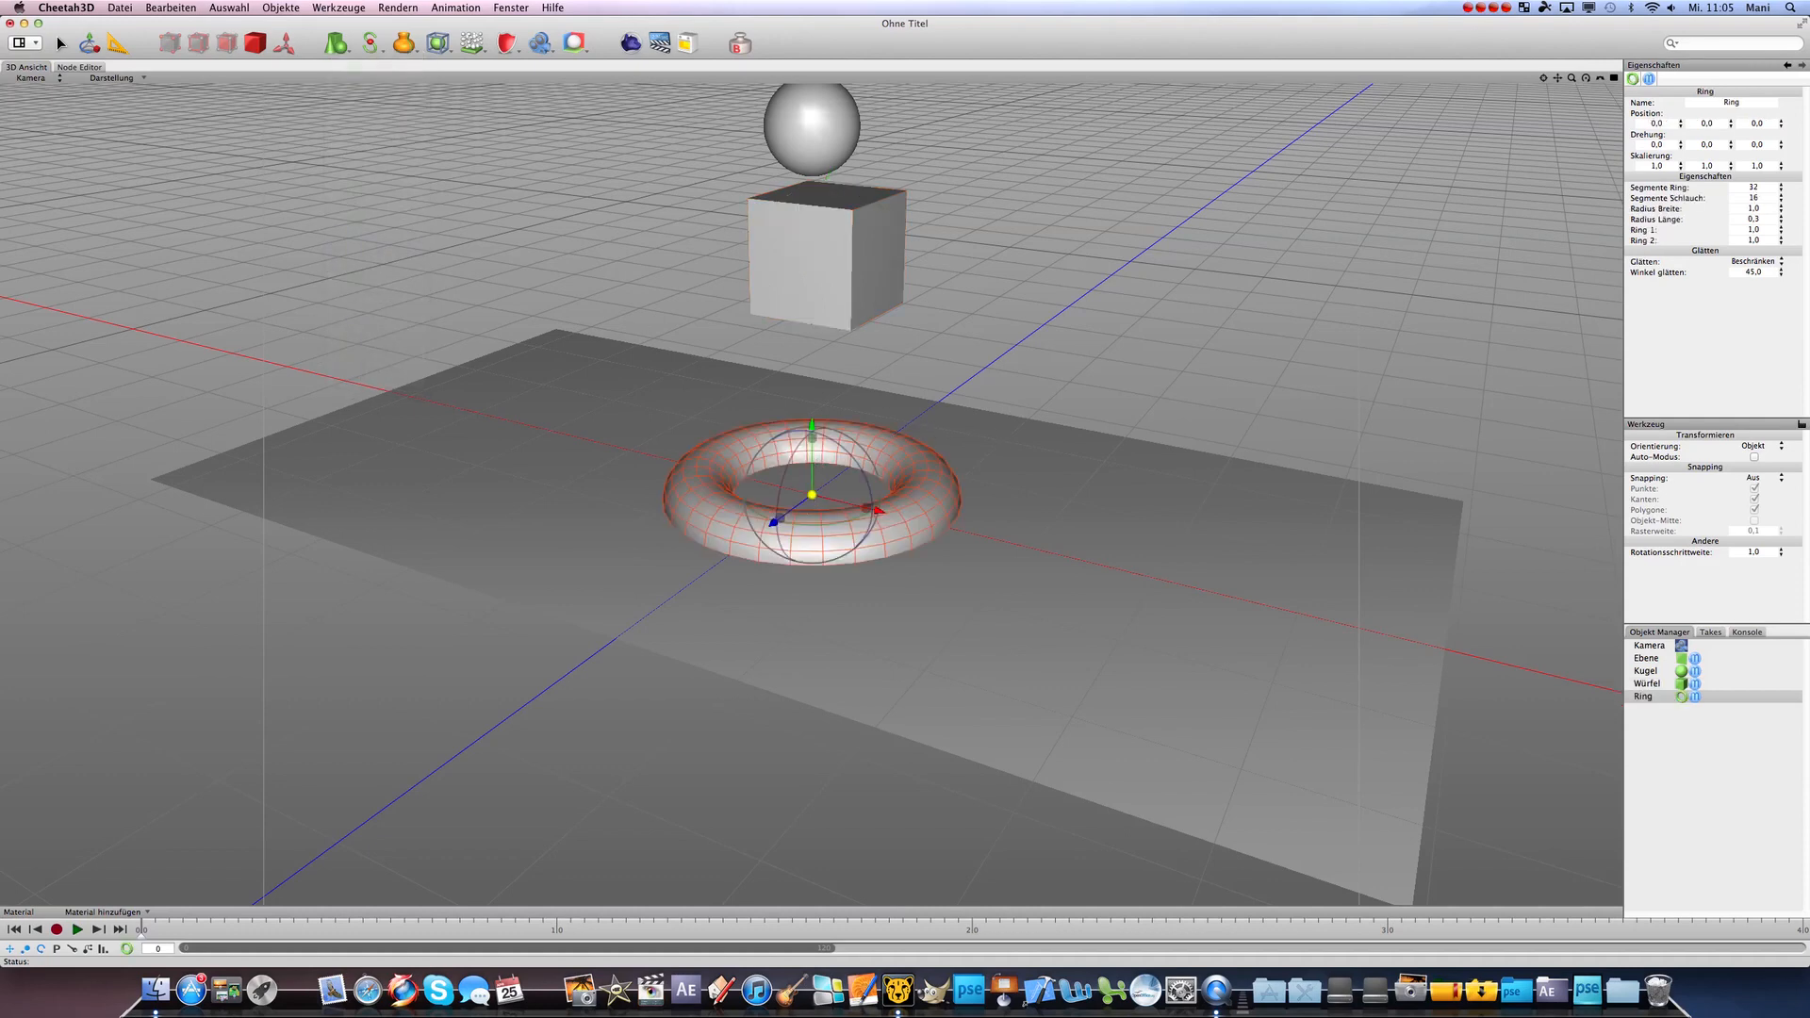
drag(812, 494, 979, 263)
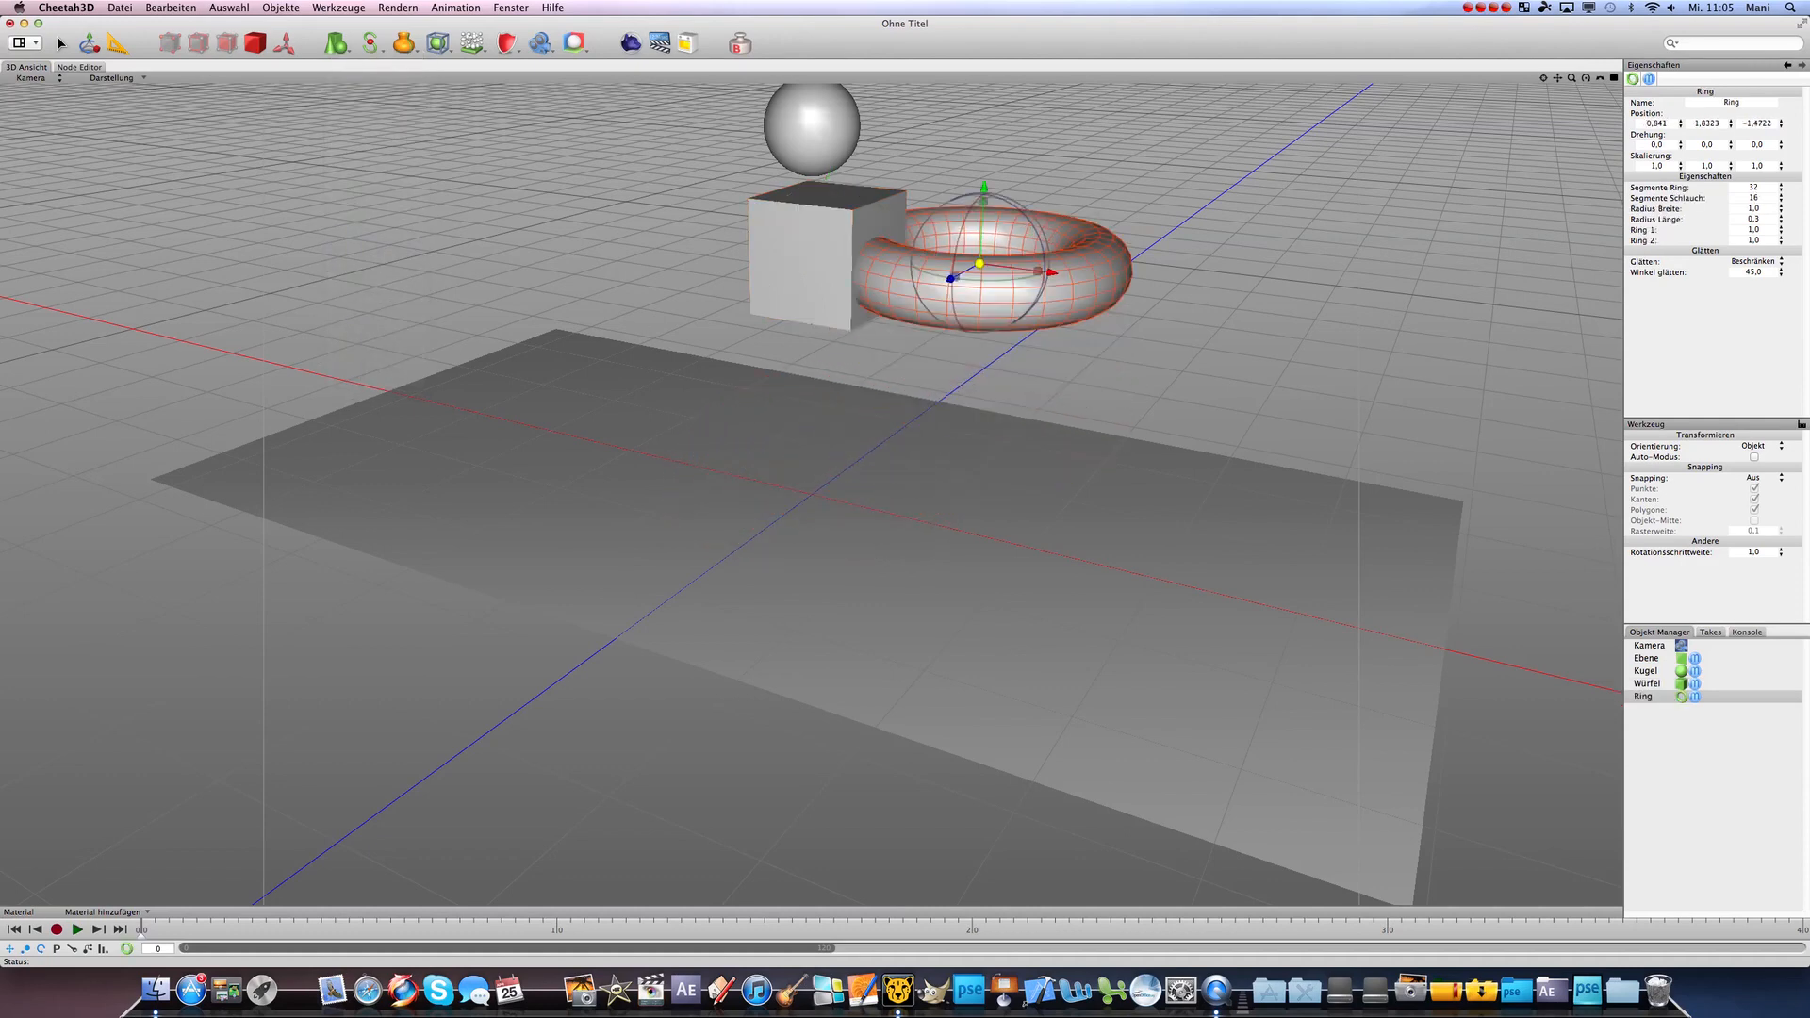
drag(981, 263, 1068, 196)
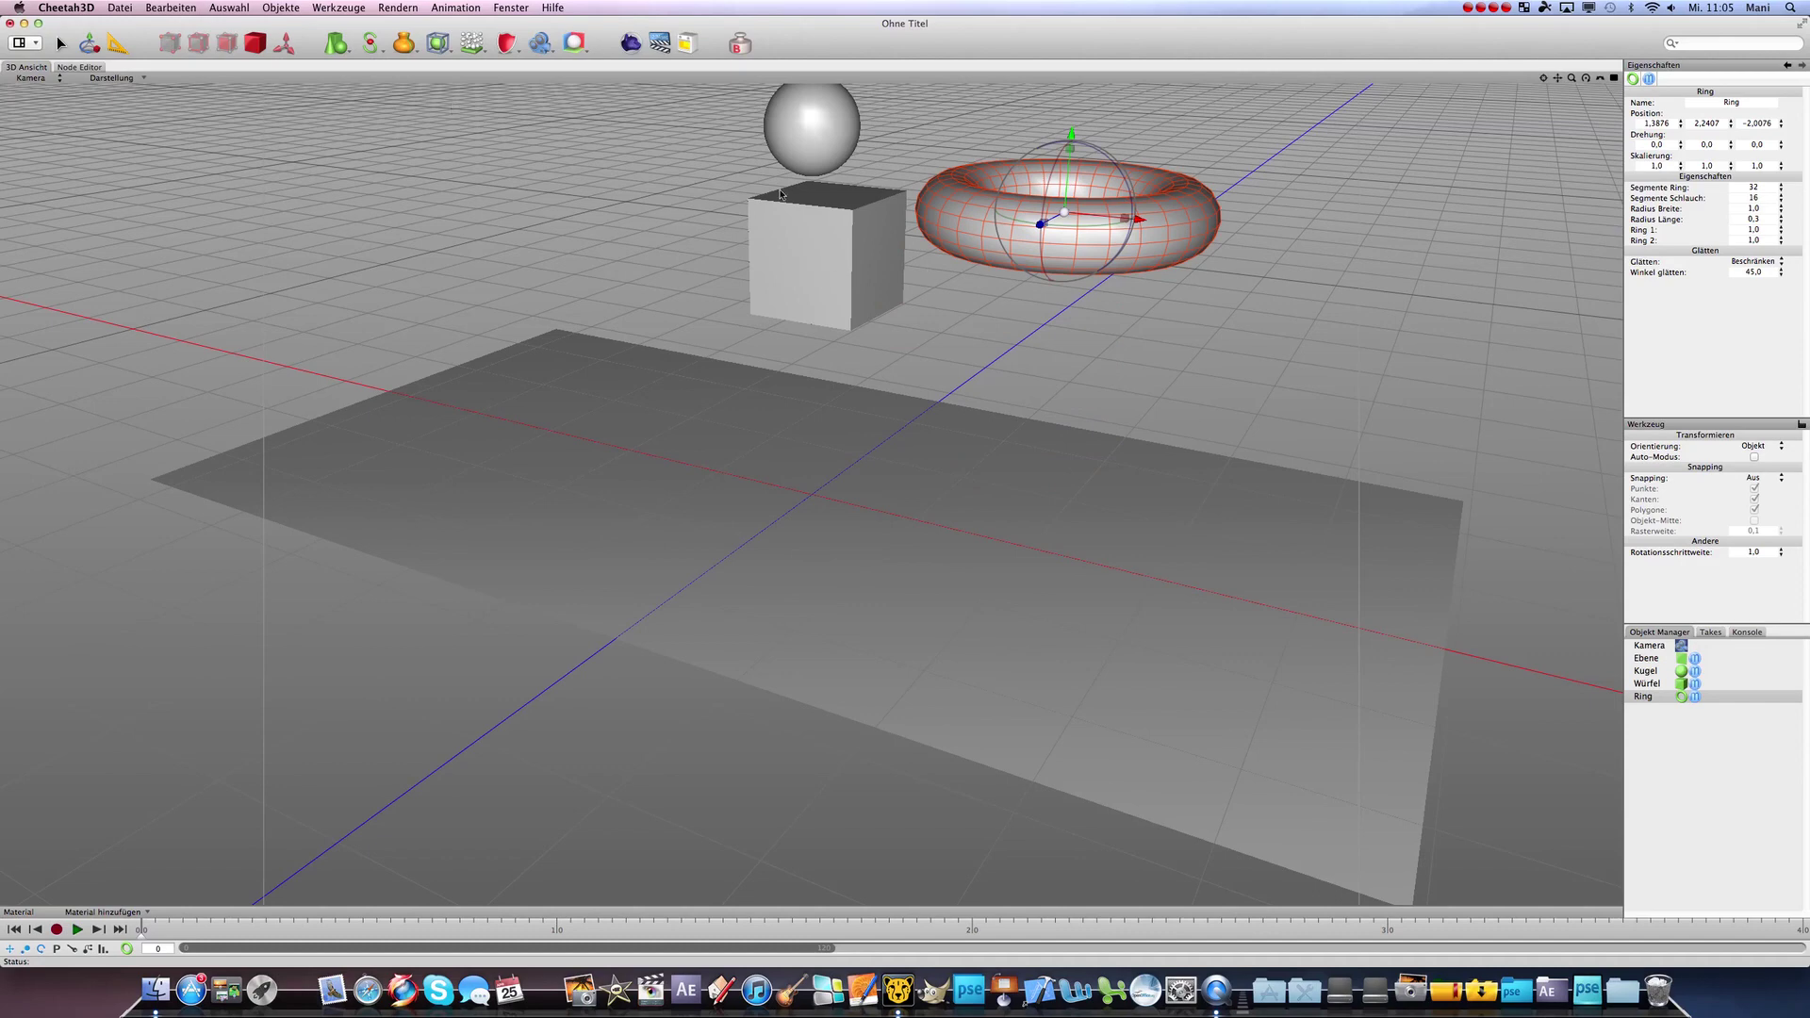
mouse_move(1036, 107)
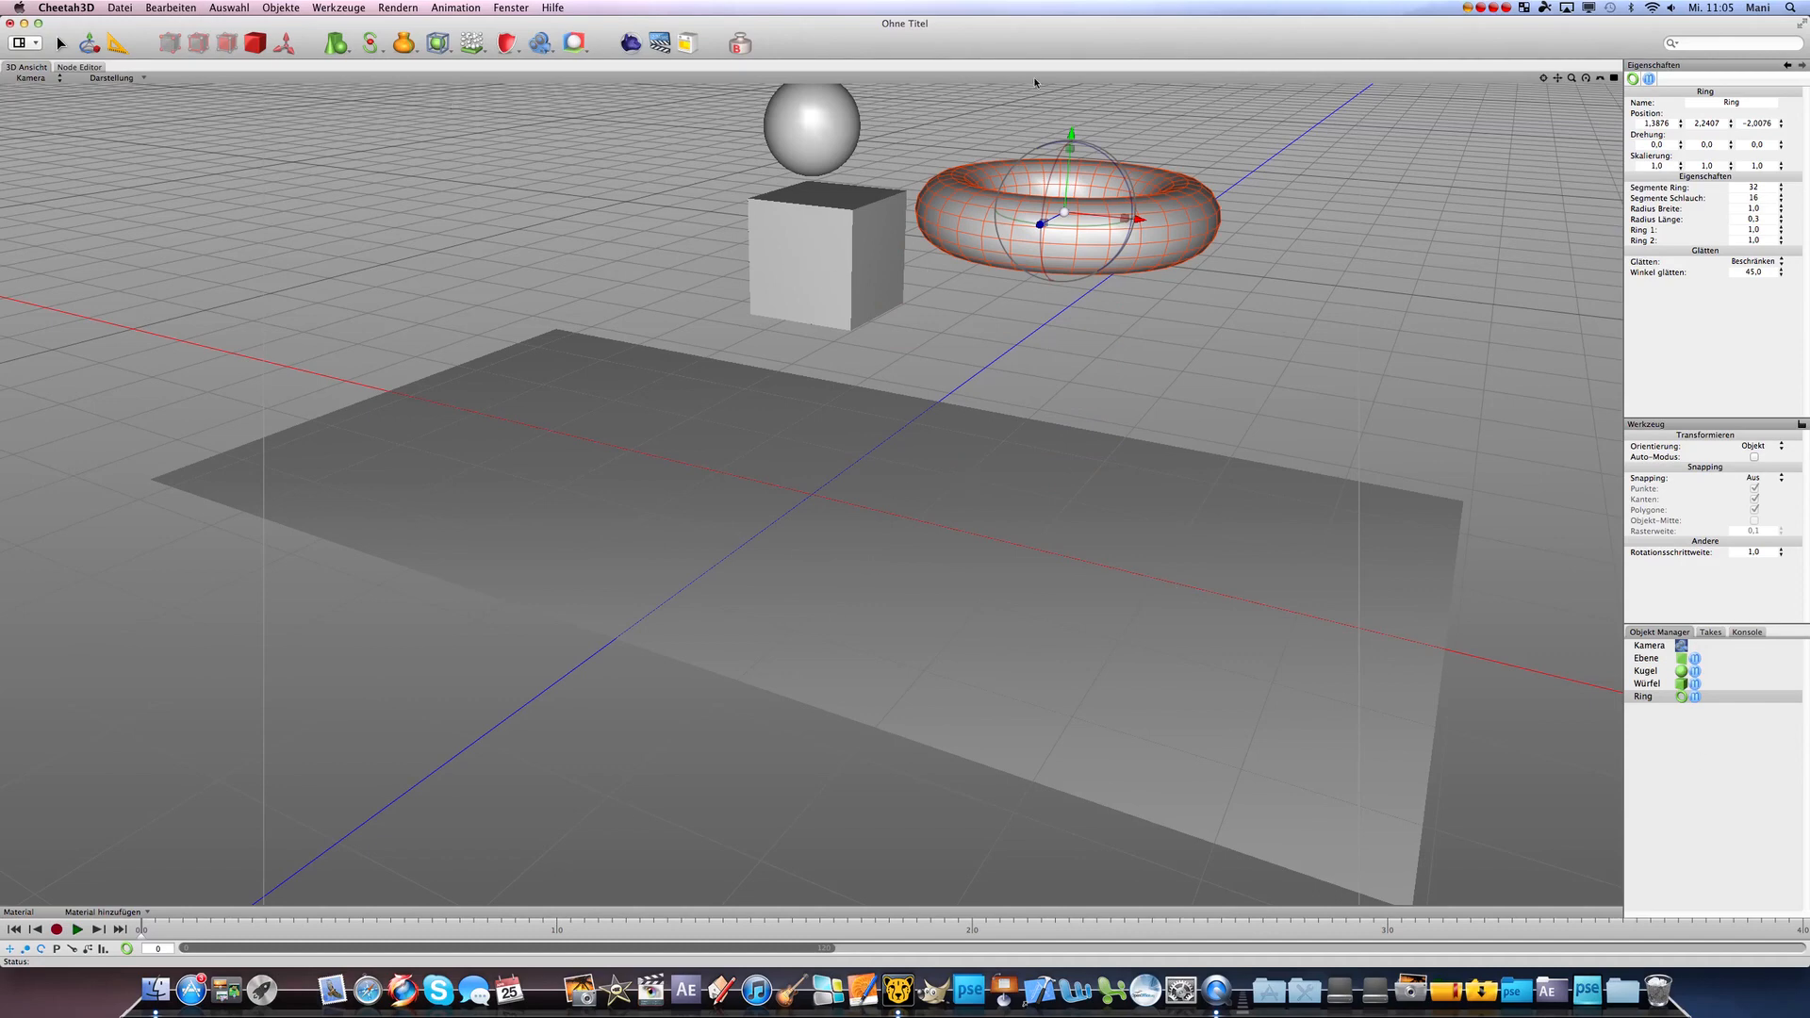
mouse_move(569, 726)
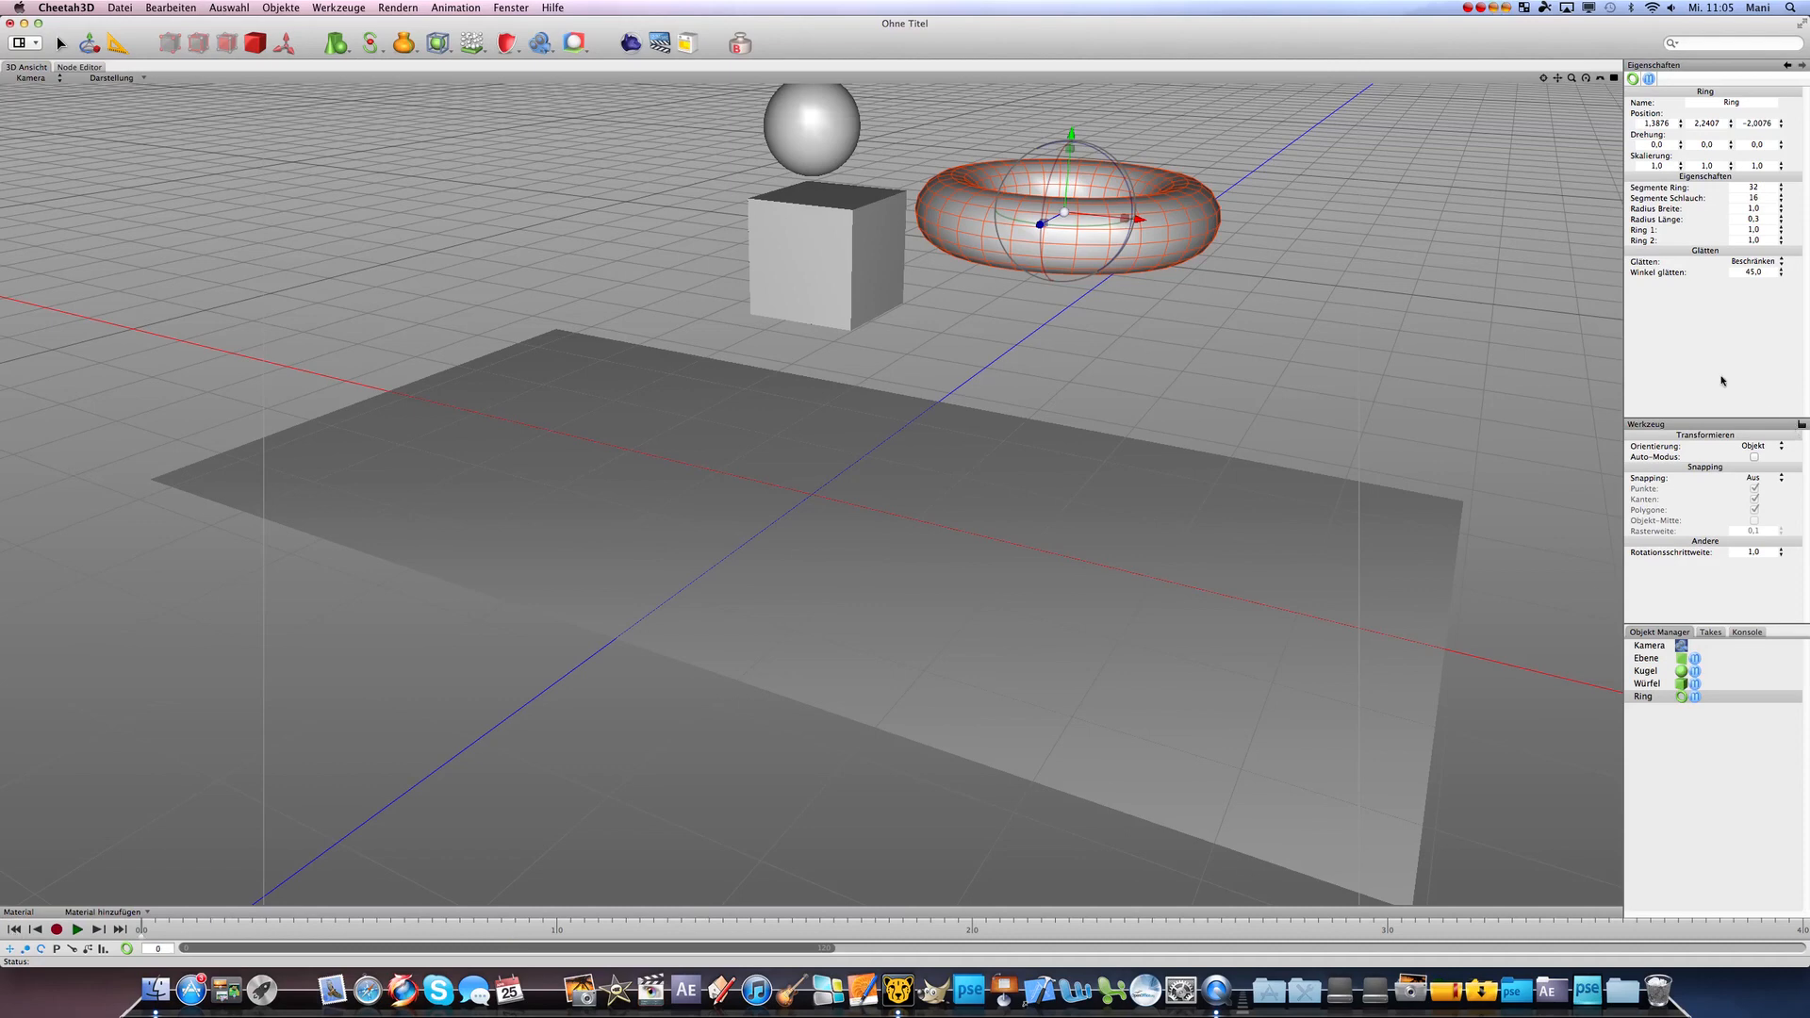
- Select Ebene and Shift-select through Ring in the Object Manager
click(1642, 696)
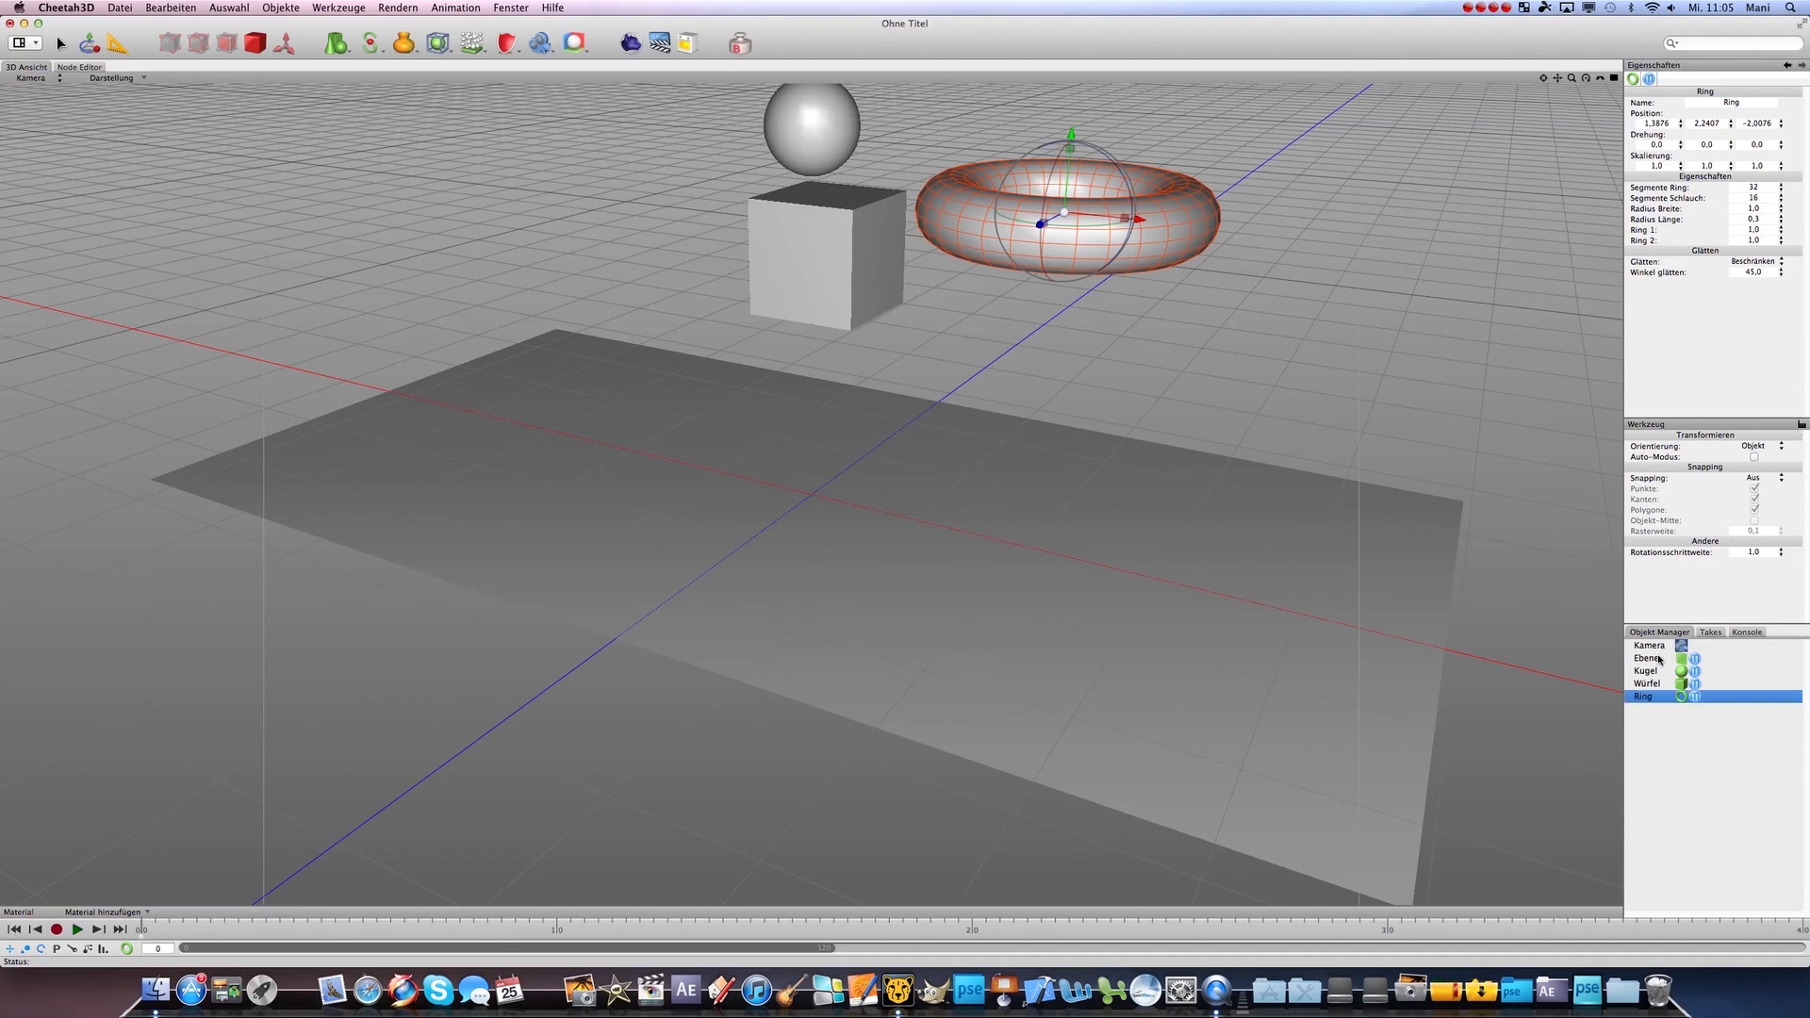
click(1645, 658)
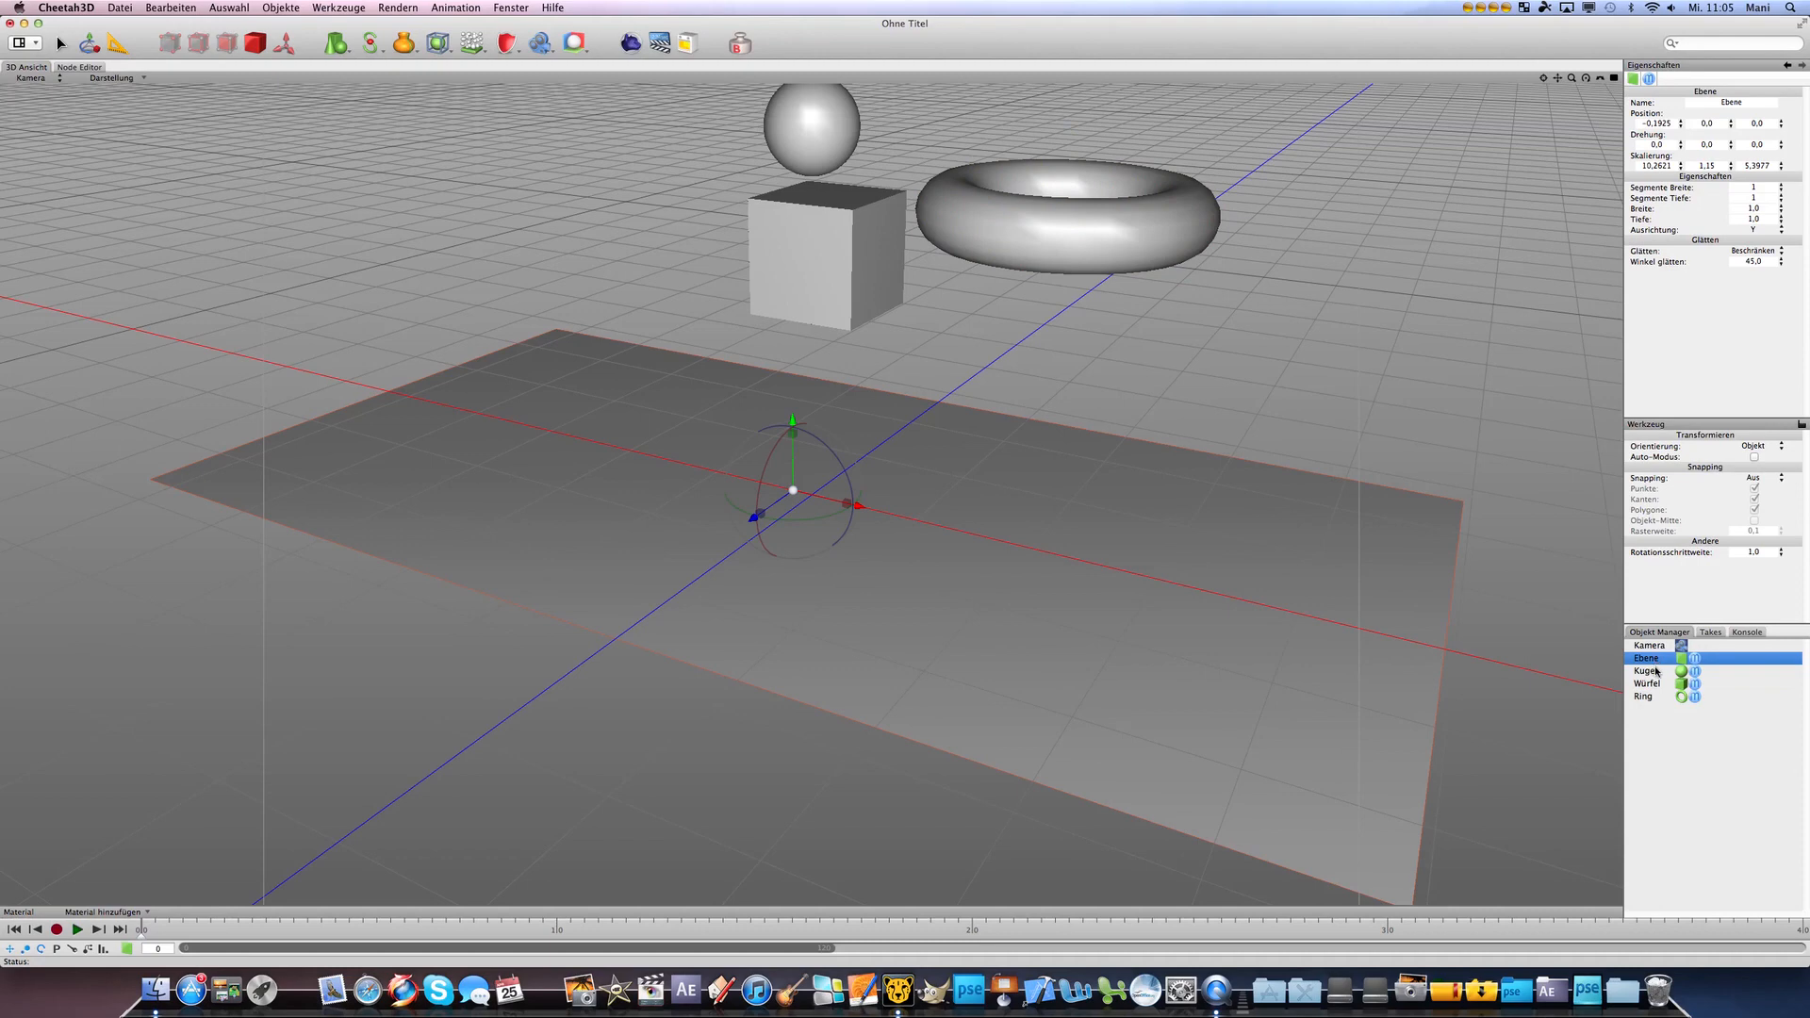
click(1643, 697)
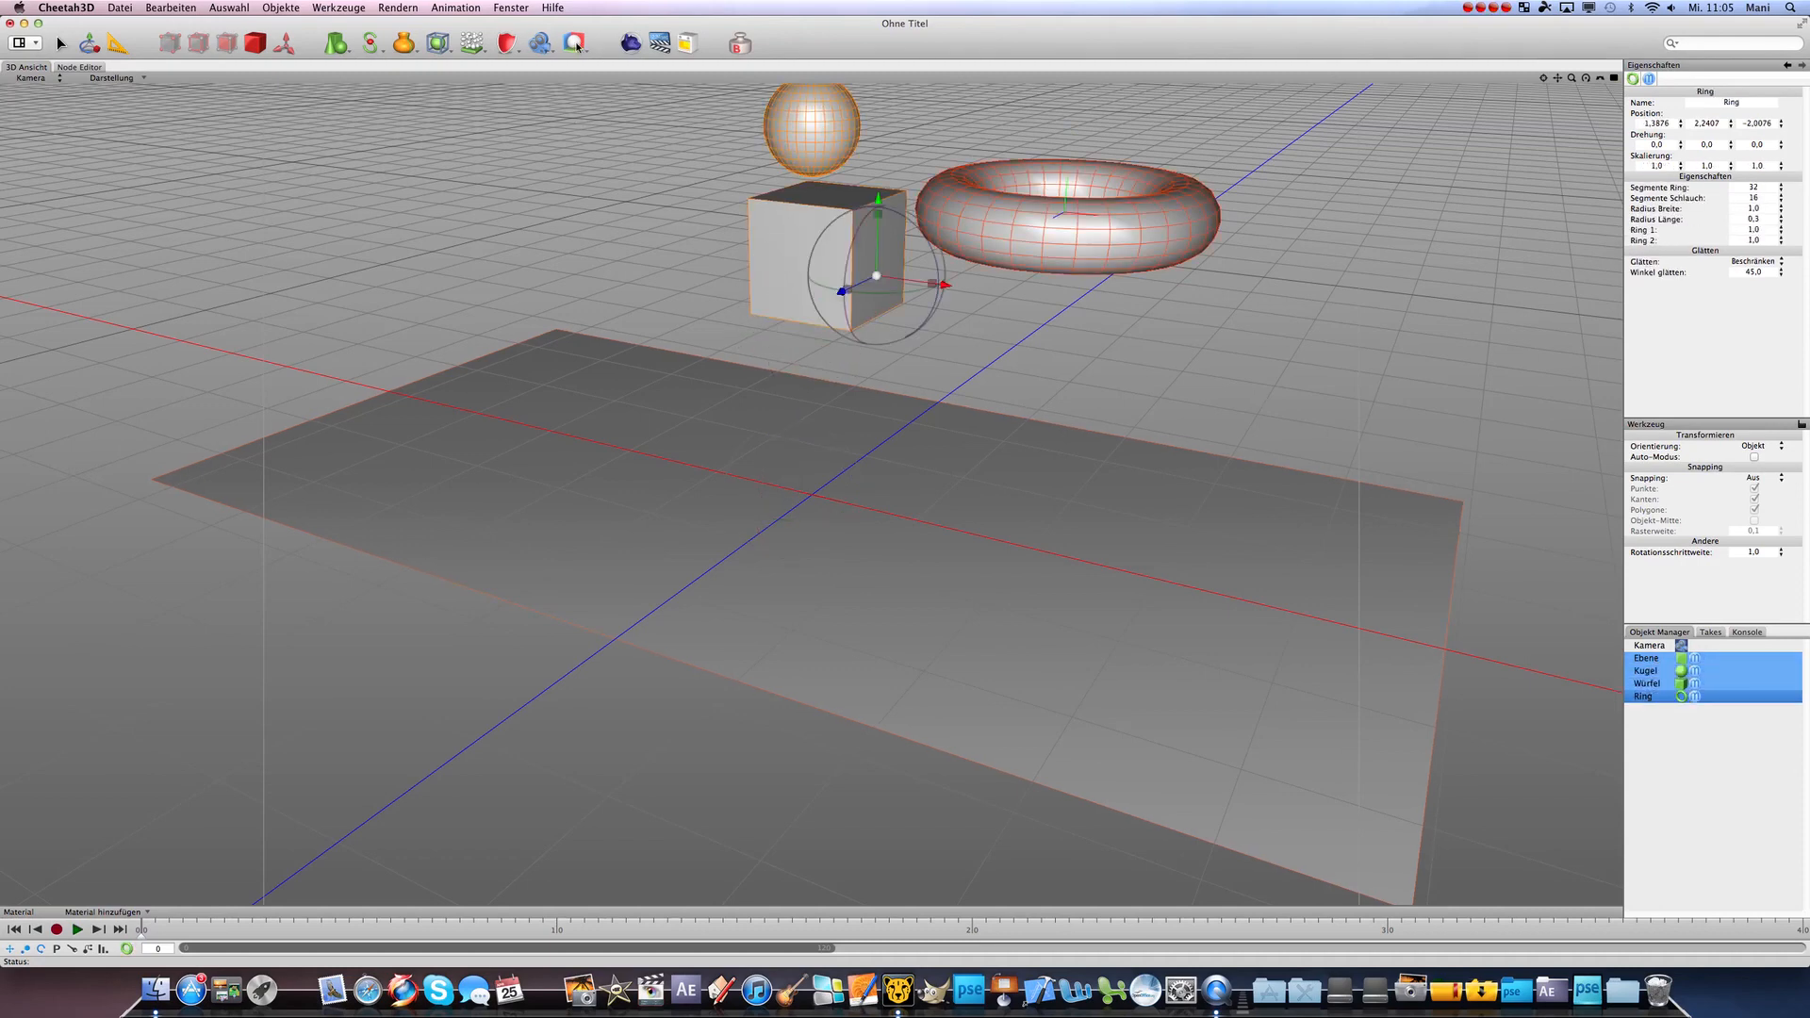
- Attach a Rigid Body tag to all four objects and briefly preview the simulation
click(571, 44)
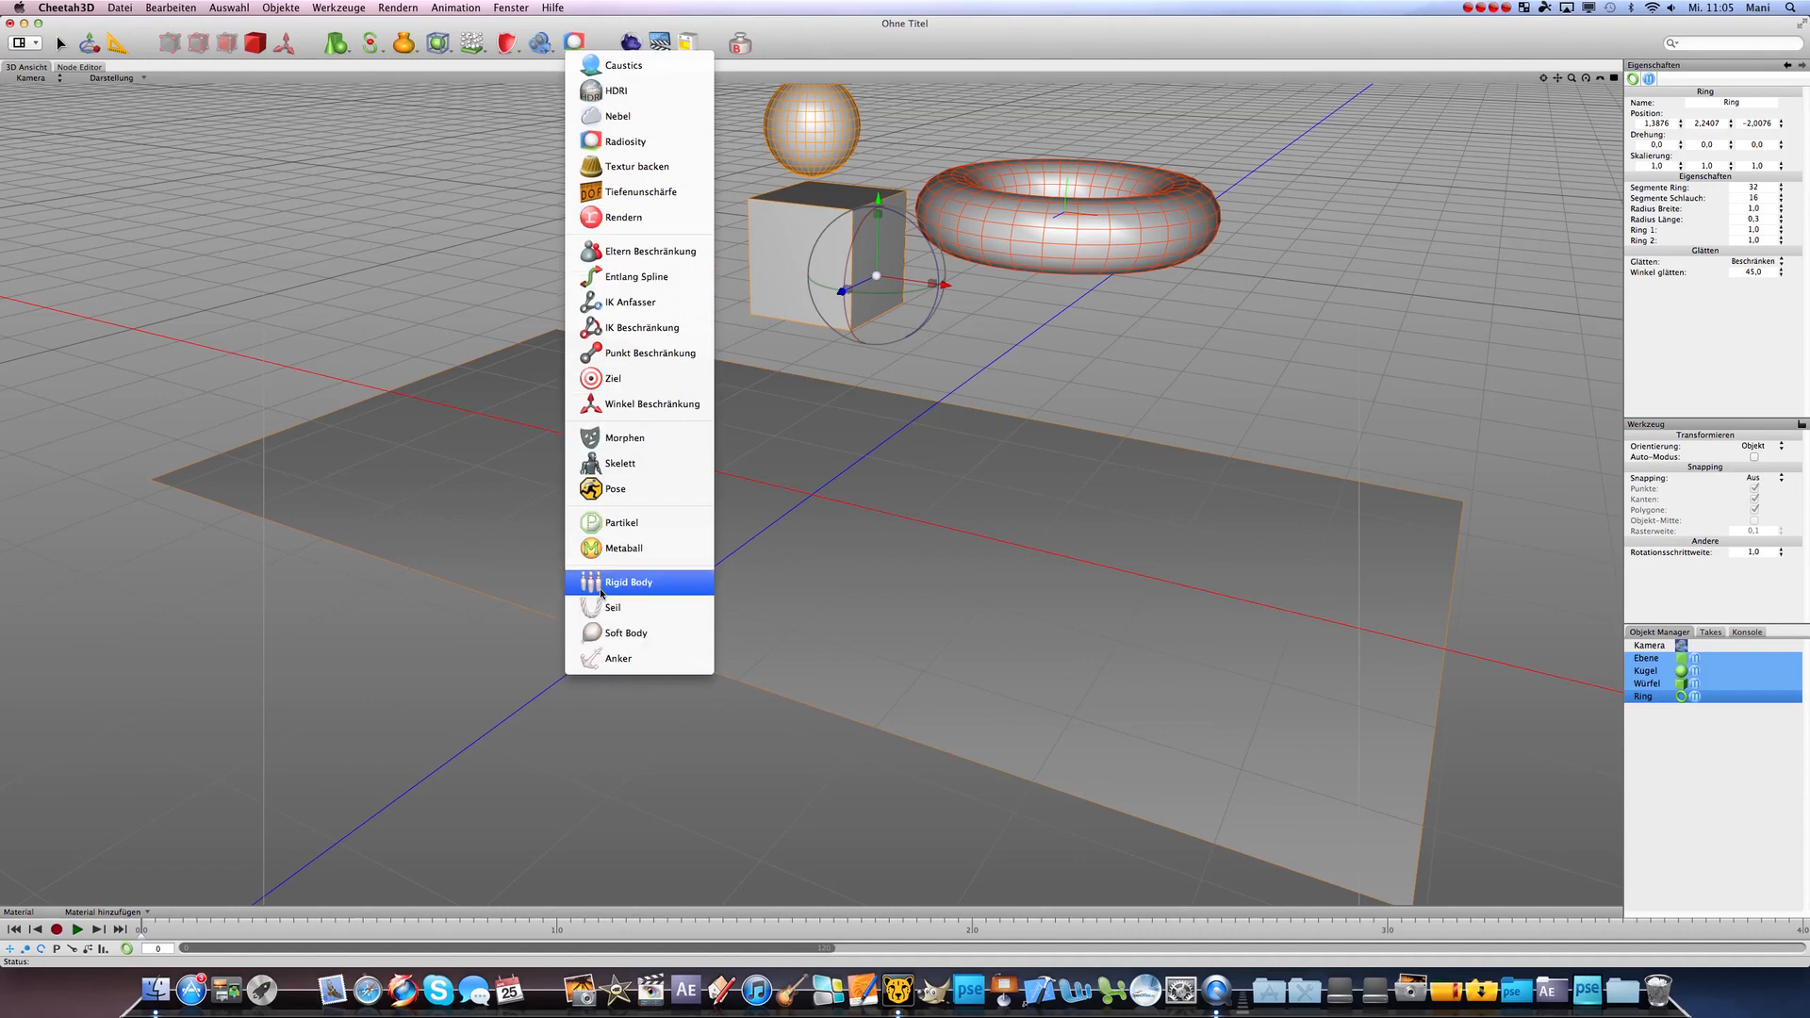
click(628, 582)
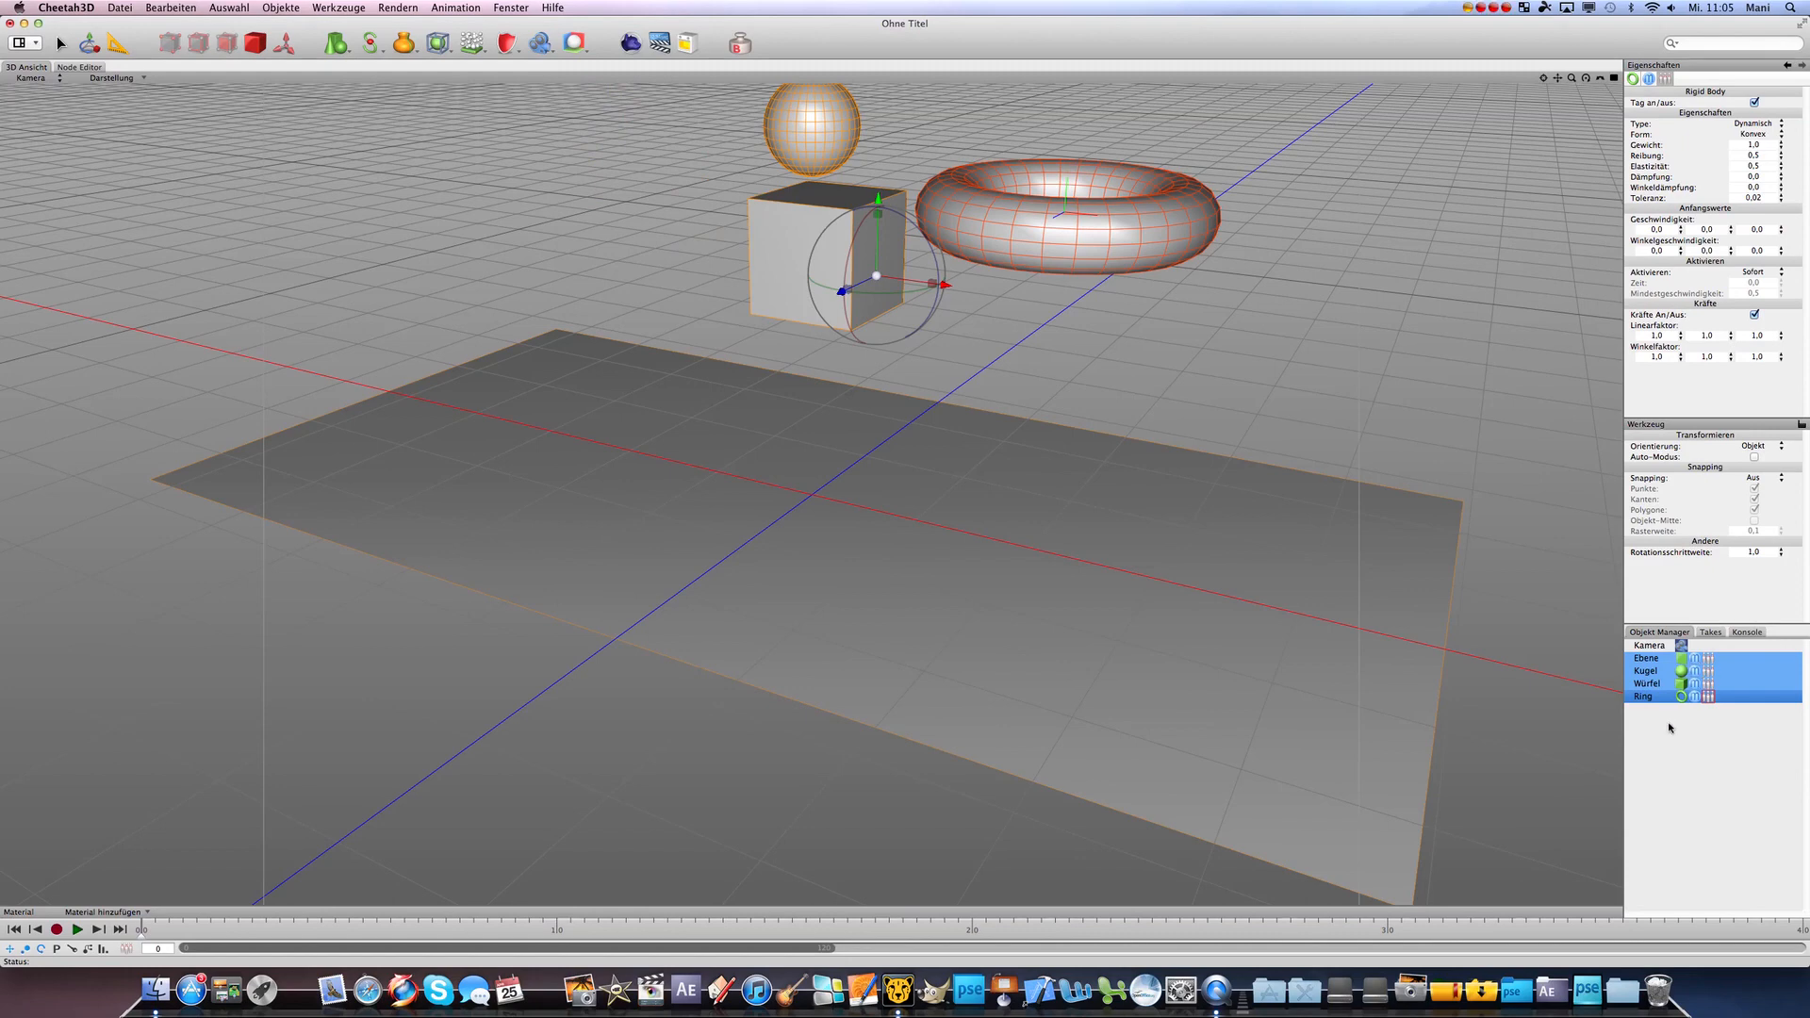
mouse_move(729, 572)
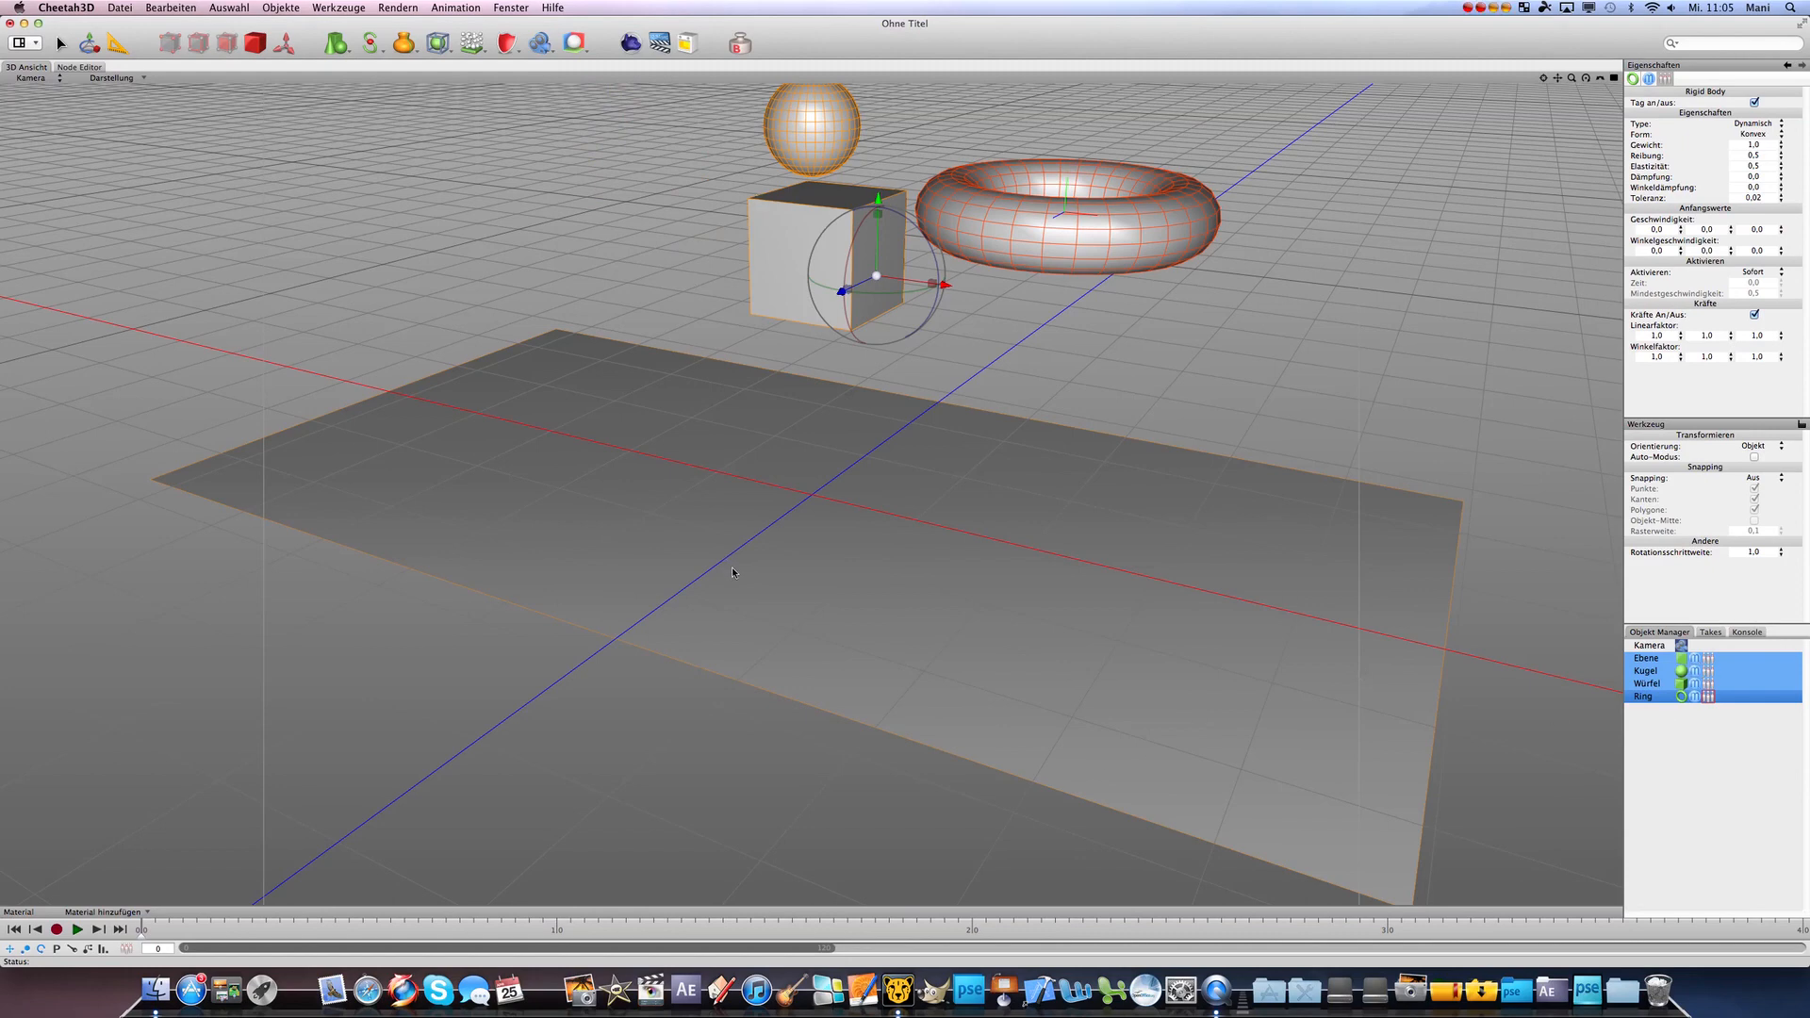
click(80, 955)
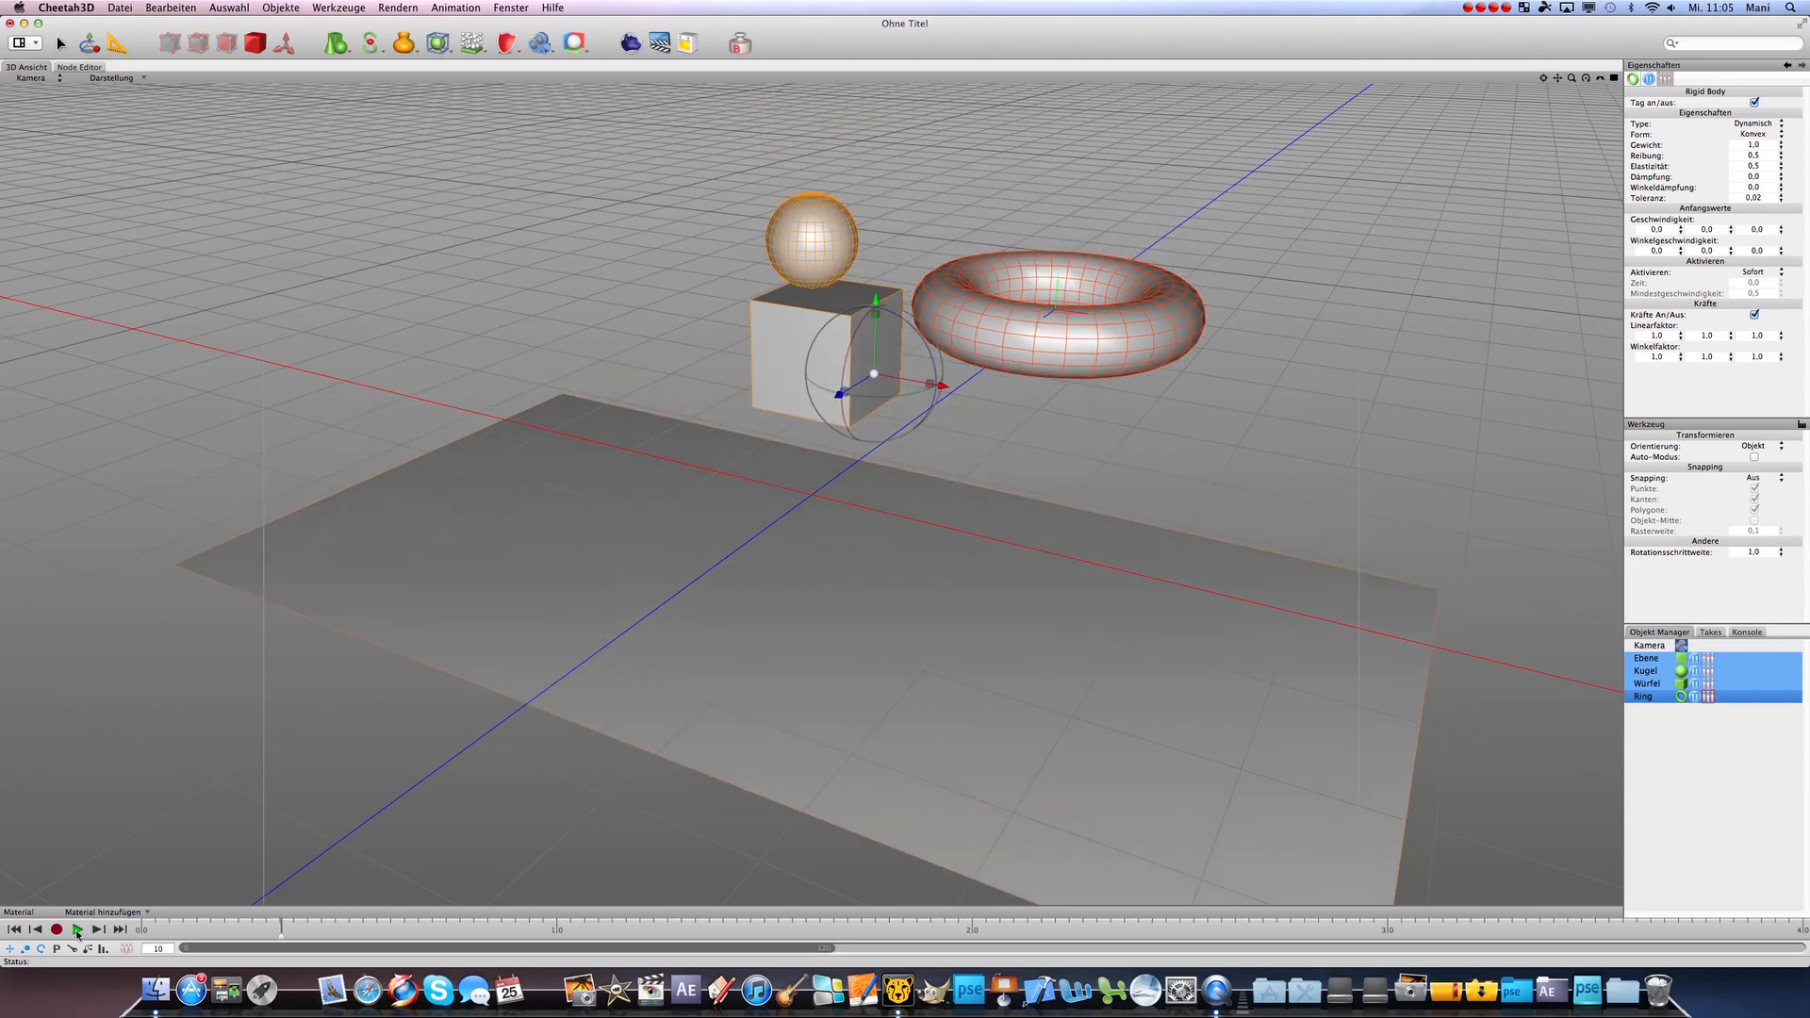
click(81, 930)
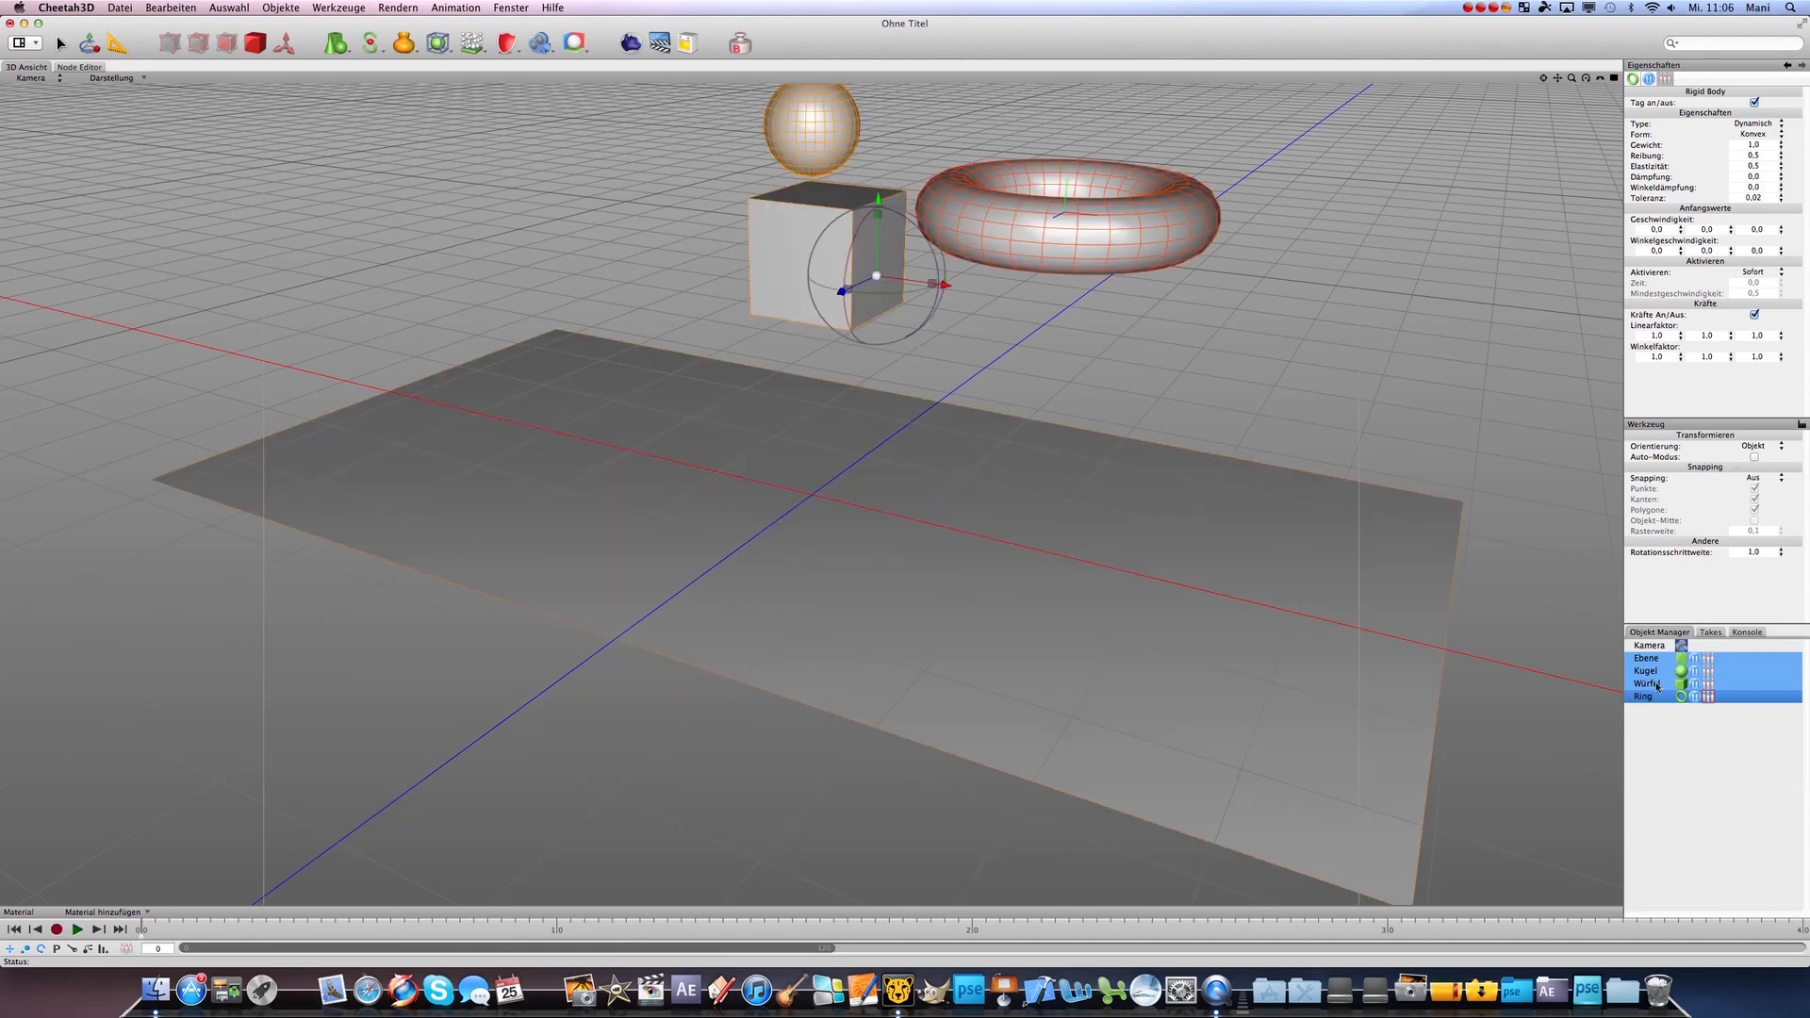
- Set Ebene's Rigid Body Linearfaktor and Winkelfaktor to 0, then test playback twice
click(1644, 657)
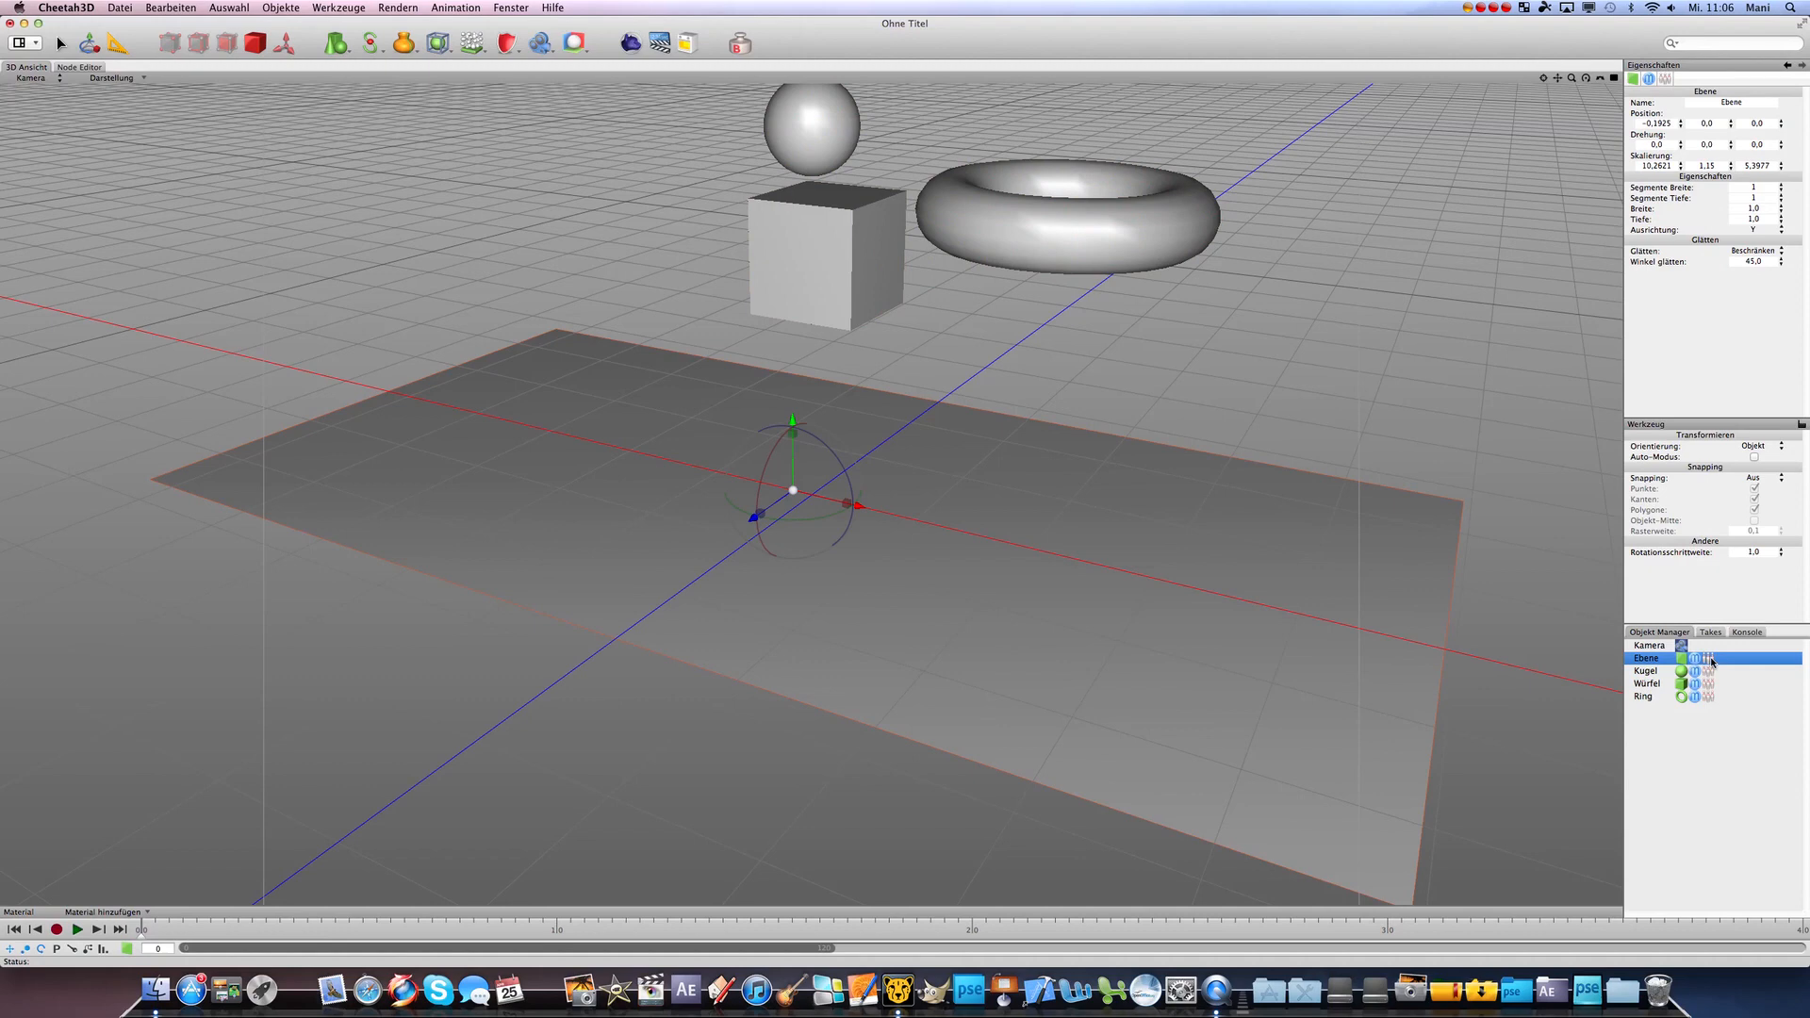
click(1708, 658)
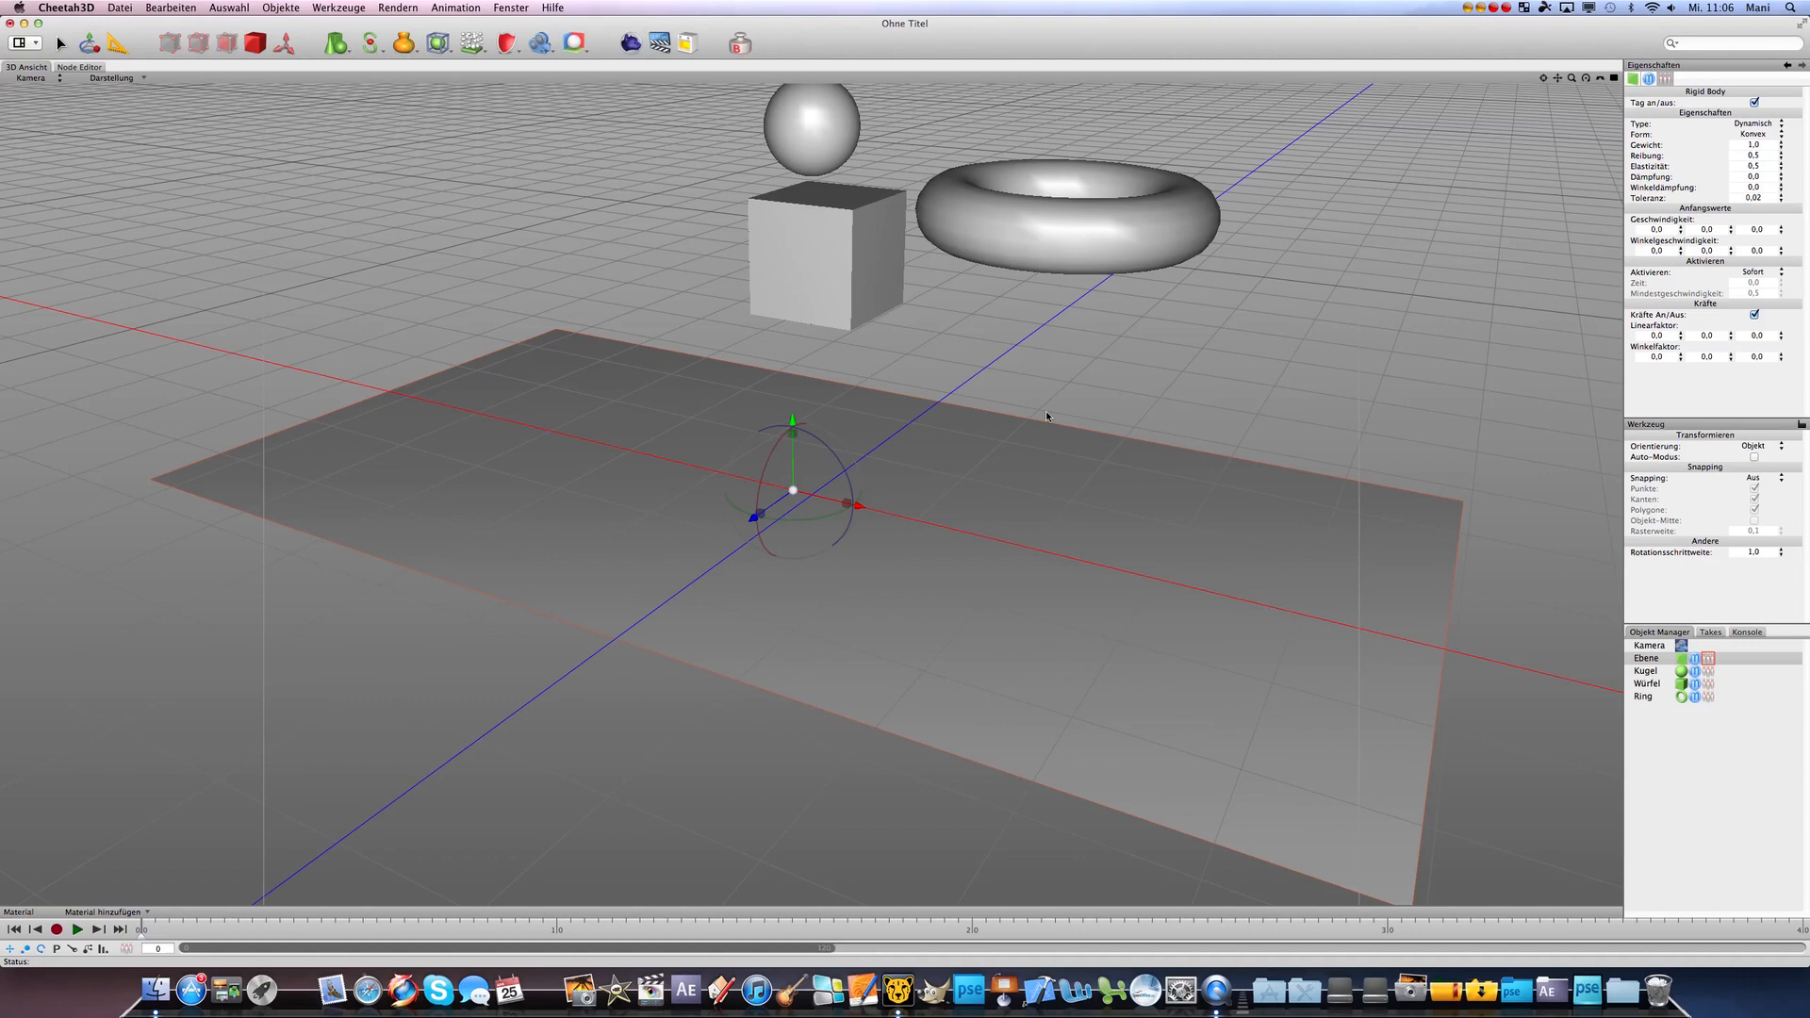
click(91, 929)
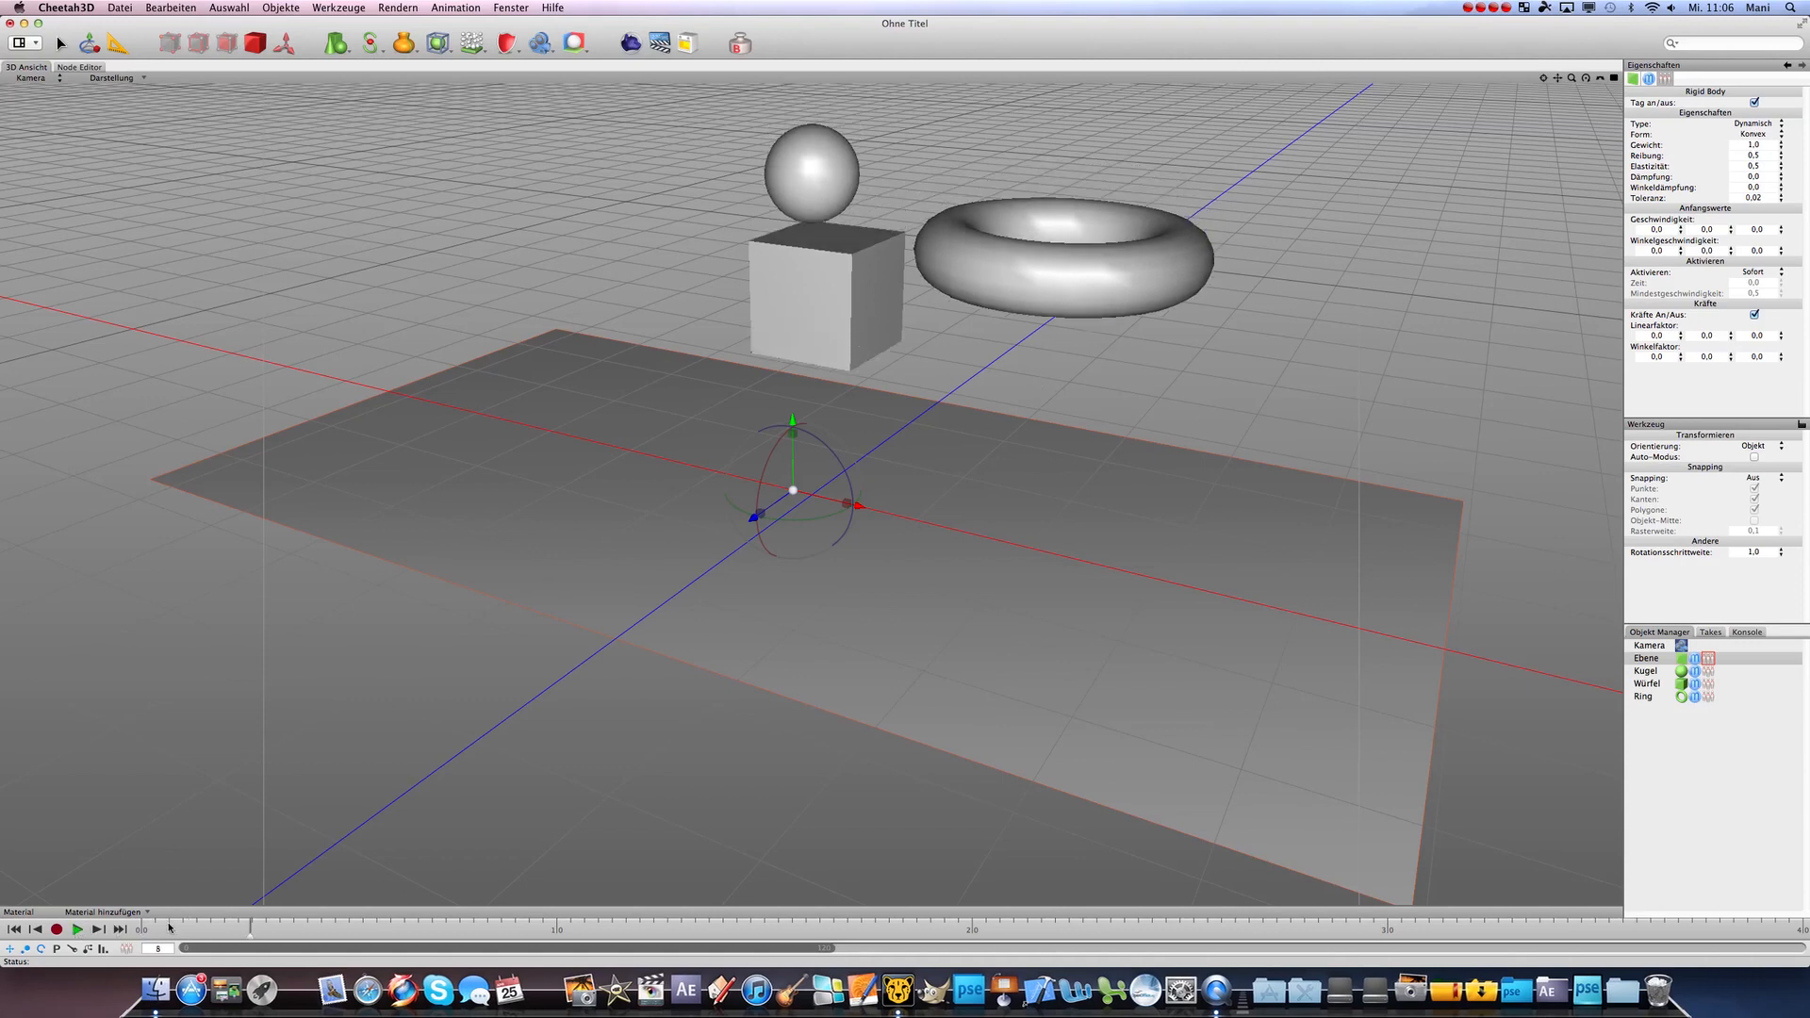
click(89, 929)
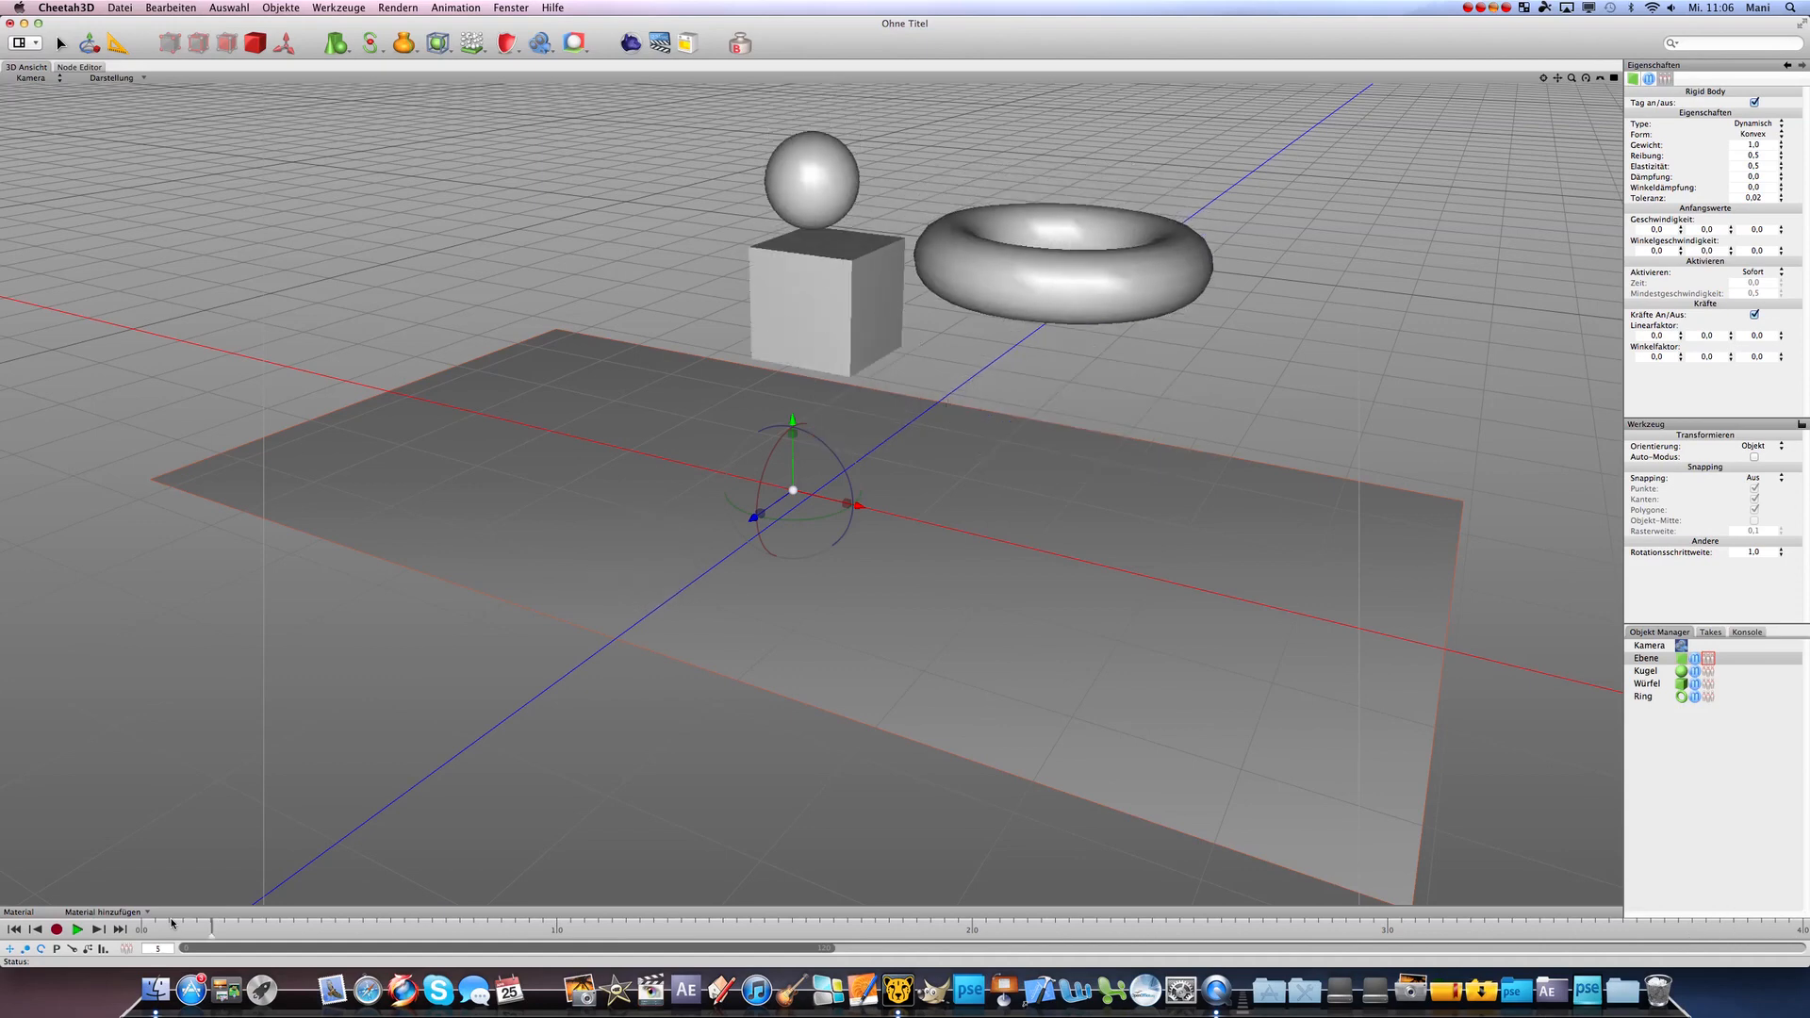
click(87, 929)
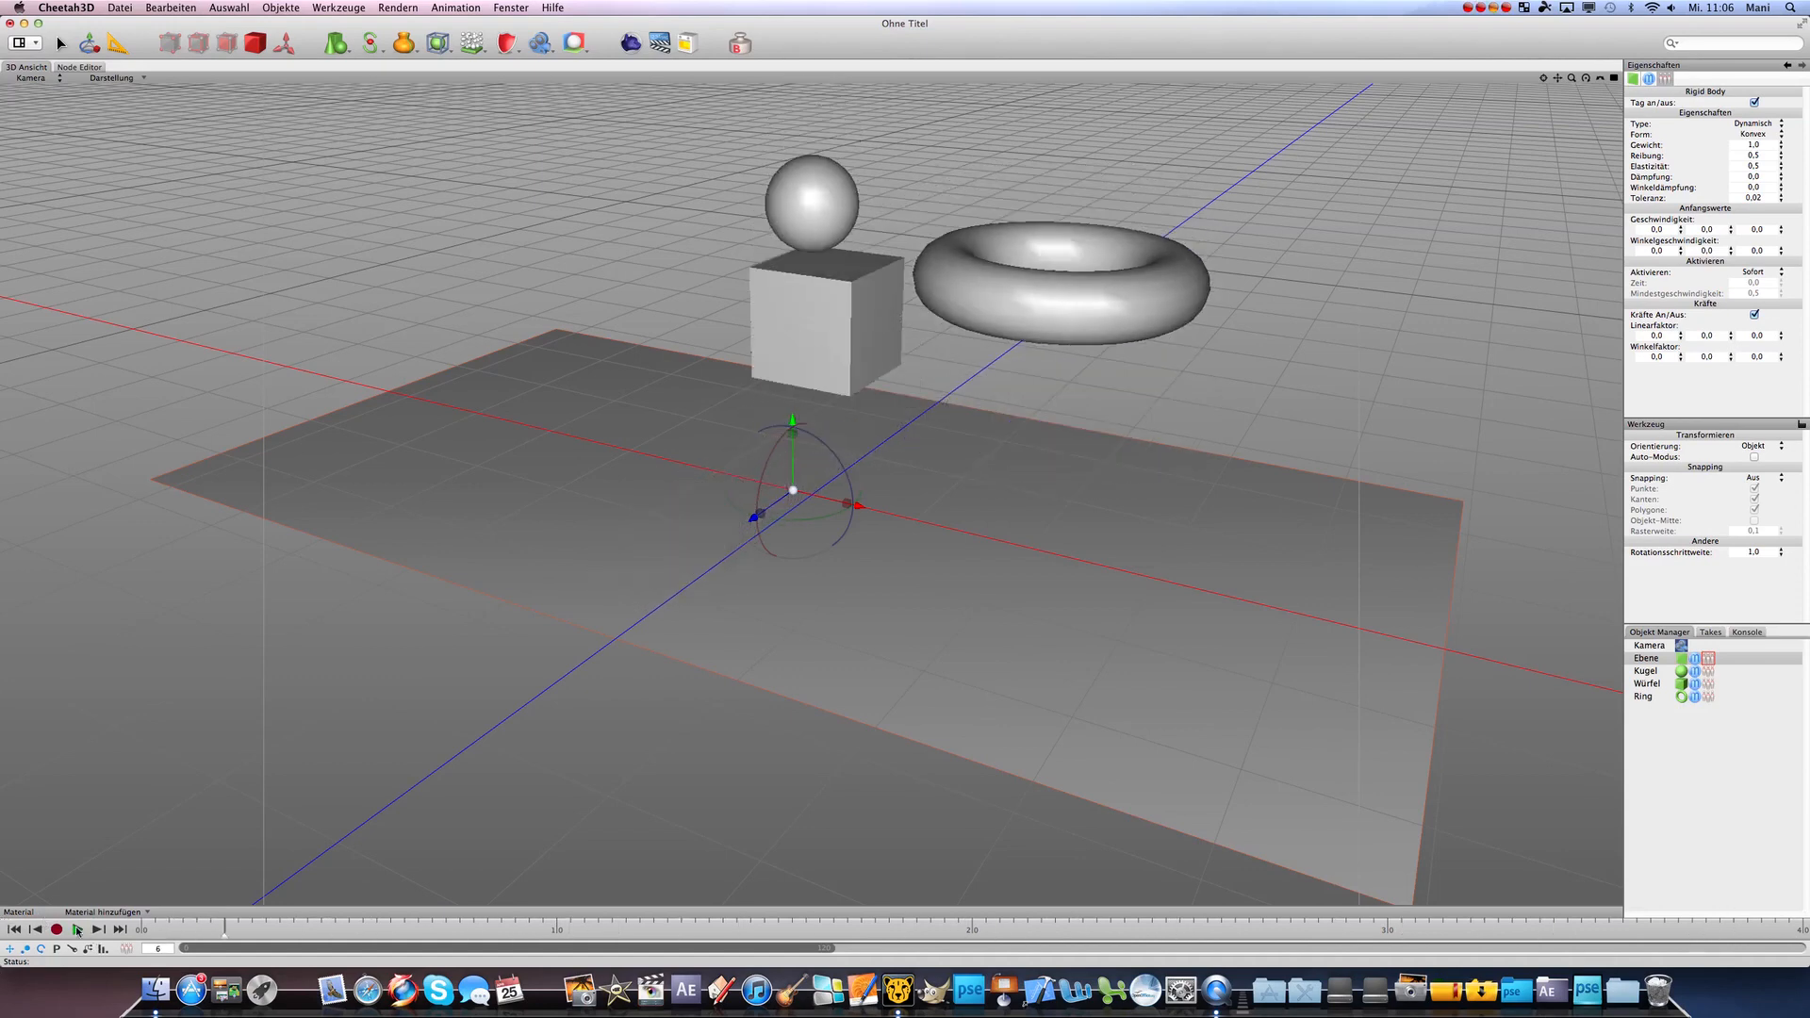
click(86, 956)
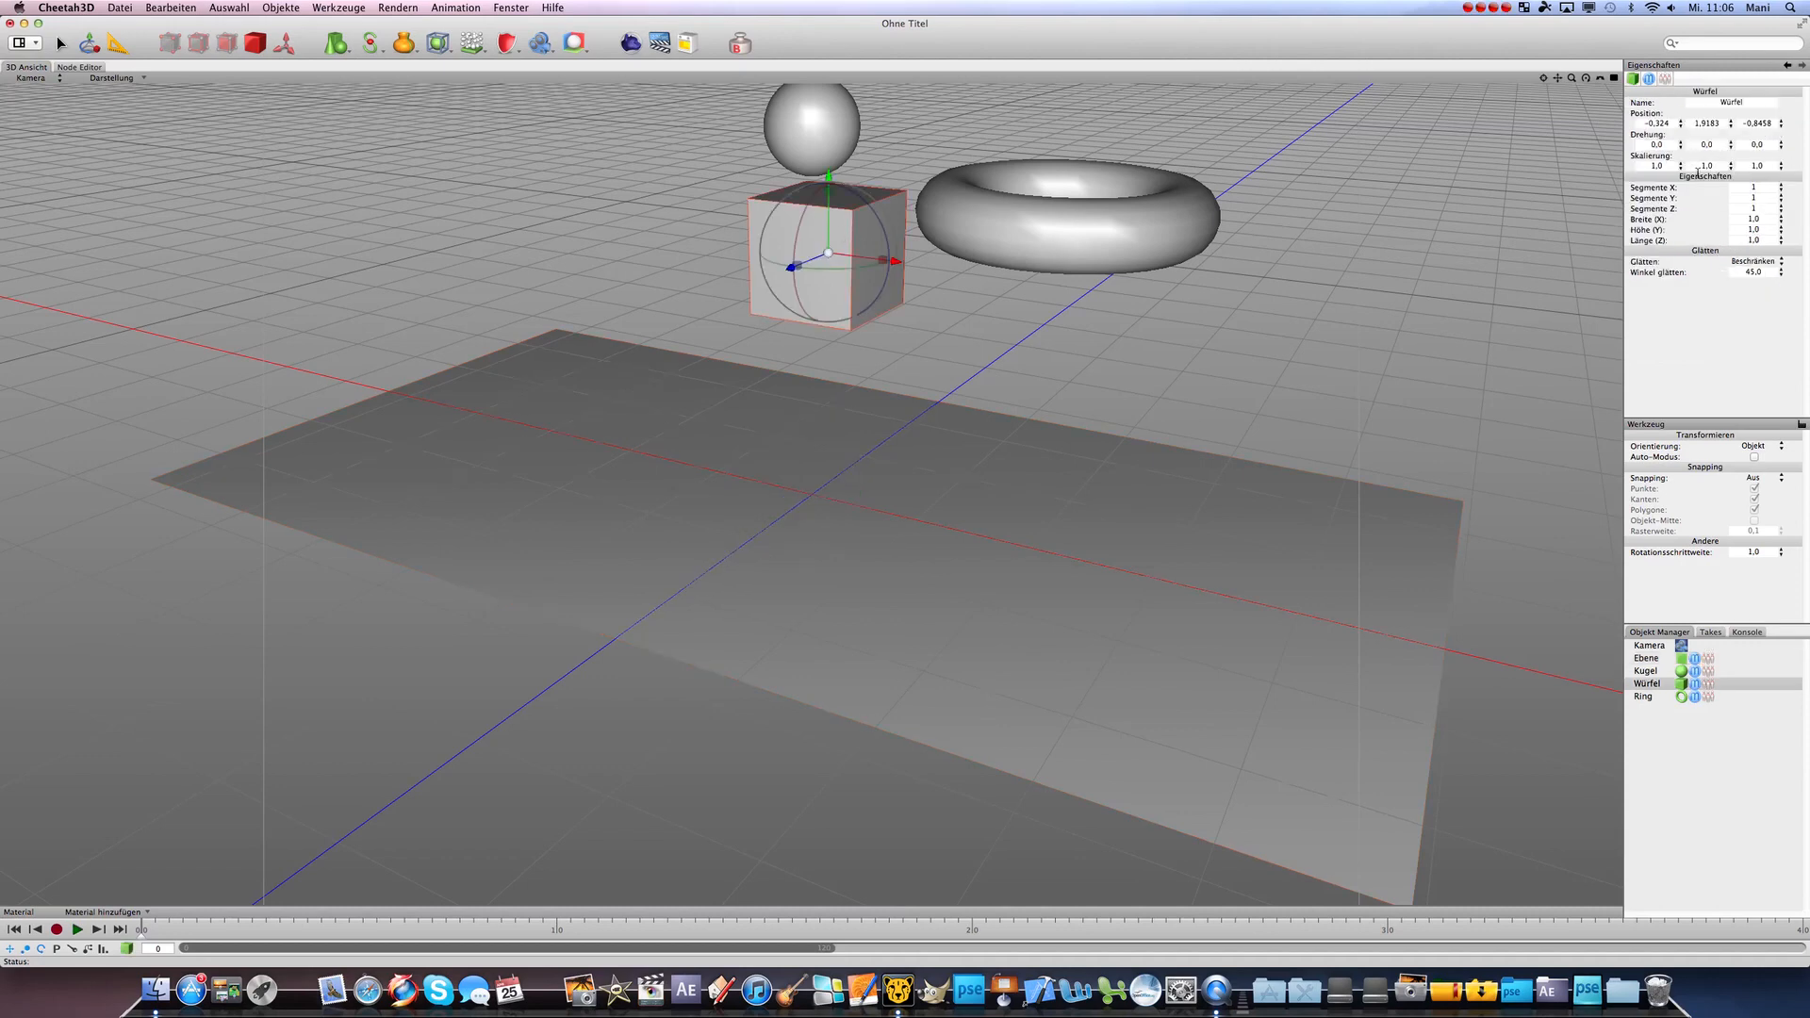
- Set the cube's Rigid Body Reibung and Winkeldämpfung to 1.0, then test playback
click(1742, 683)
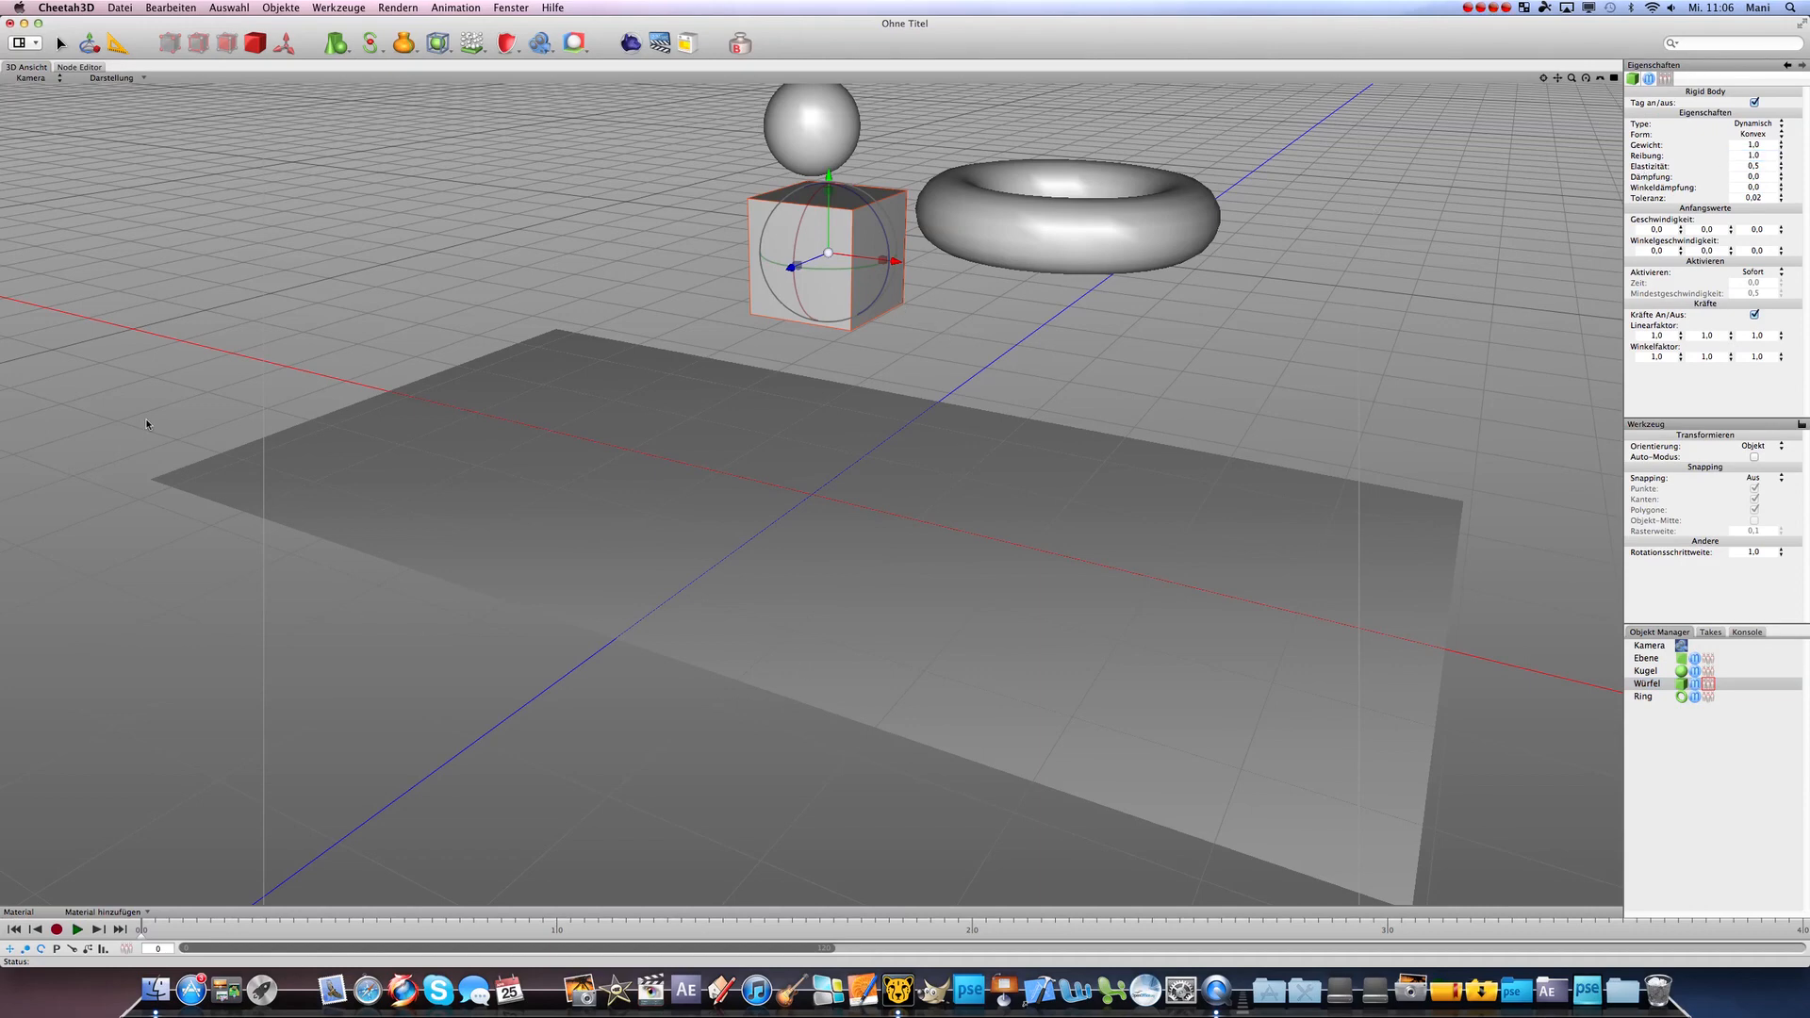
click(81, 930)
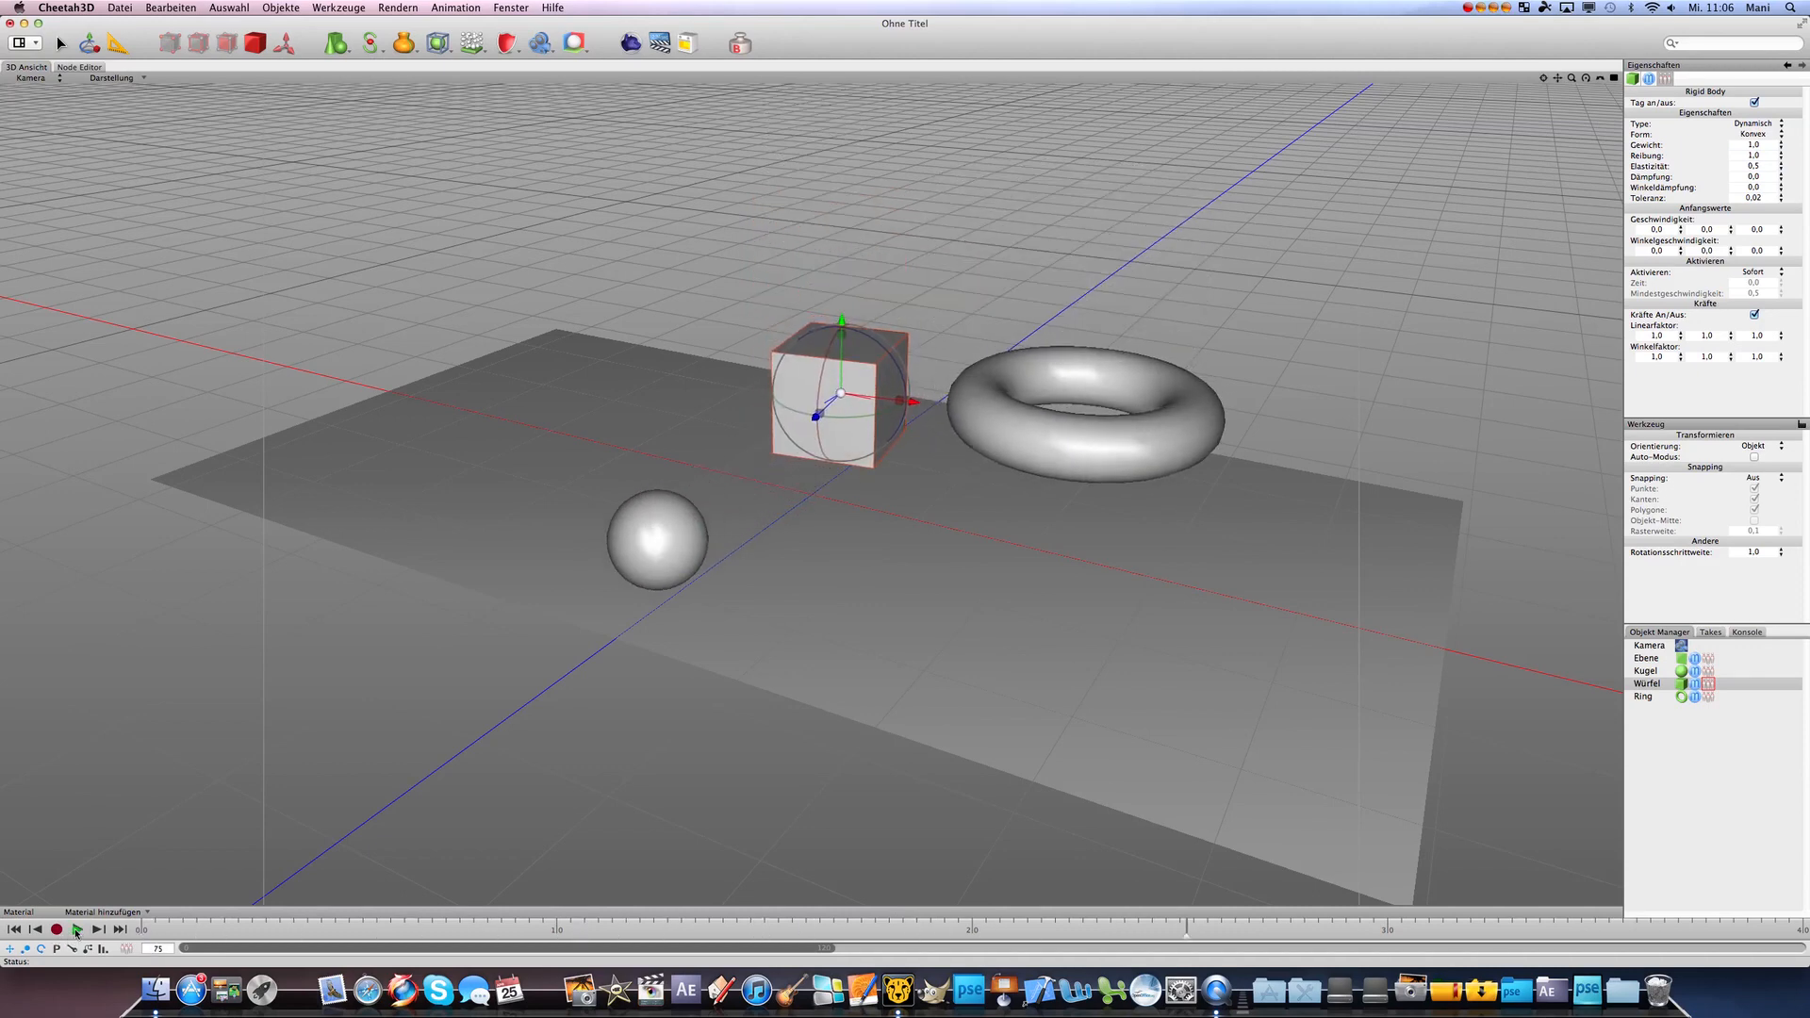
click(81, 956)
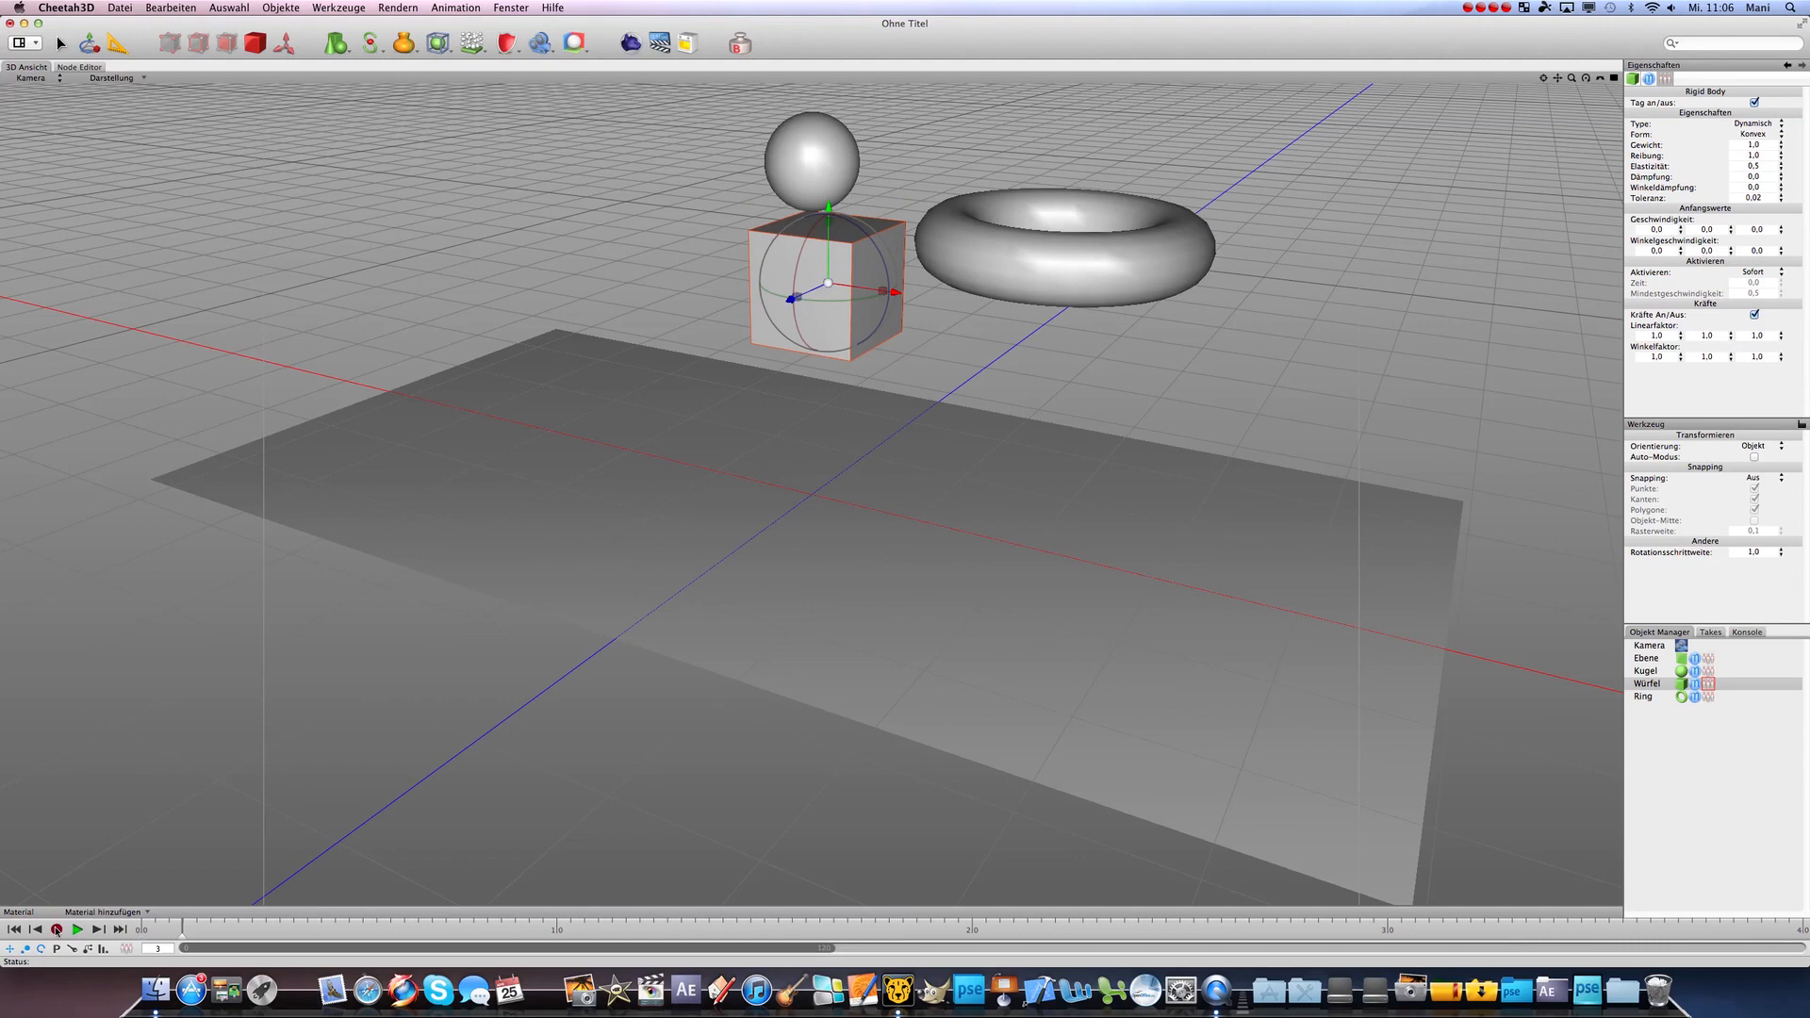
click(81, 932)
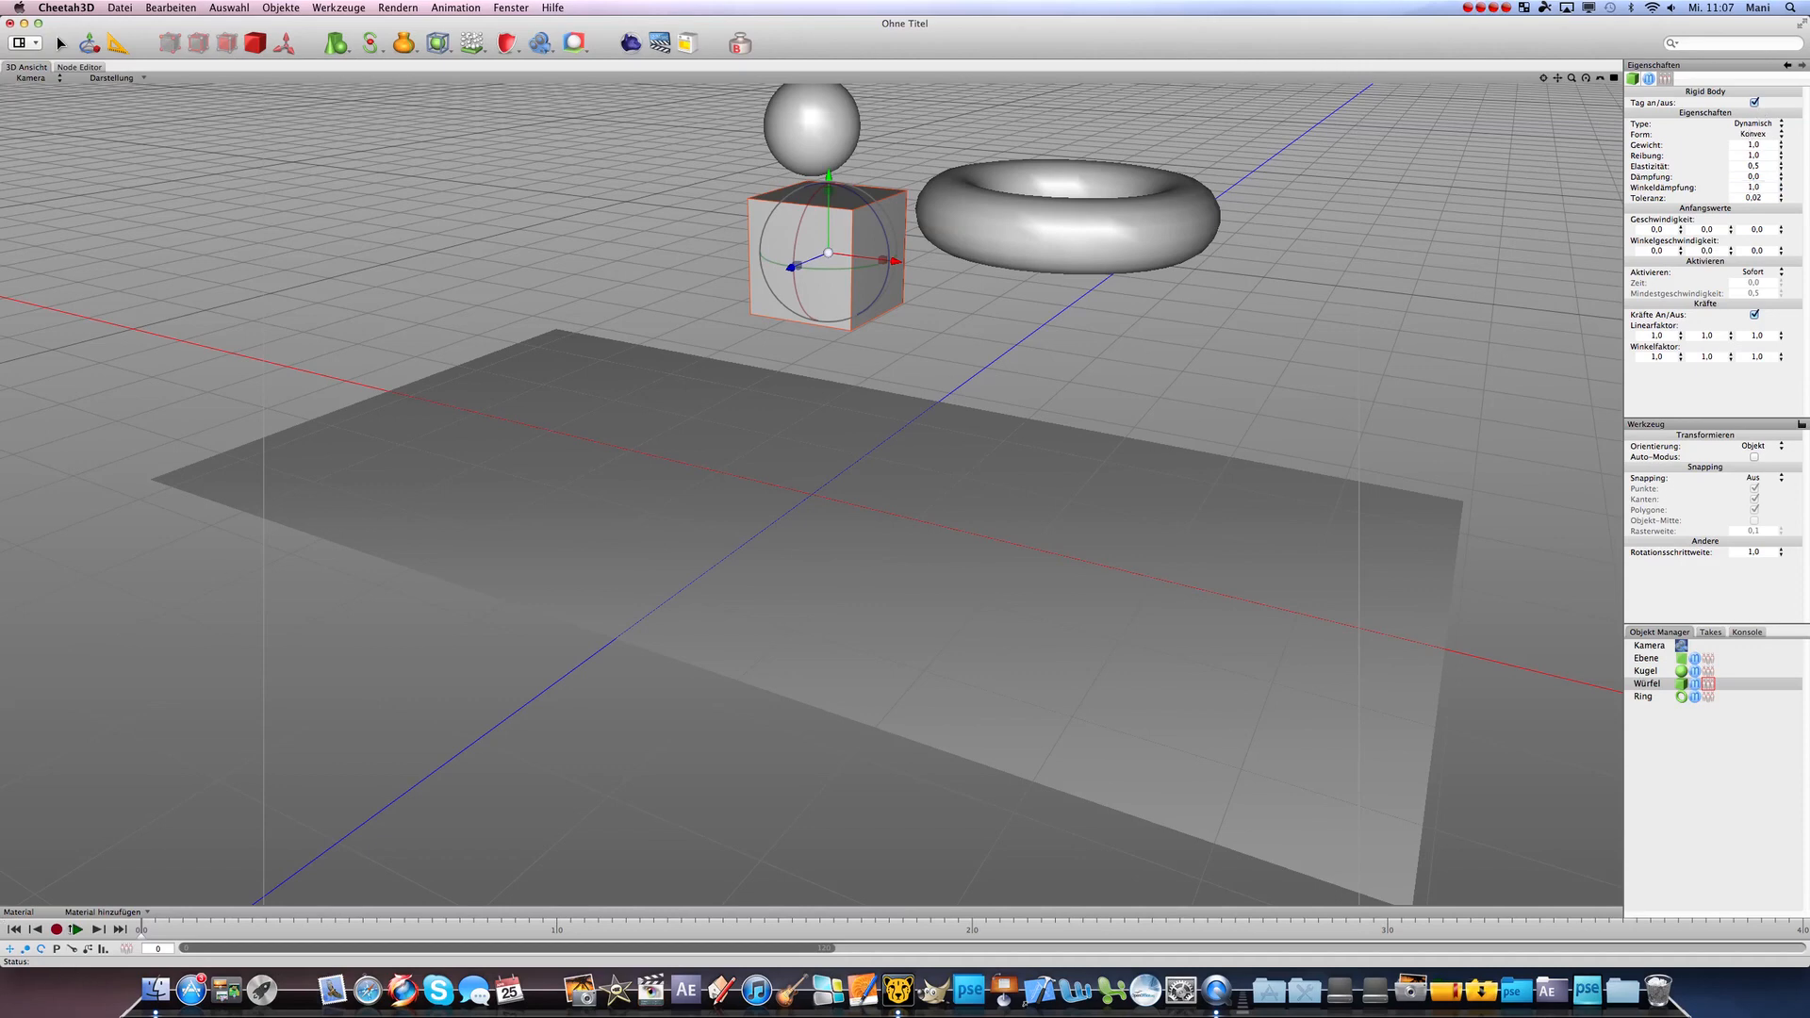
click(82, 955)
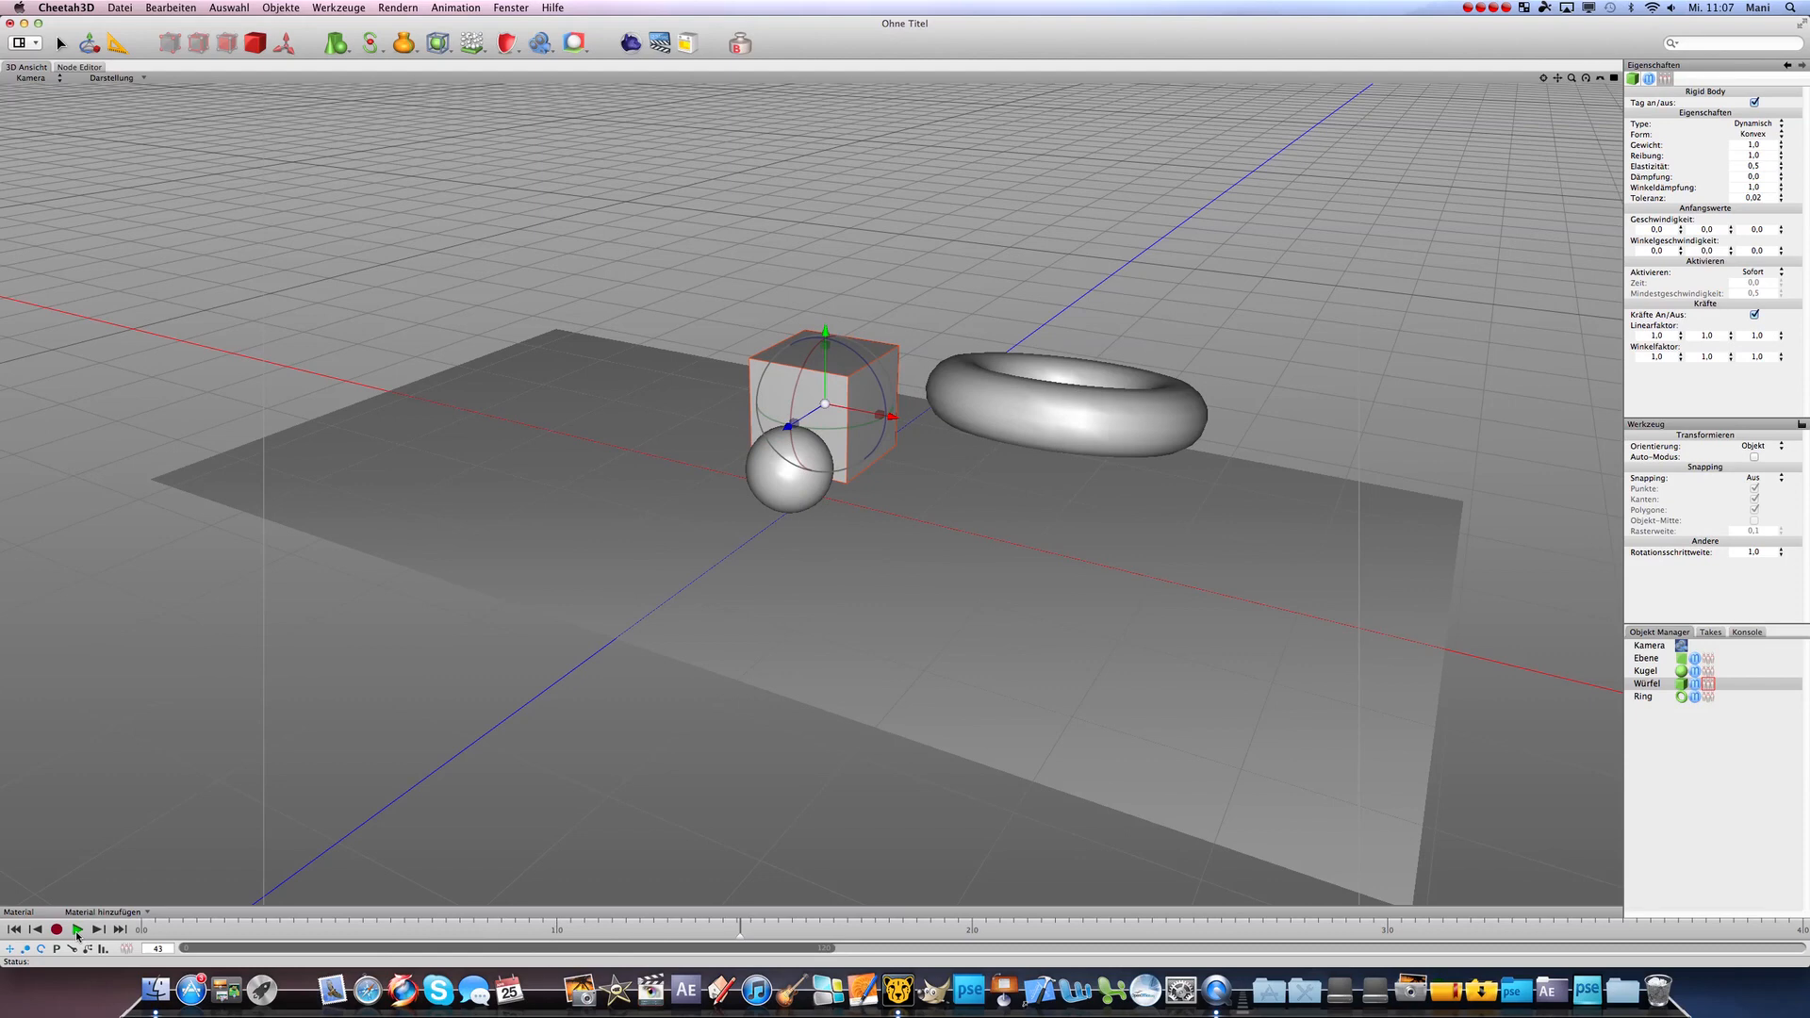
click(81, 929)
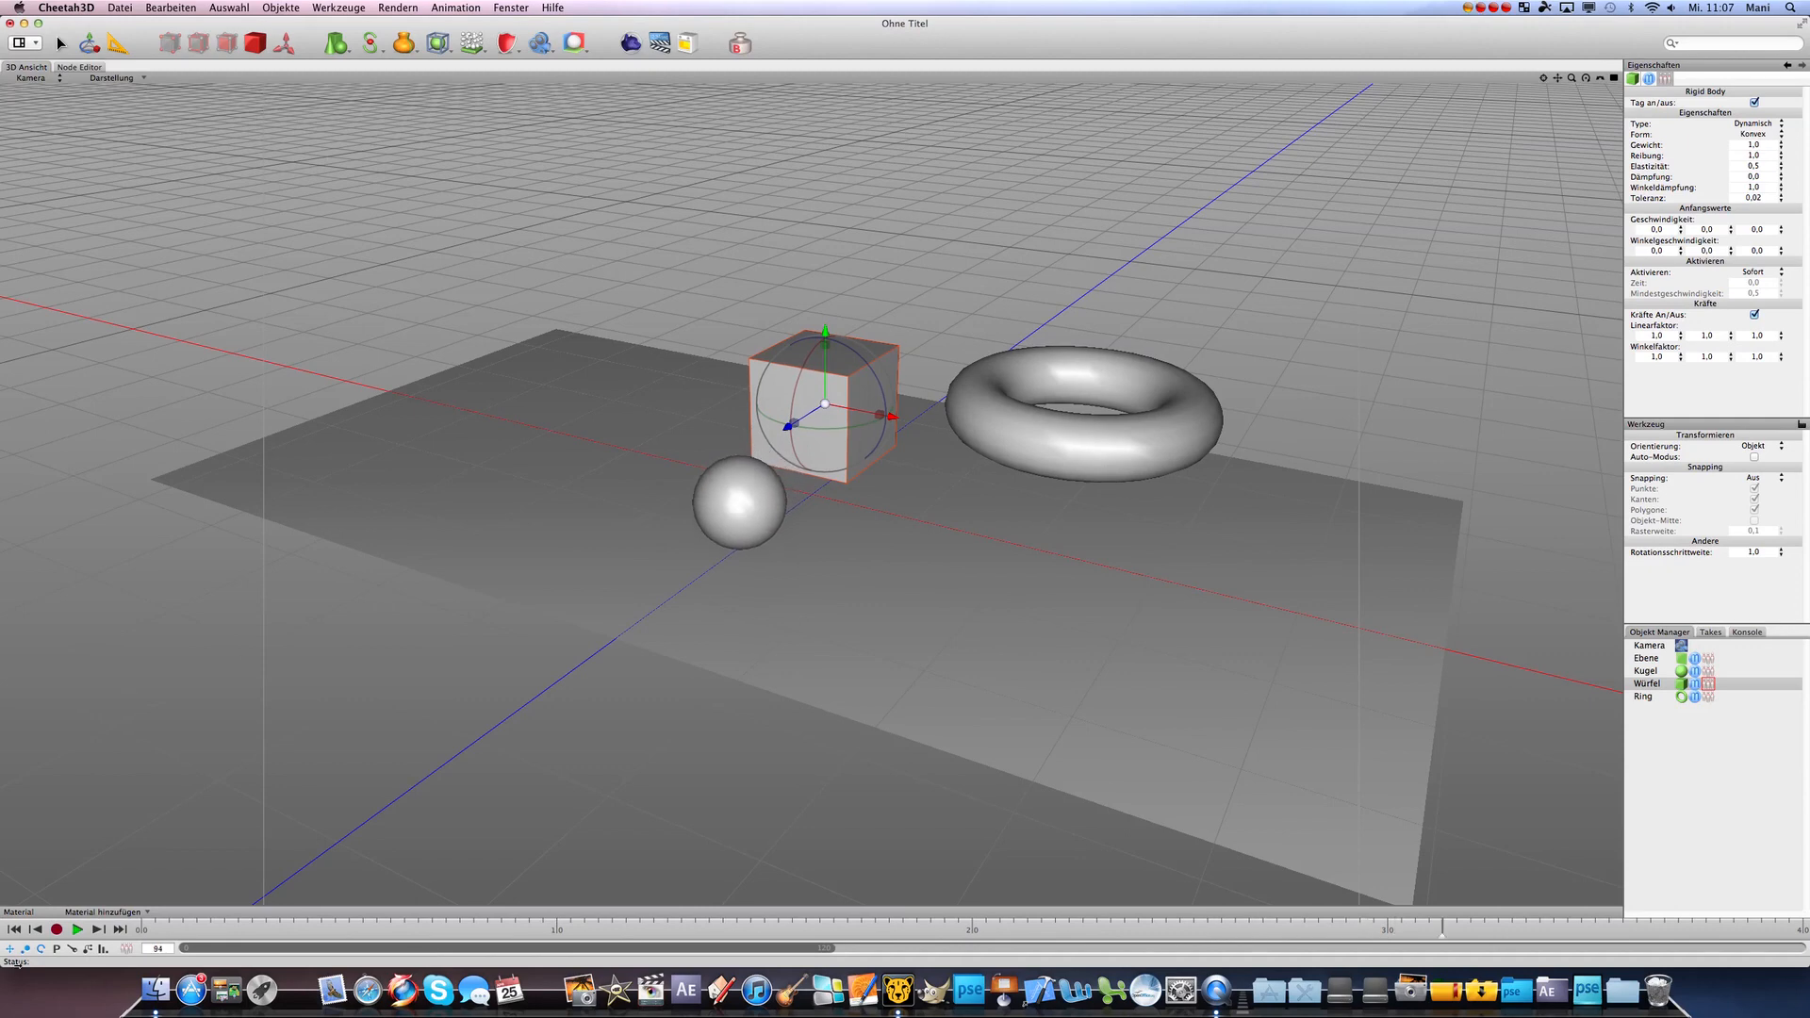
click(84, 927)
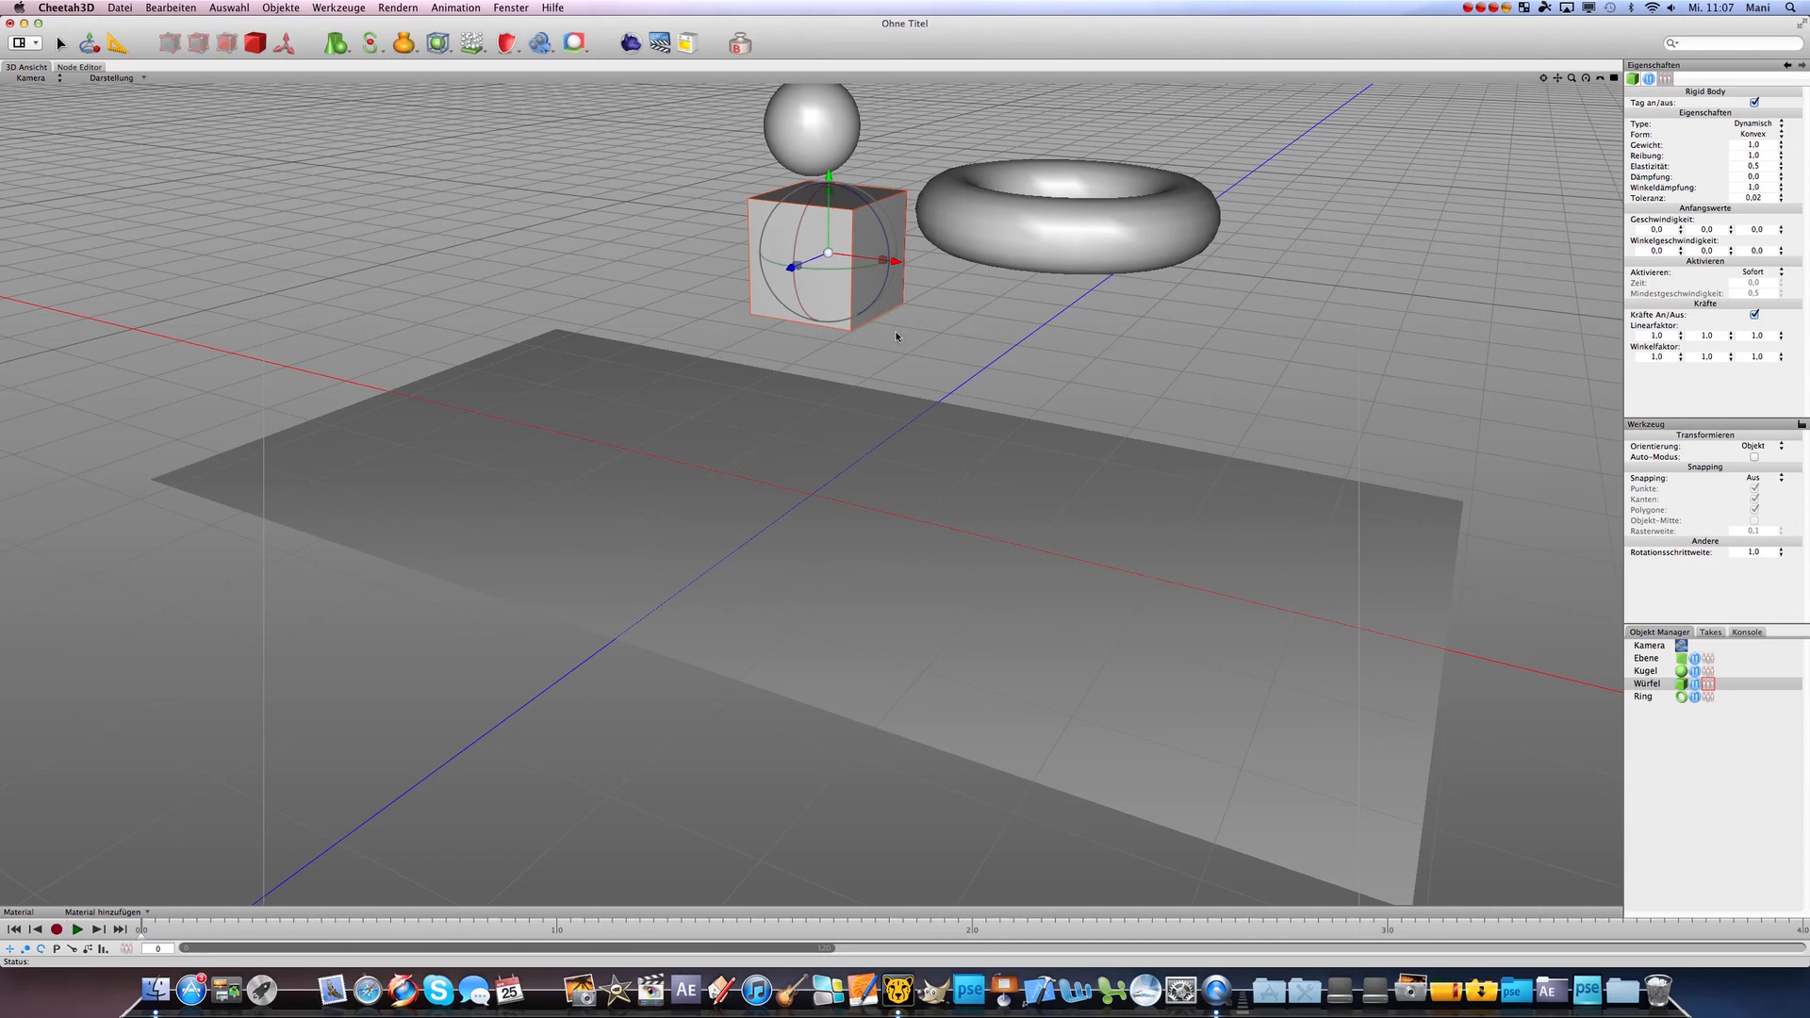
- Give Ring's Rigid Body Gewicht 2.0 and friction, elasticity, damping 1.0, then preview
click(1643, 695)
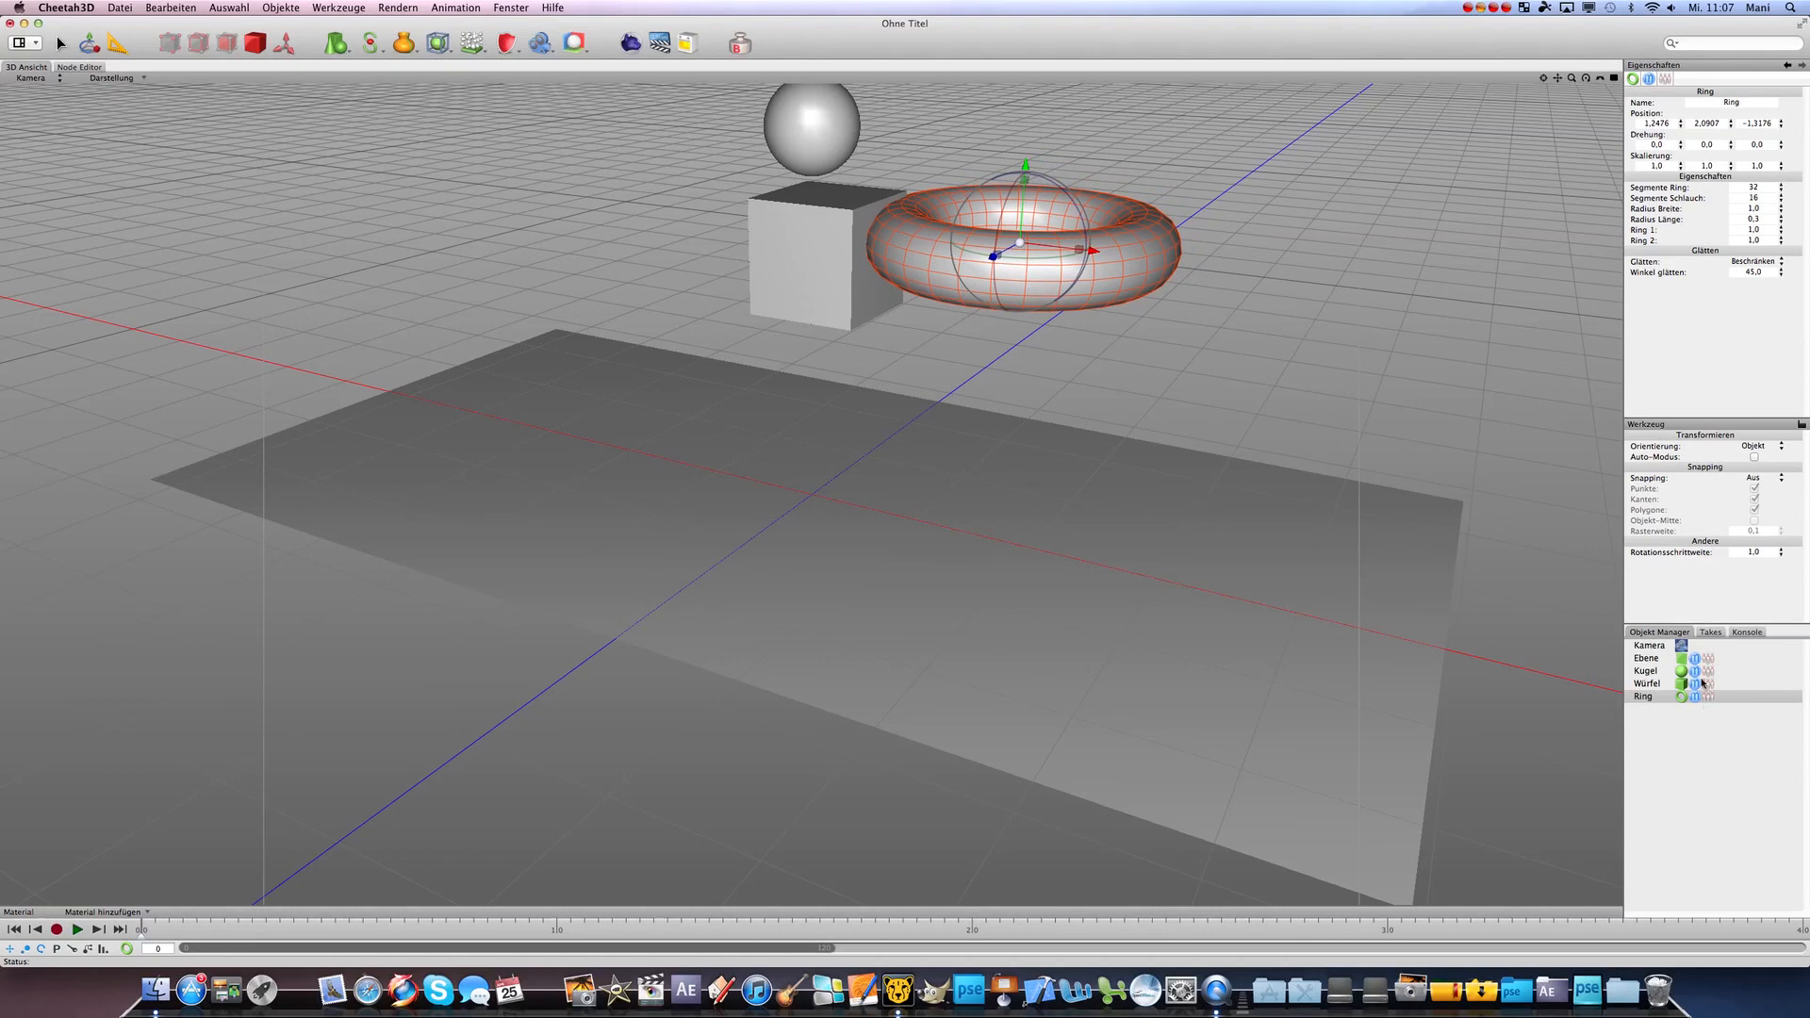
click(1706, 697)
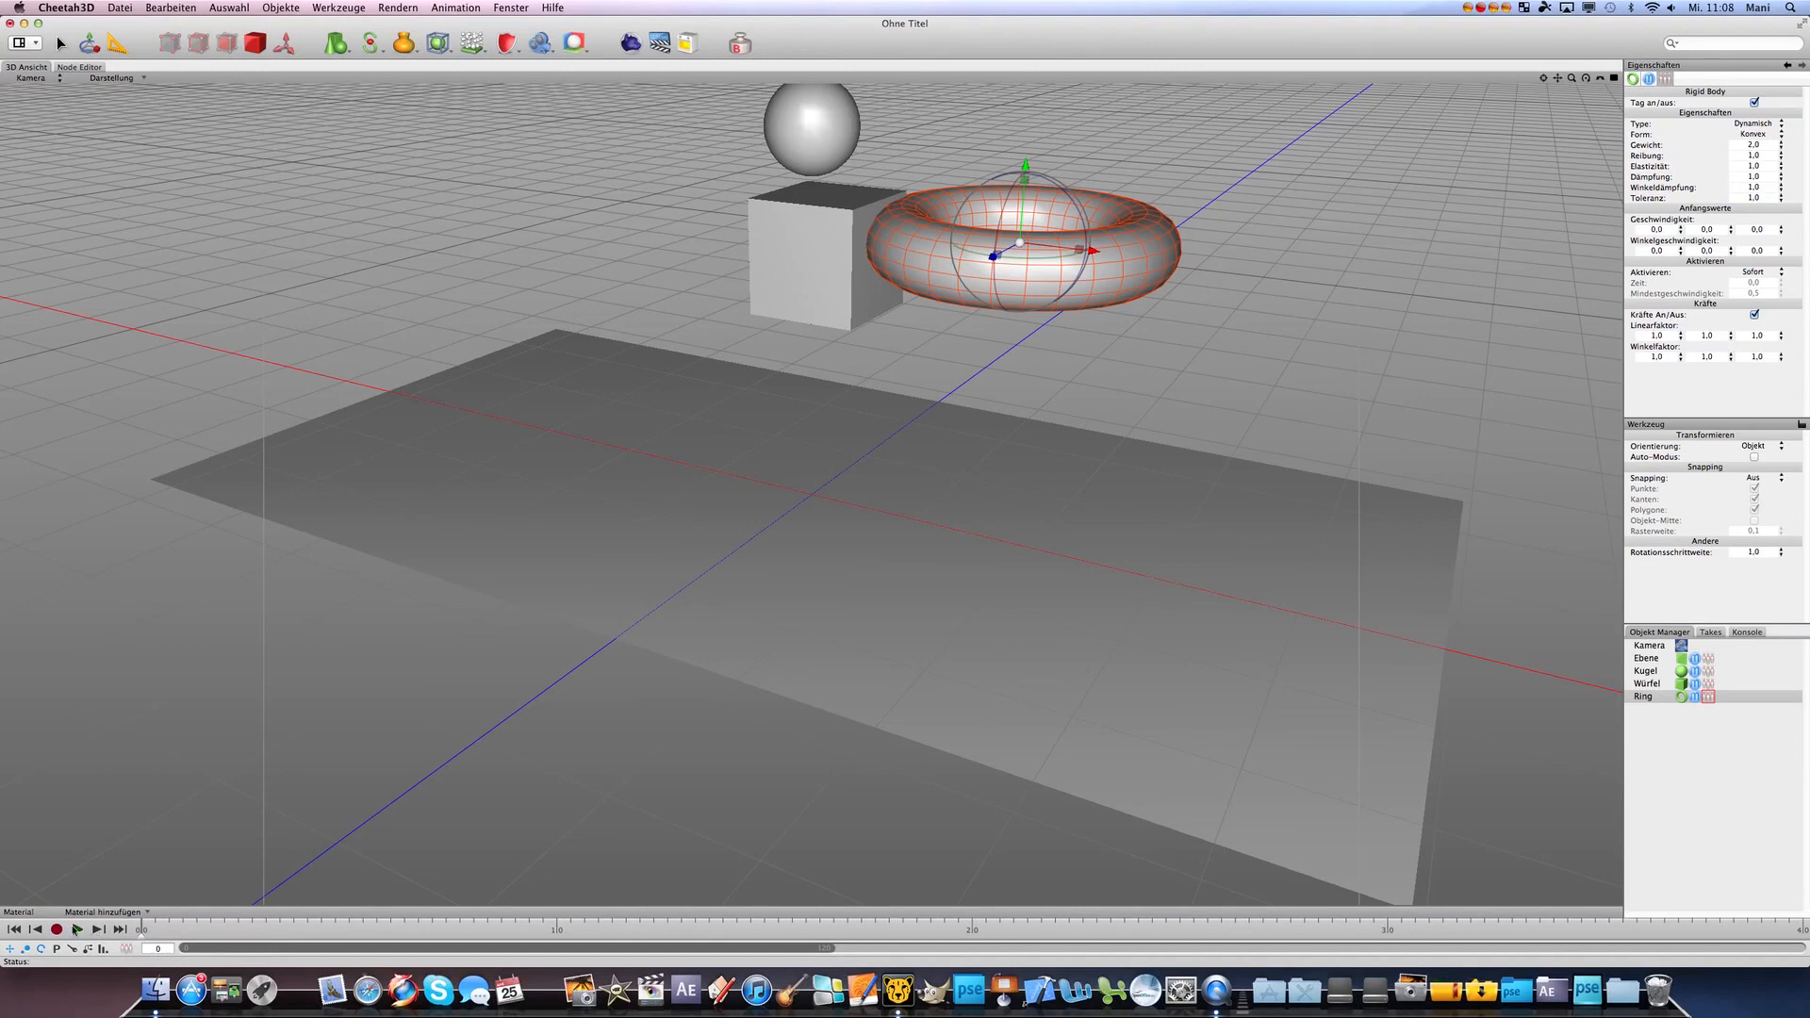
click(86, 929)
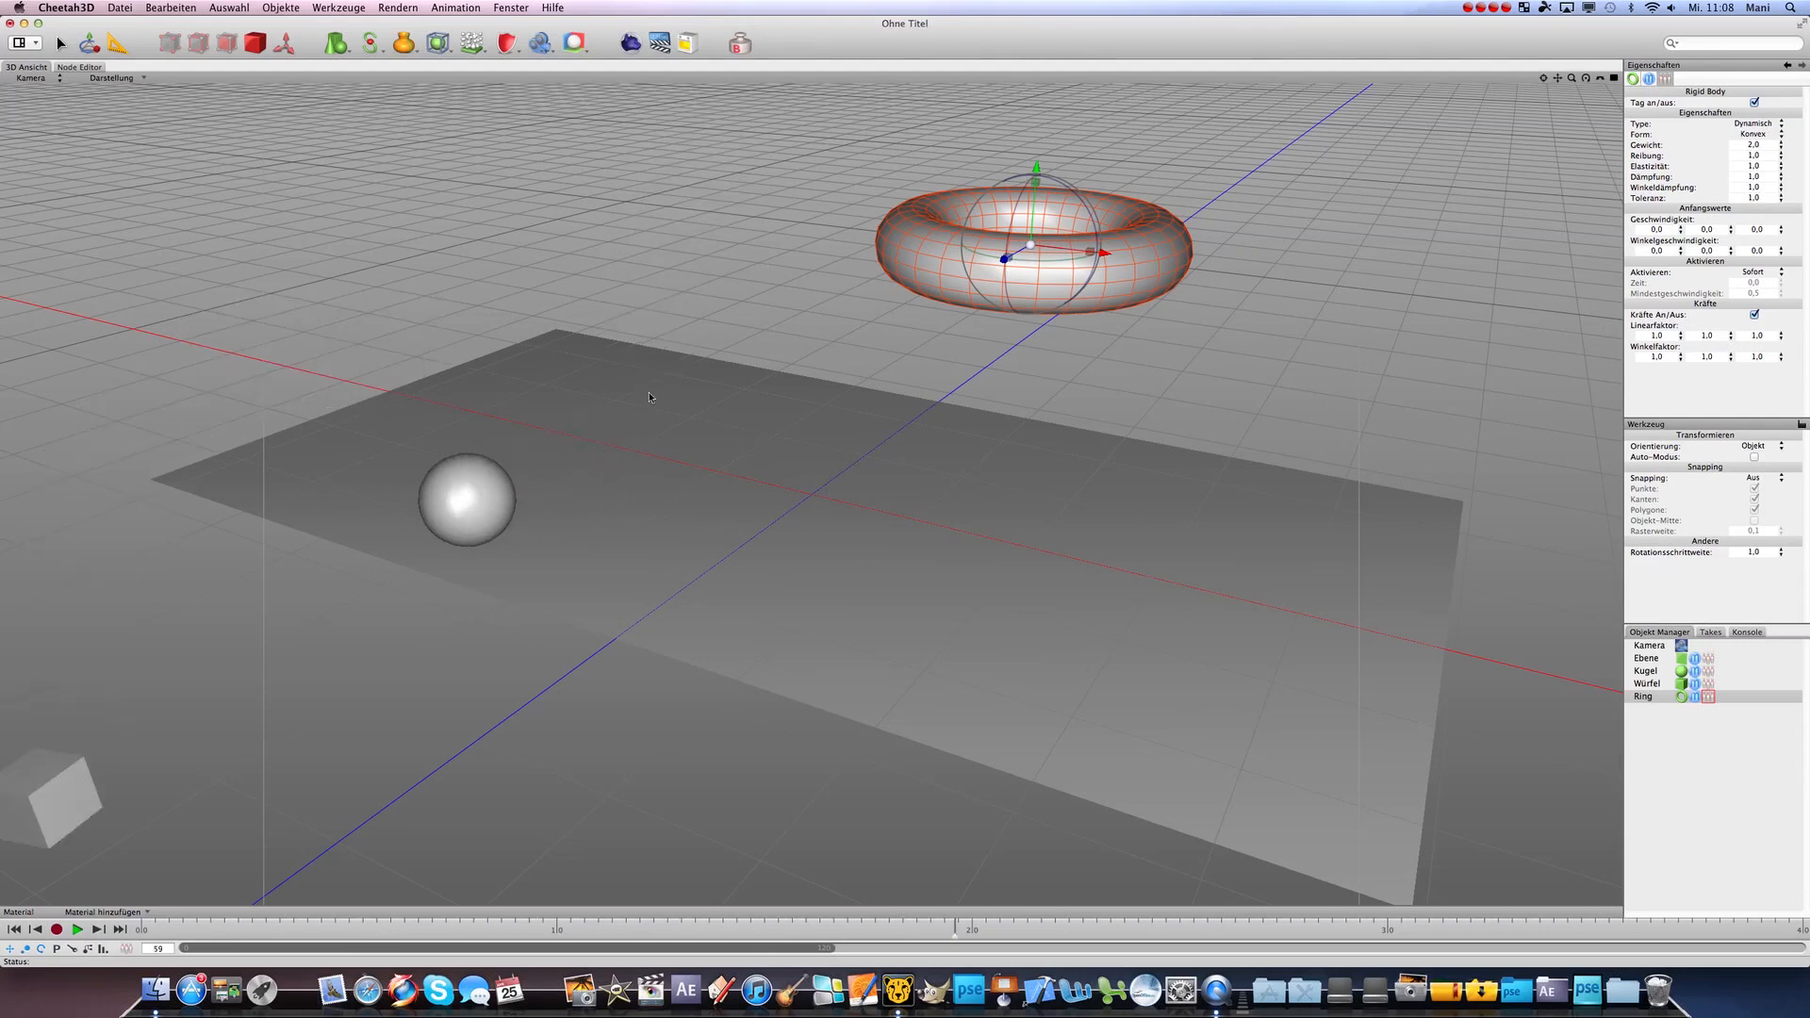
click(84, 929)
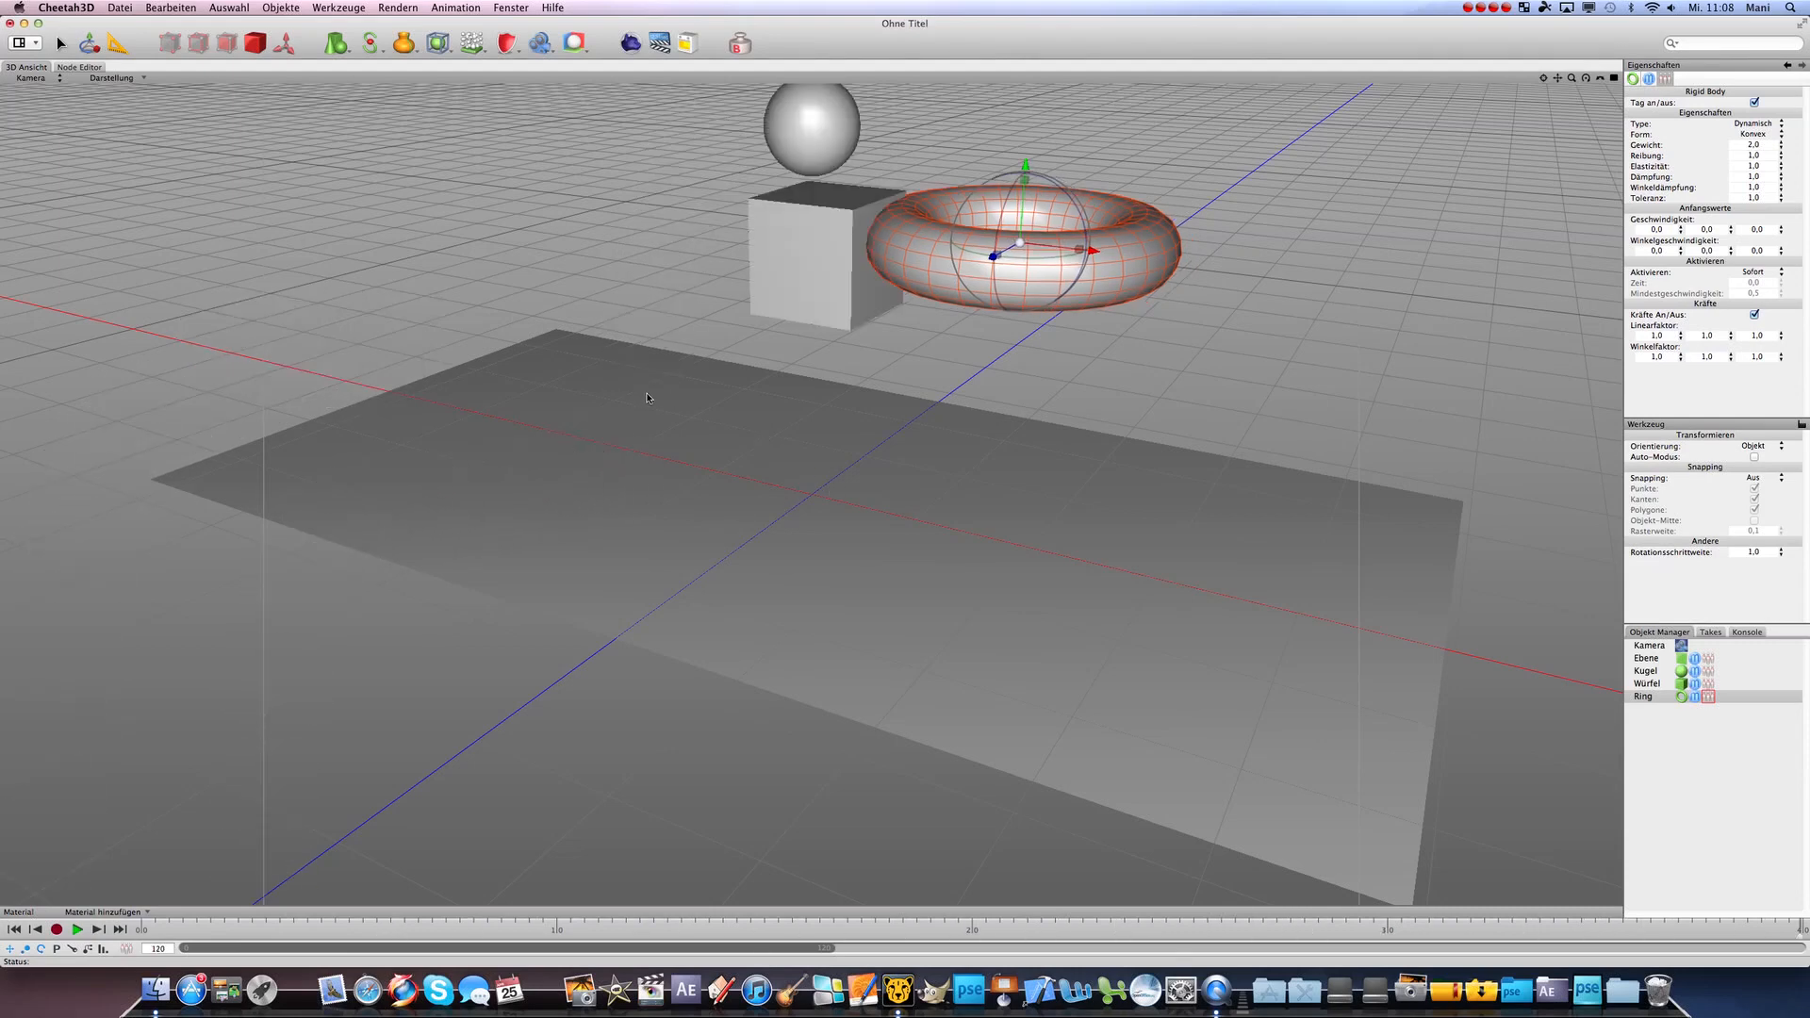
click(85, 956)
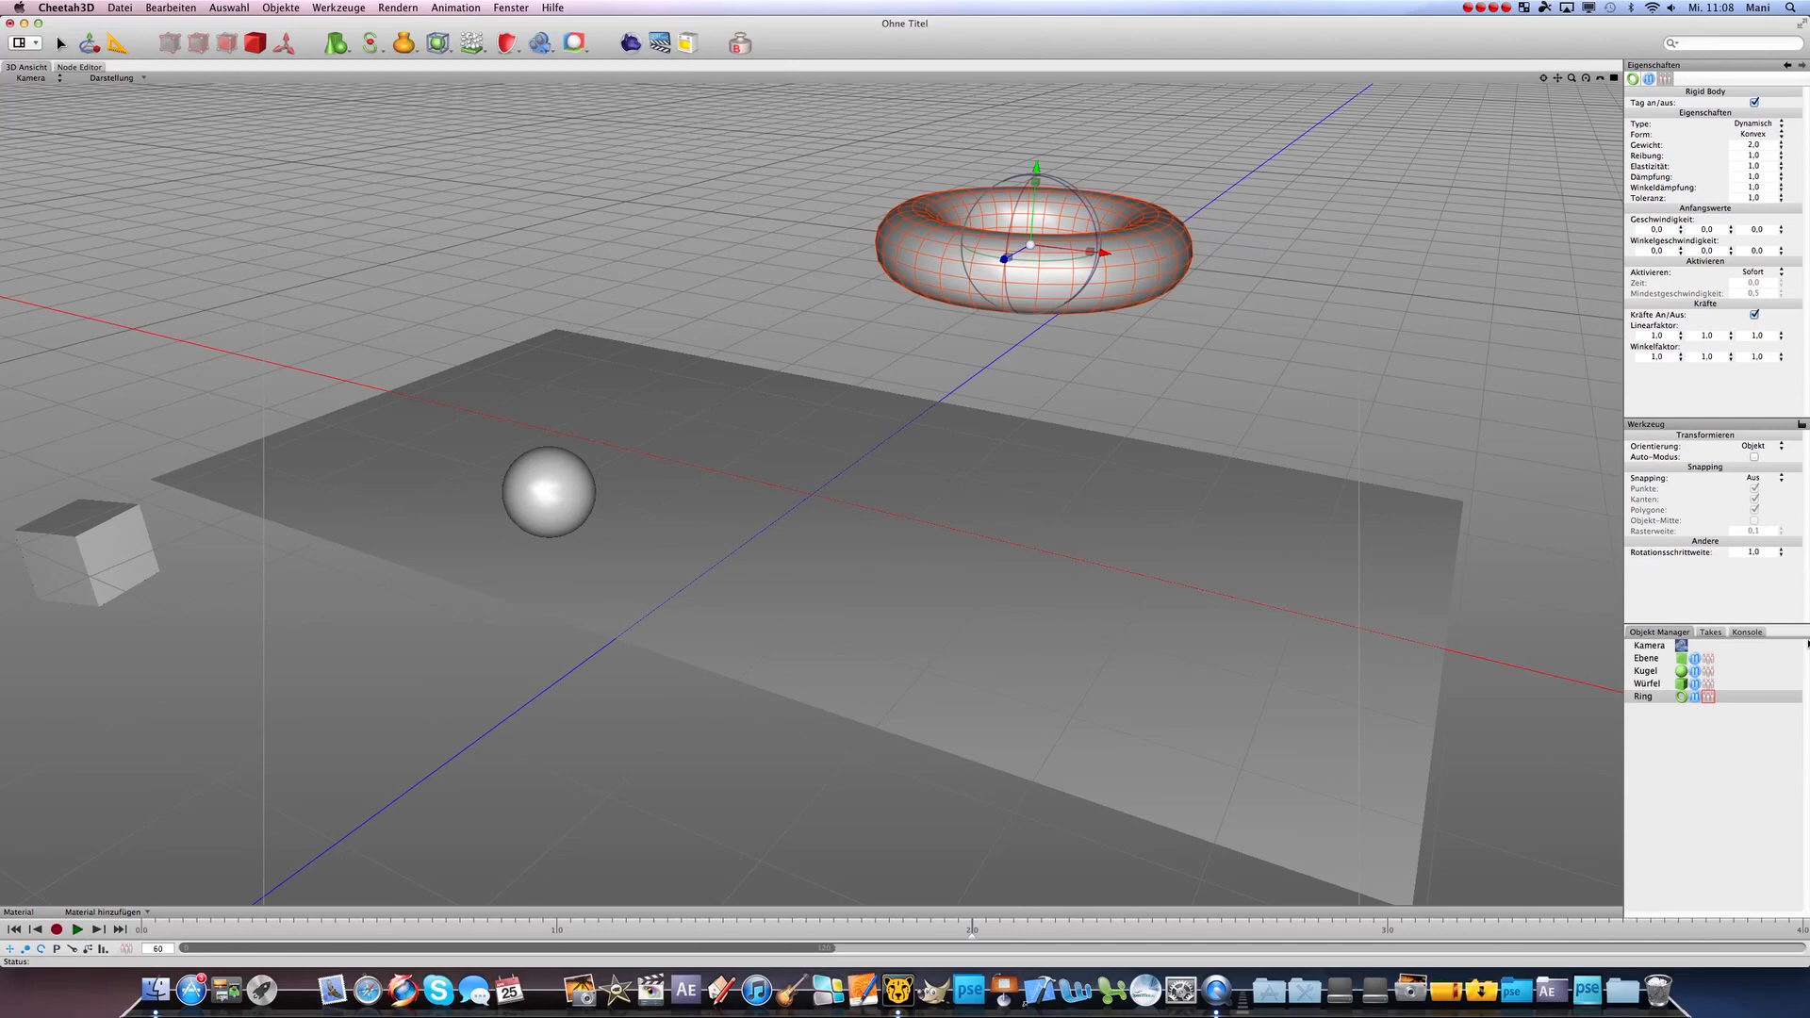
mouse_move(1575, 631)
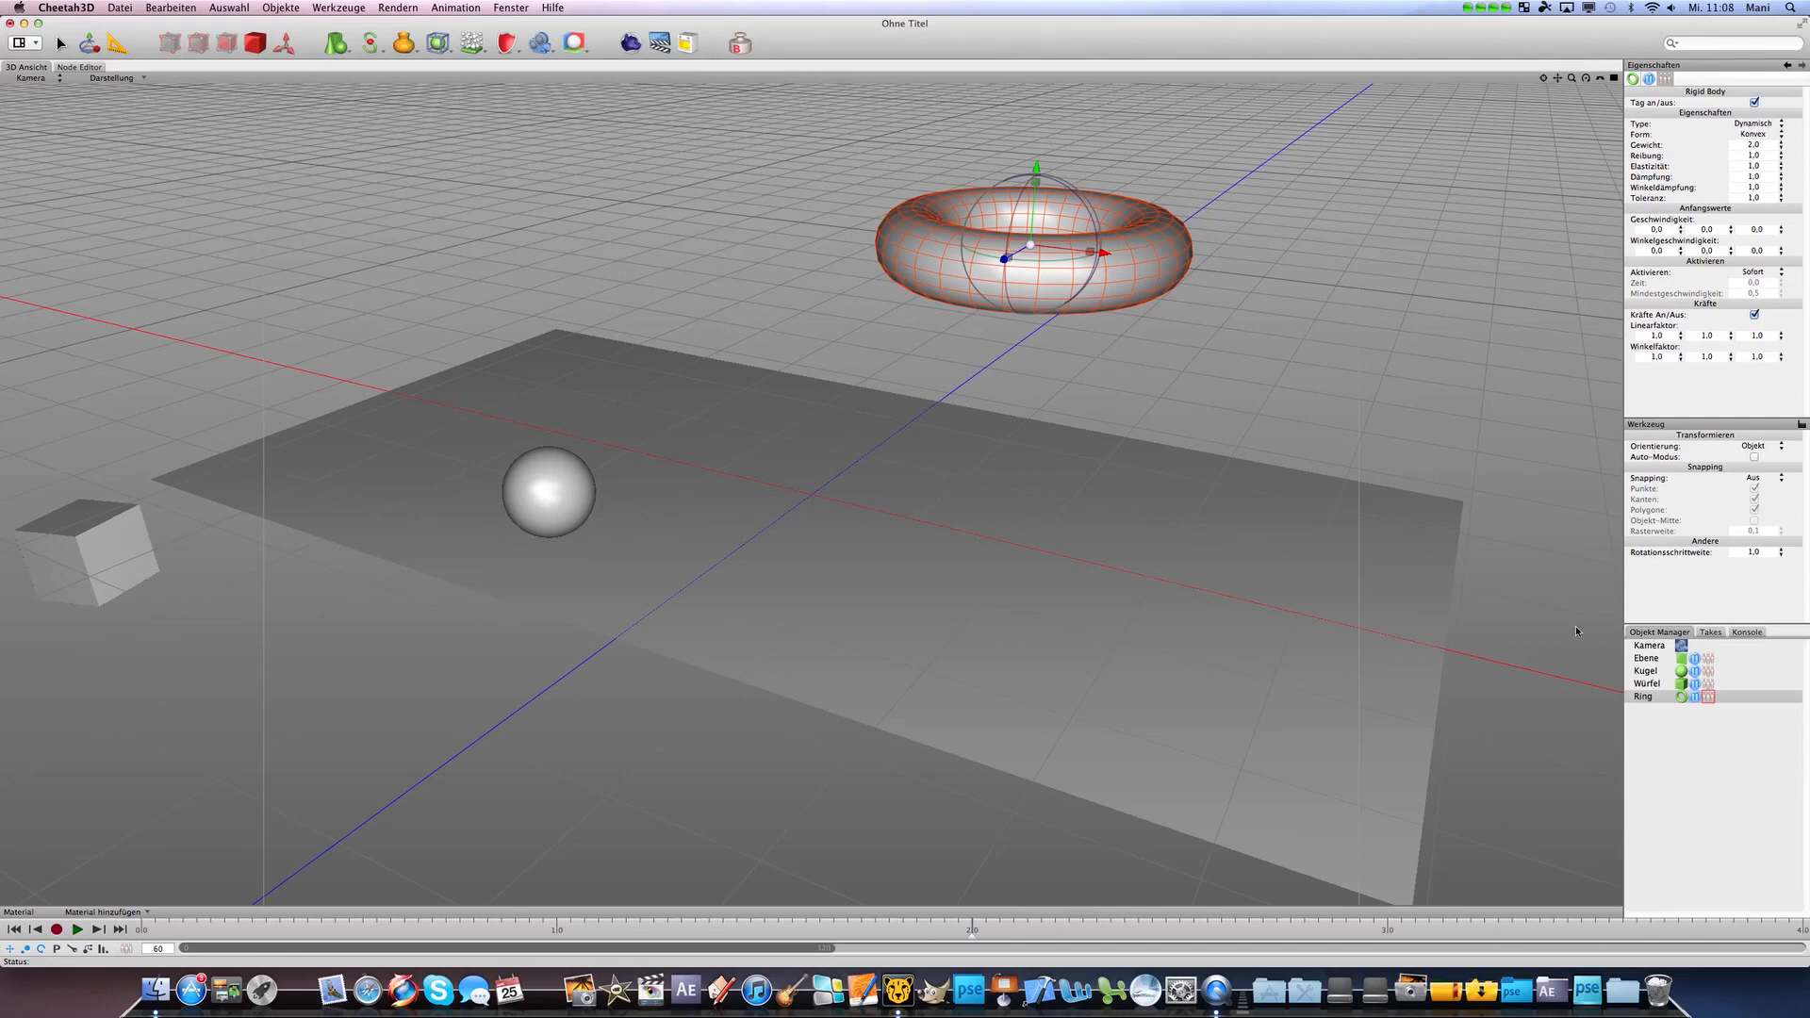
click(576, 43)
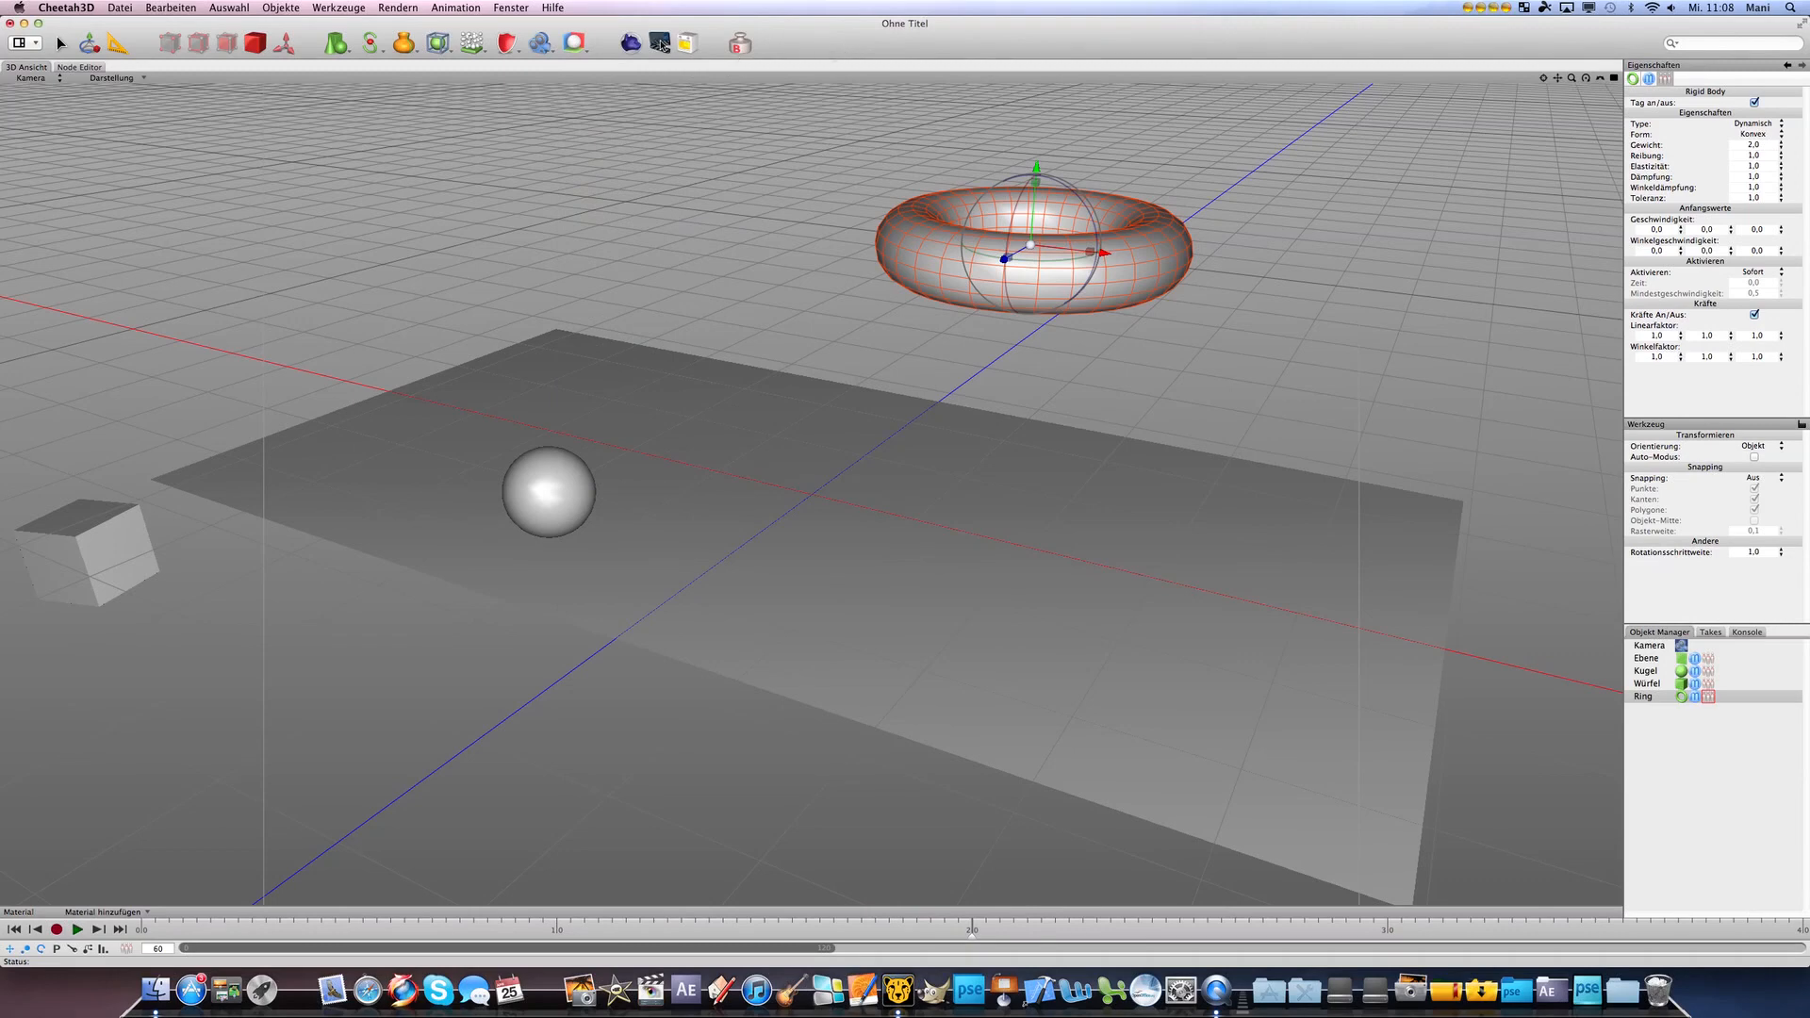
- Render a still of the falling sphere, cube and ring scene, then close the render window
click(659, 45)
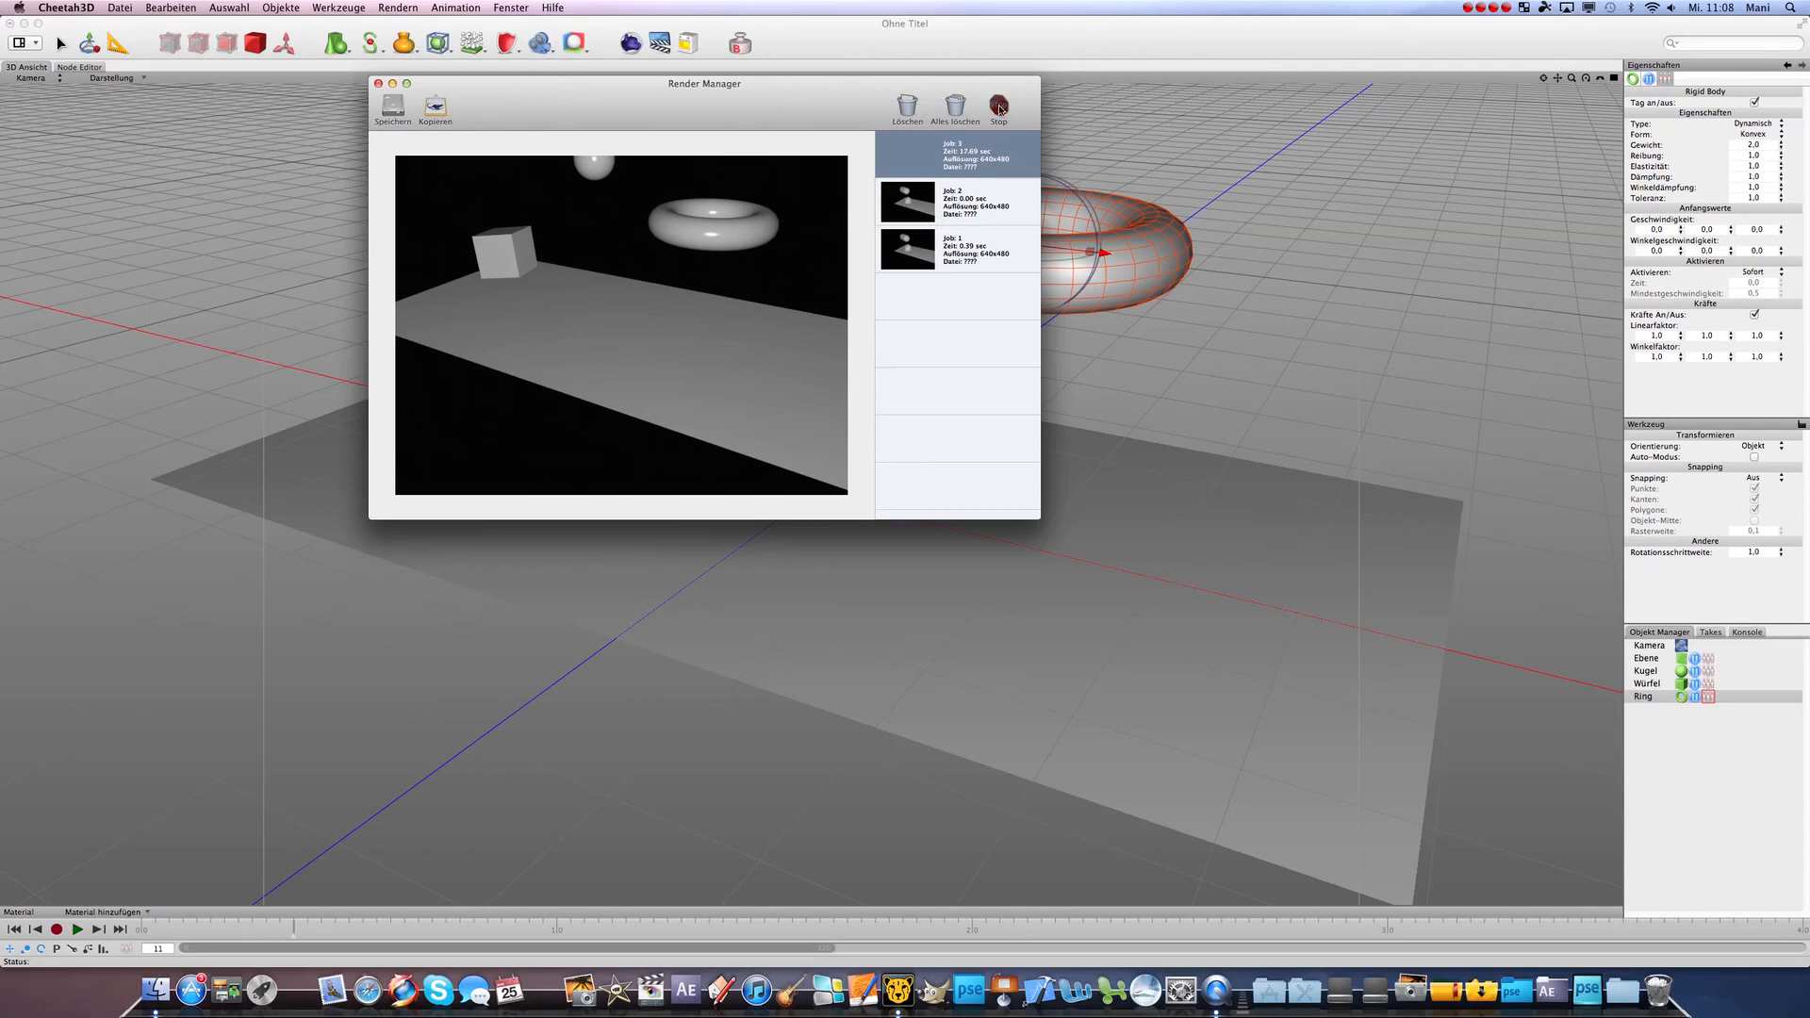
click(378, 83)
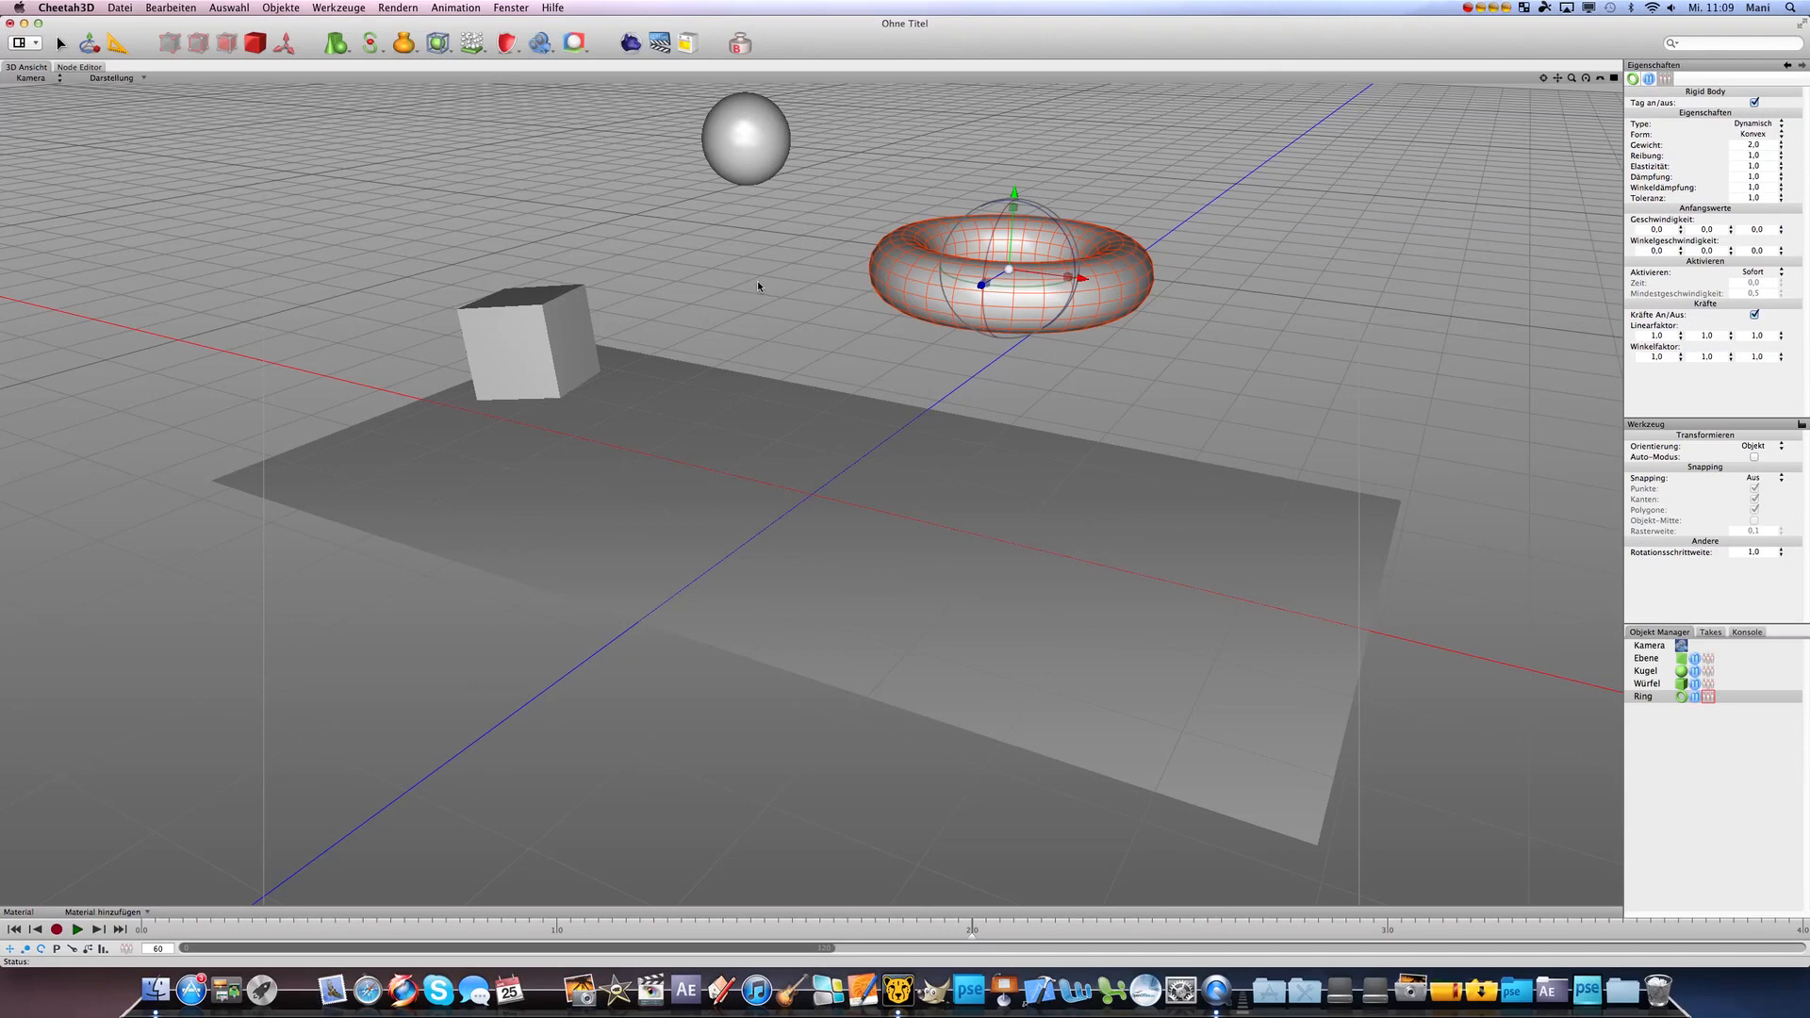
mouse_move(773, 282)
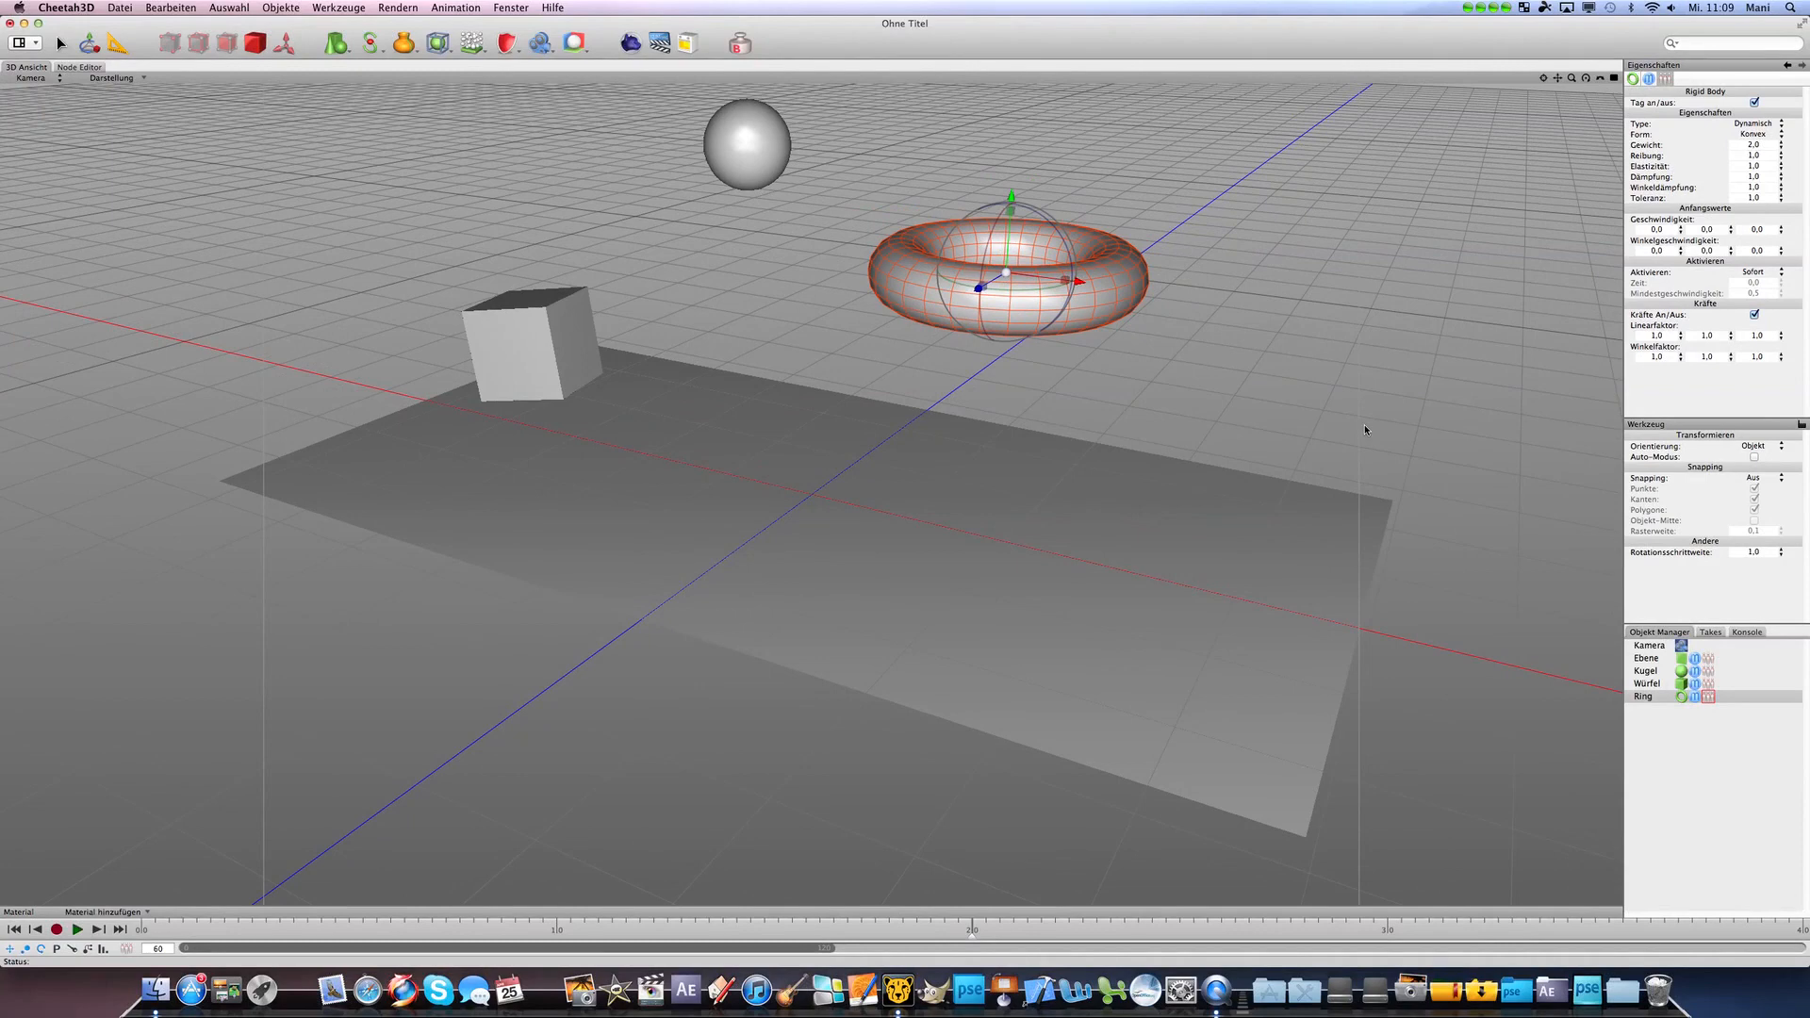
mouse_move(1357, 428)
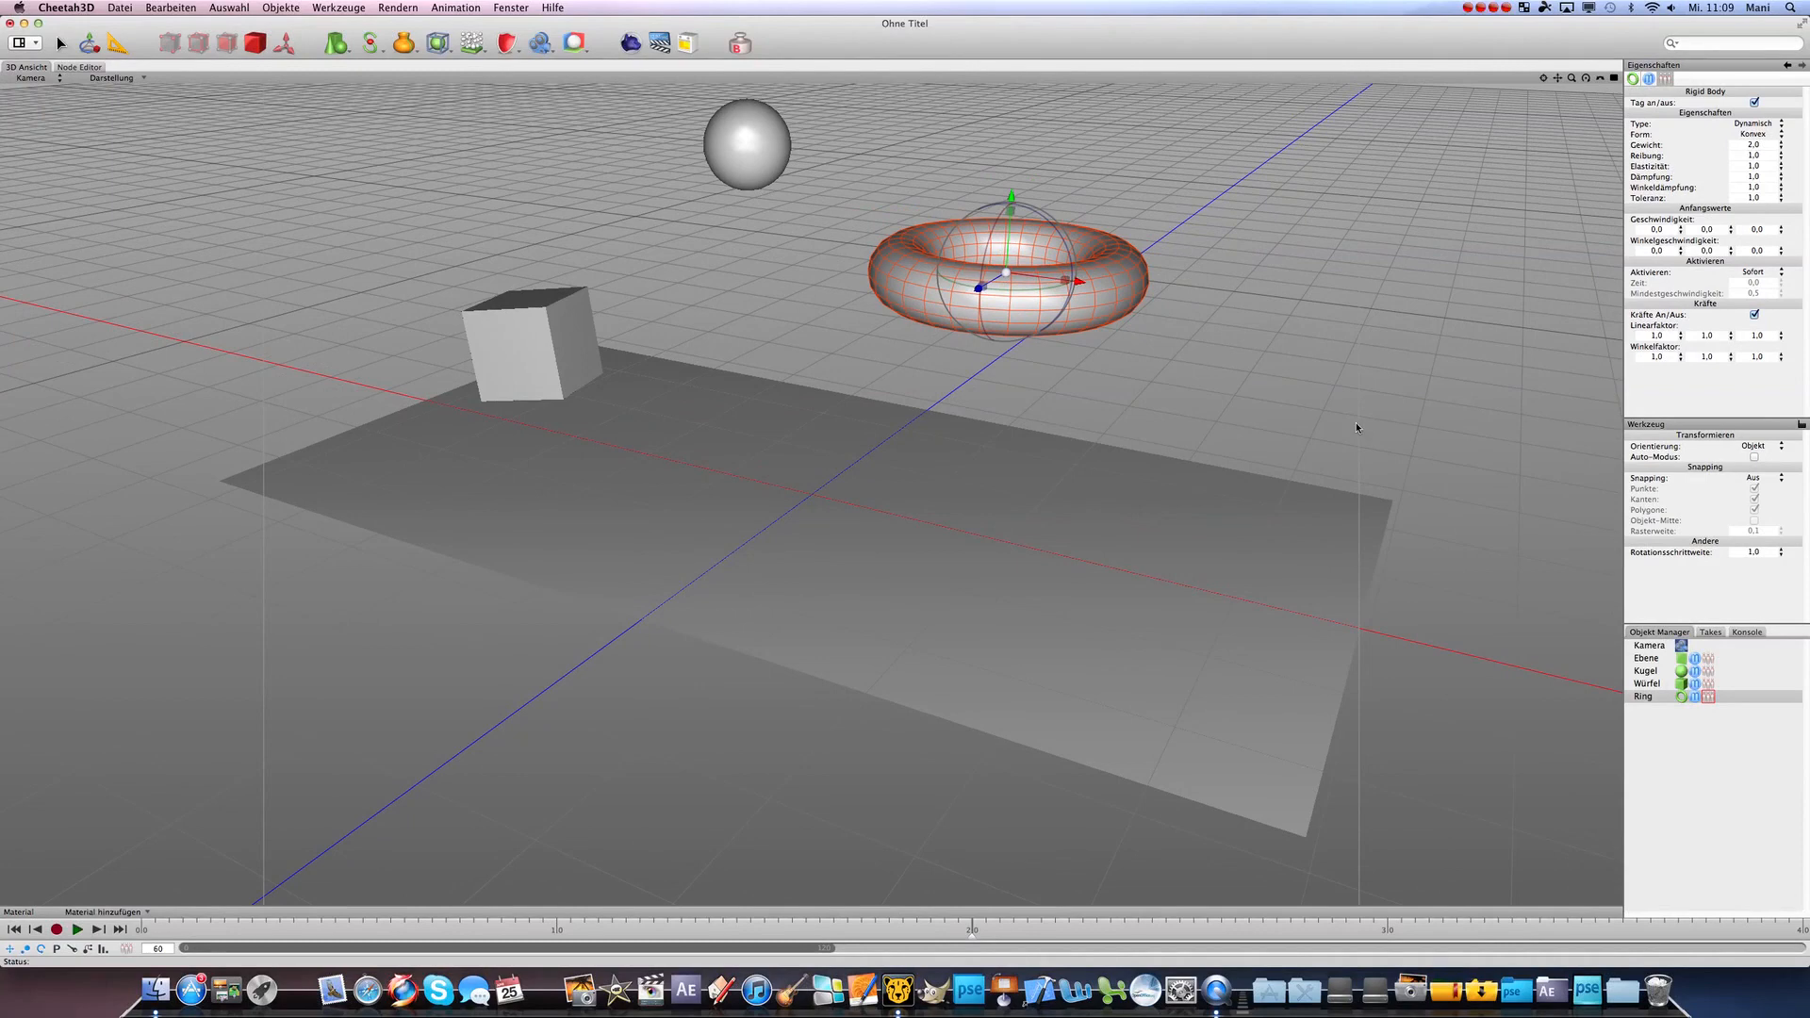